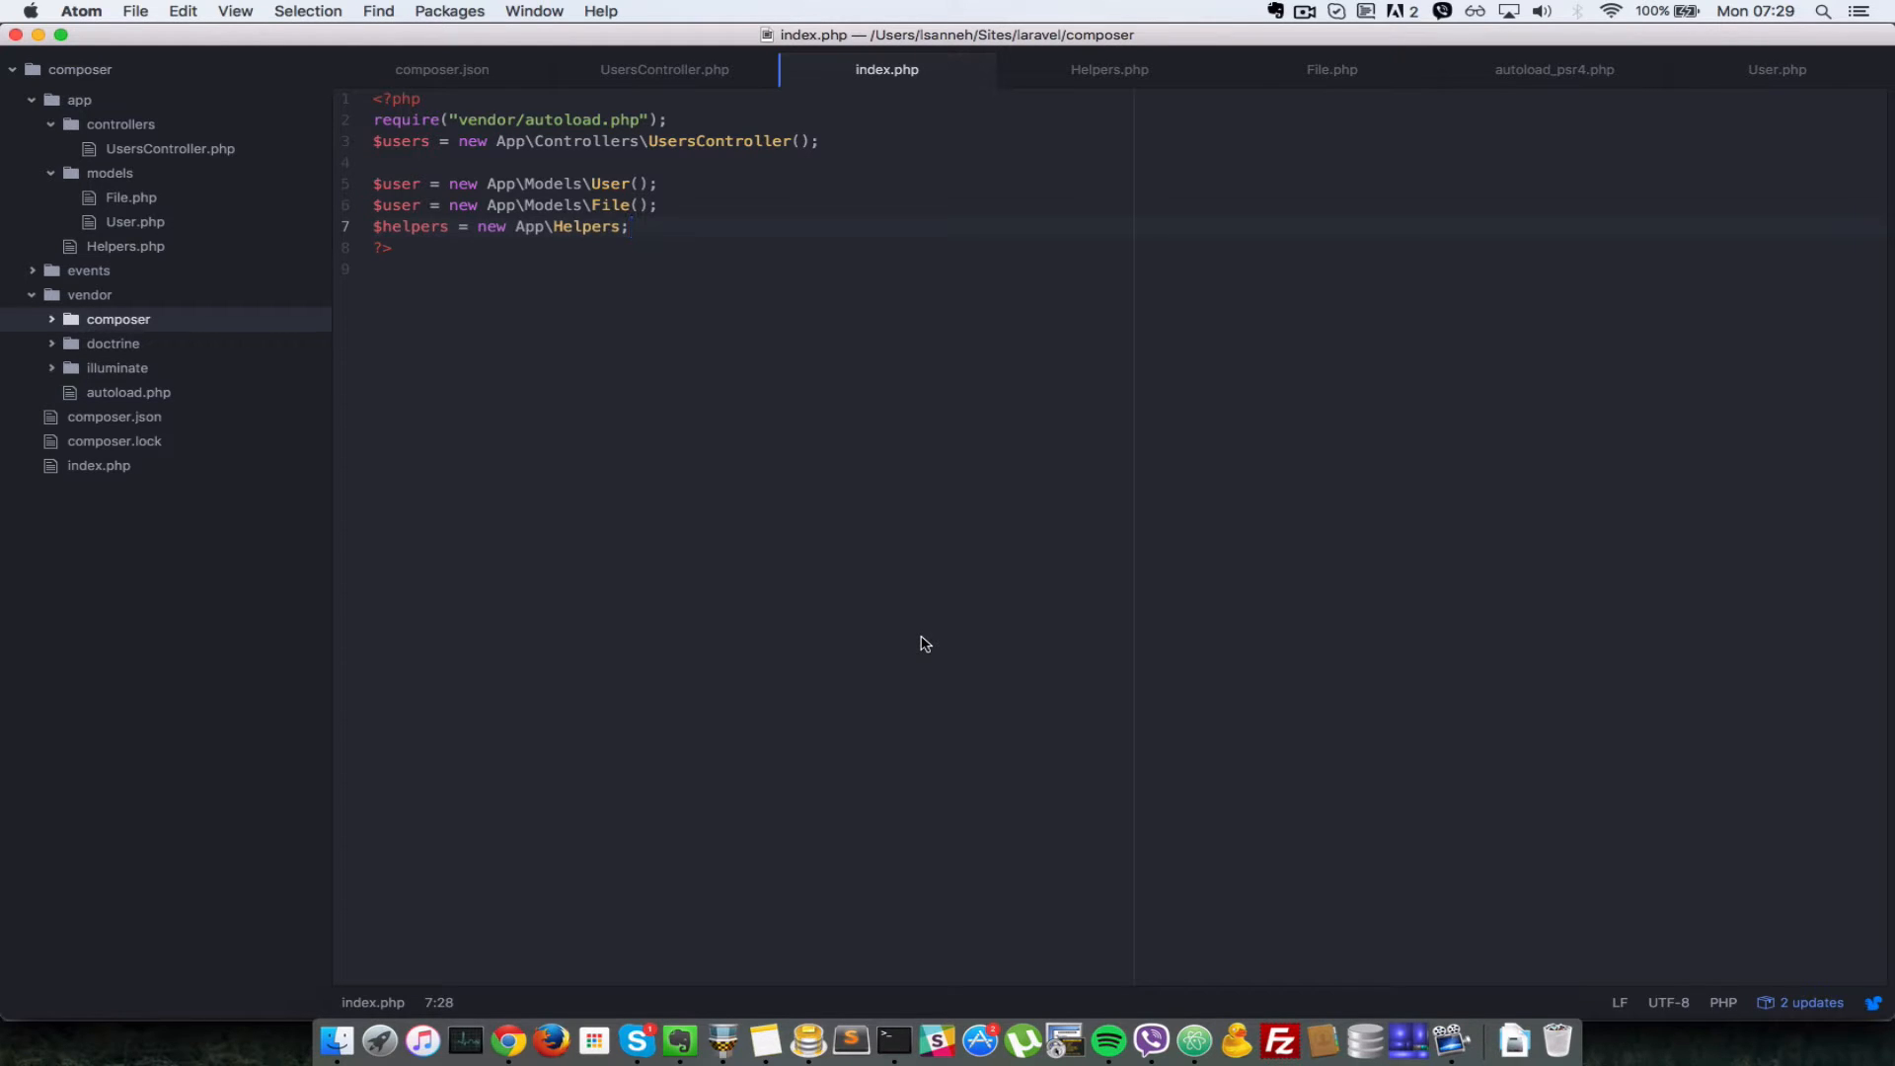
Step: Add an empty "files": [] entry after the psr-4 block in composer.json's autoload
click(629, 227)
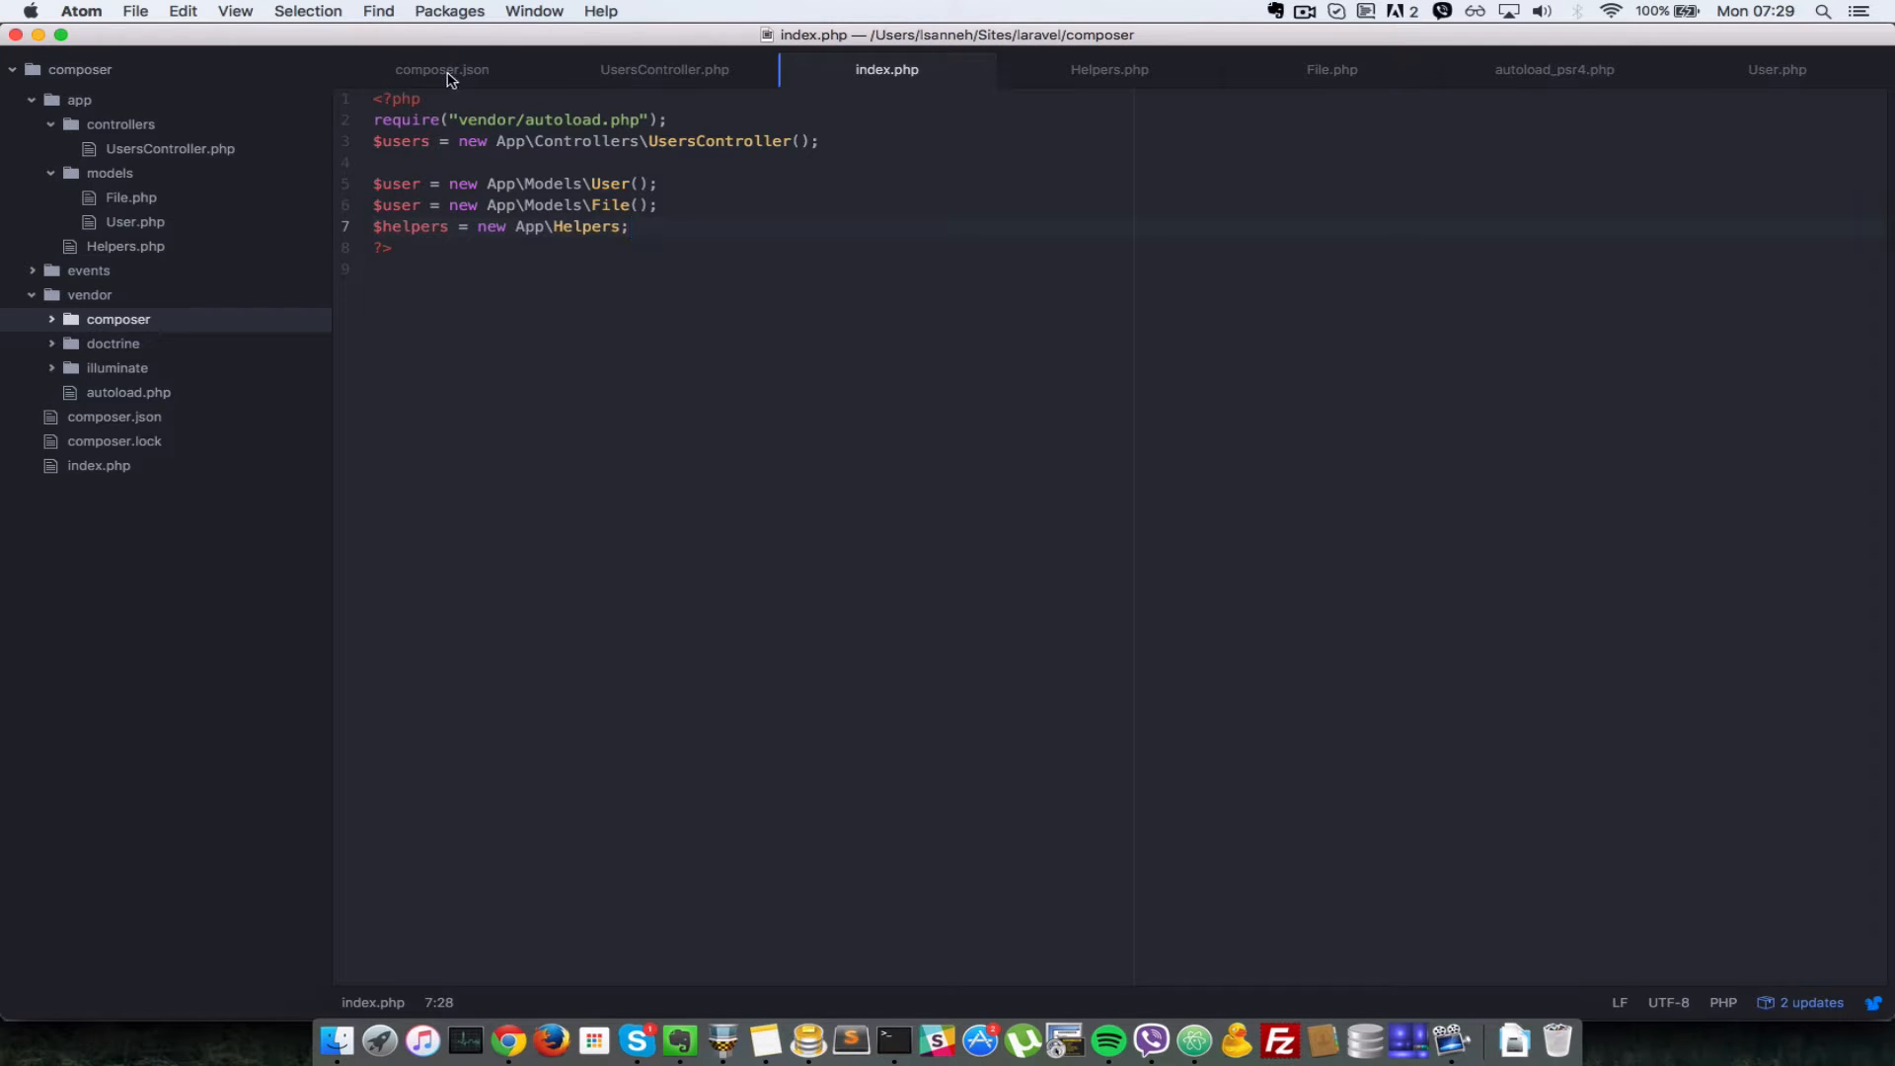
click(441, 70)
text("files)
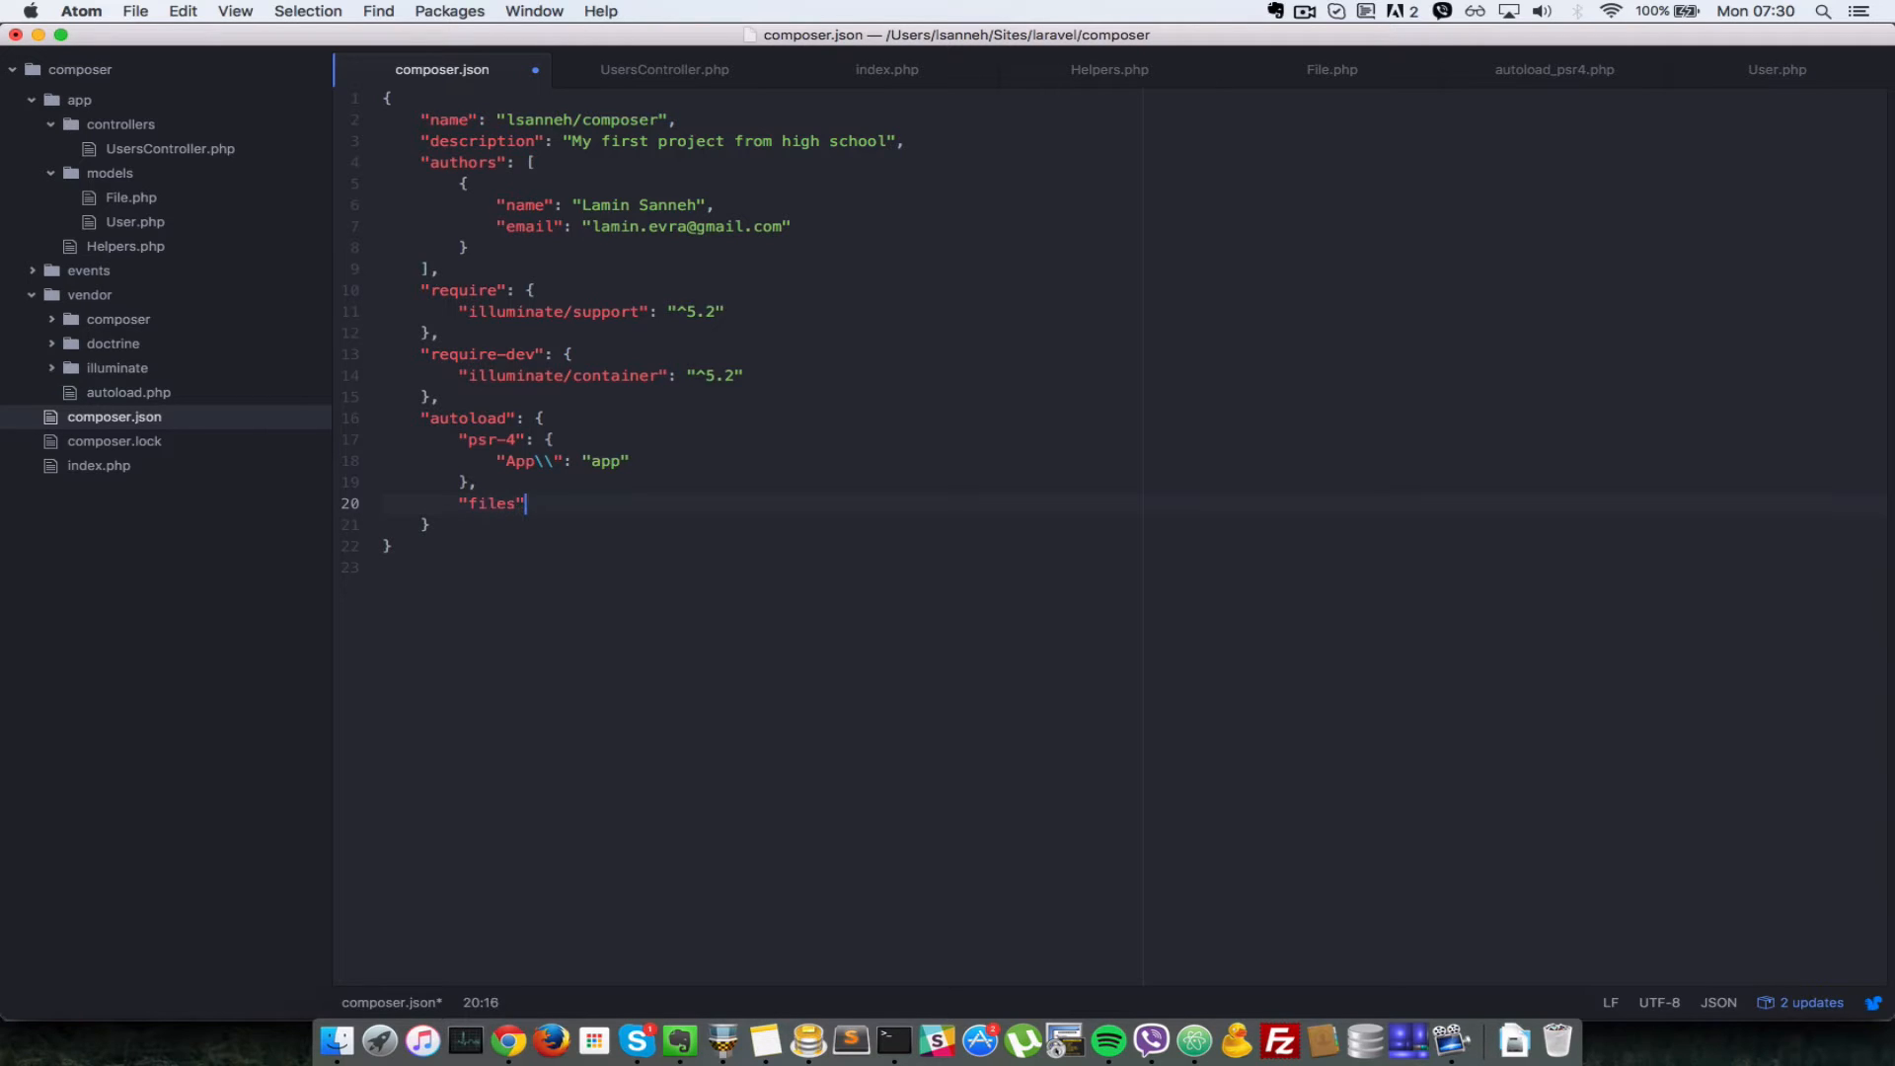
text(": [])
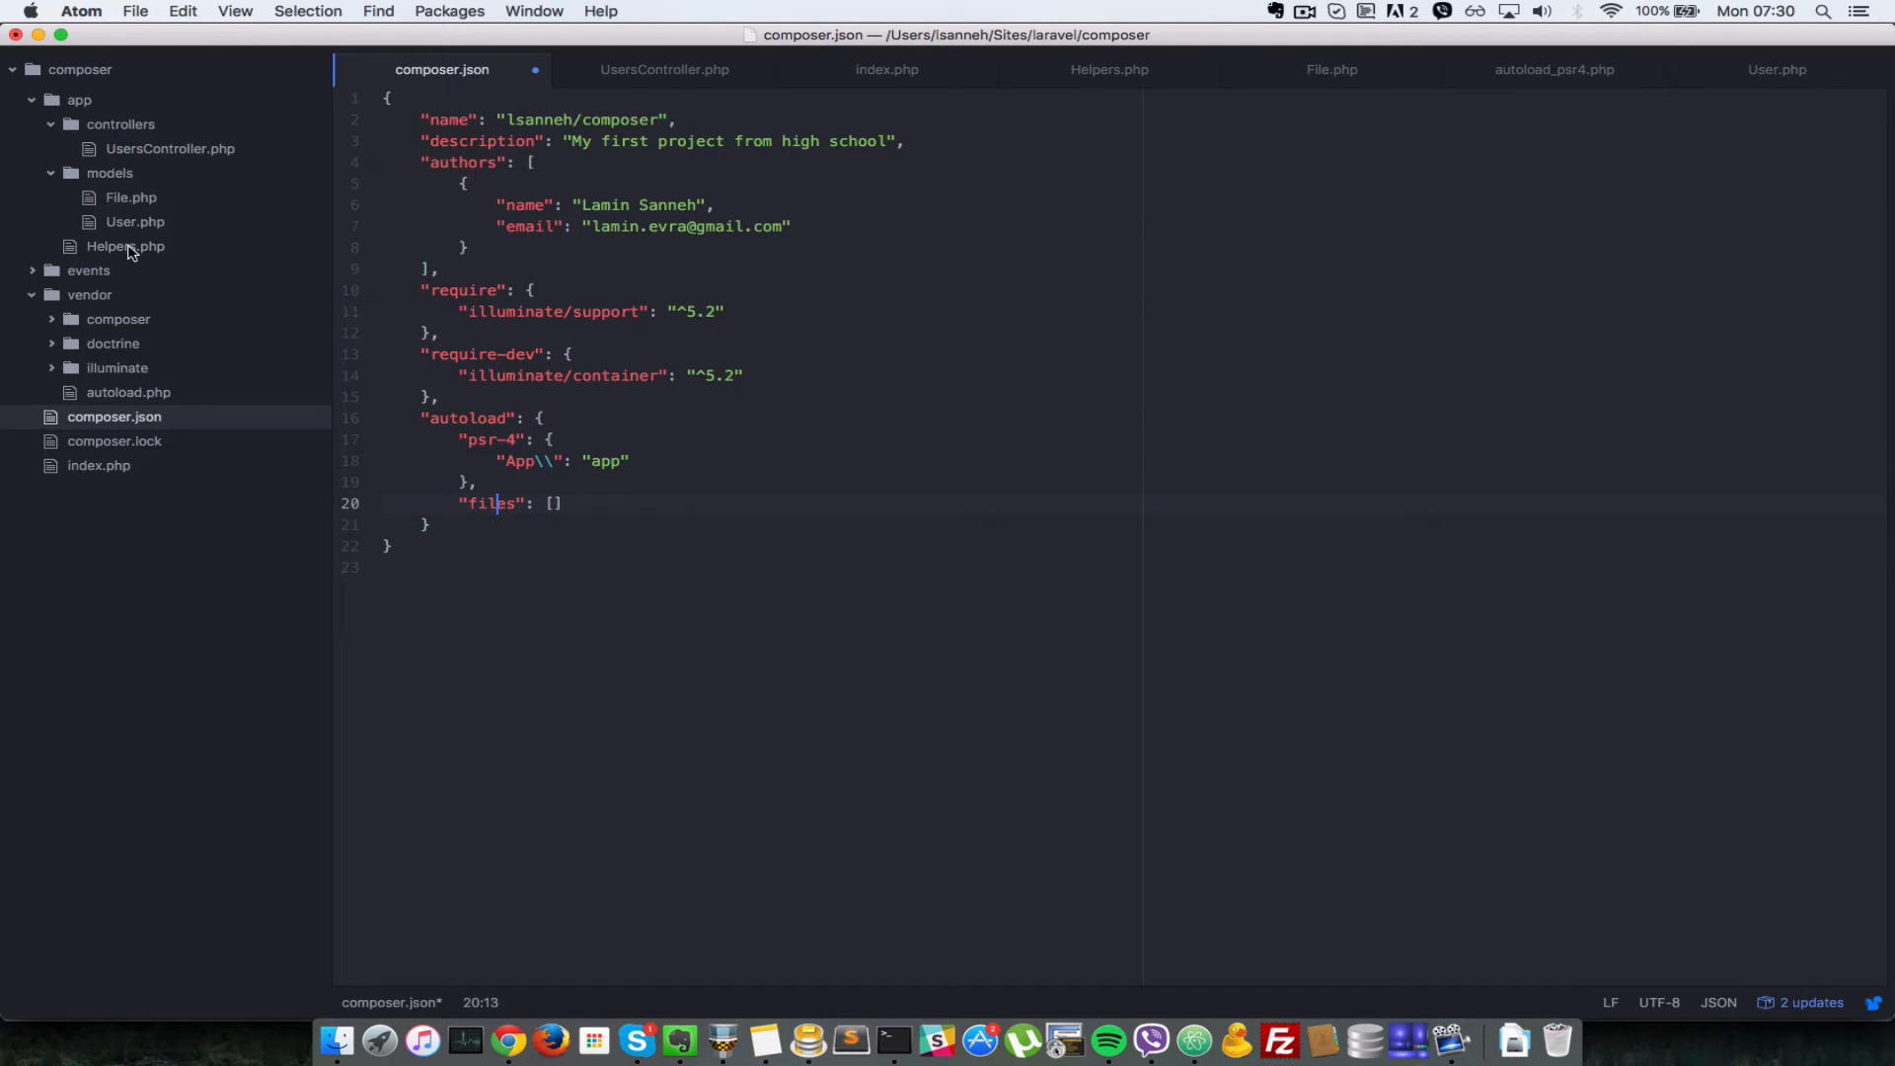
click(979, 69)
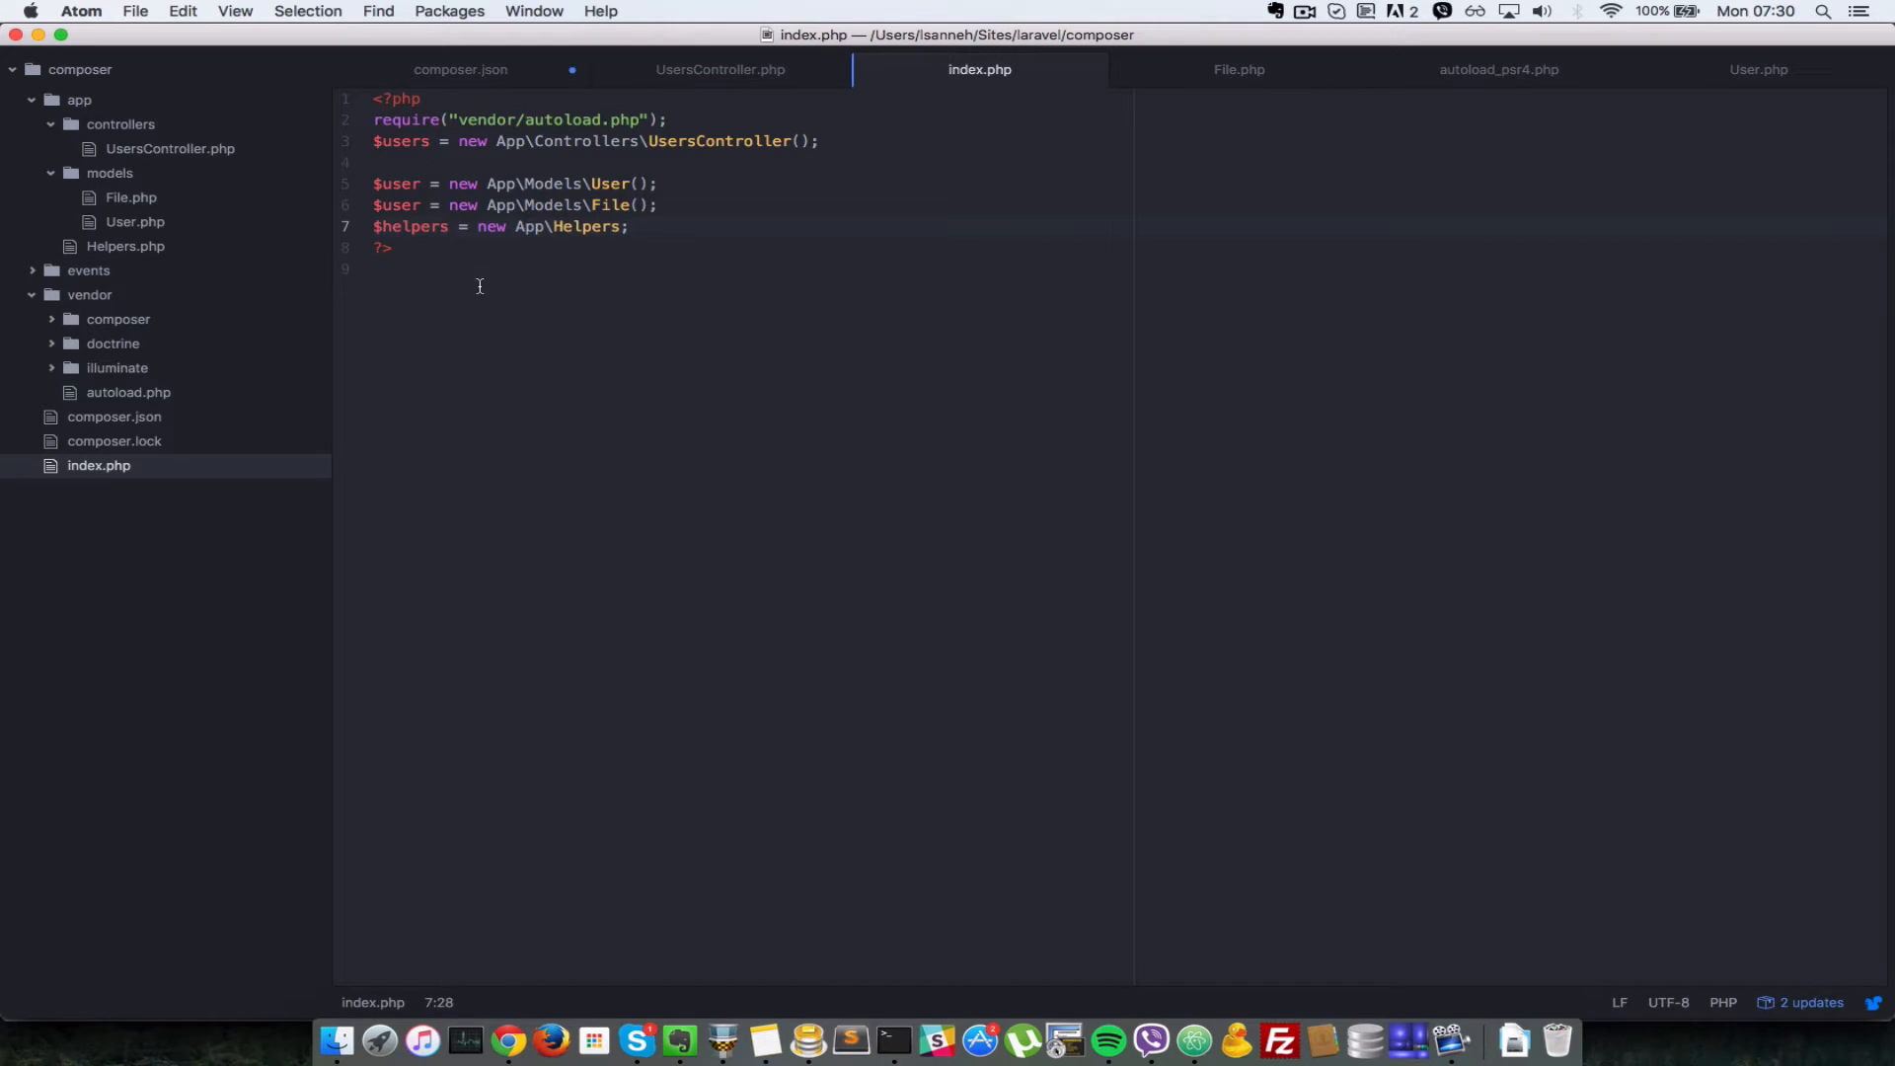
mouse_move(459, 69)
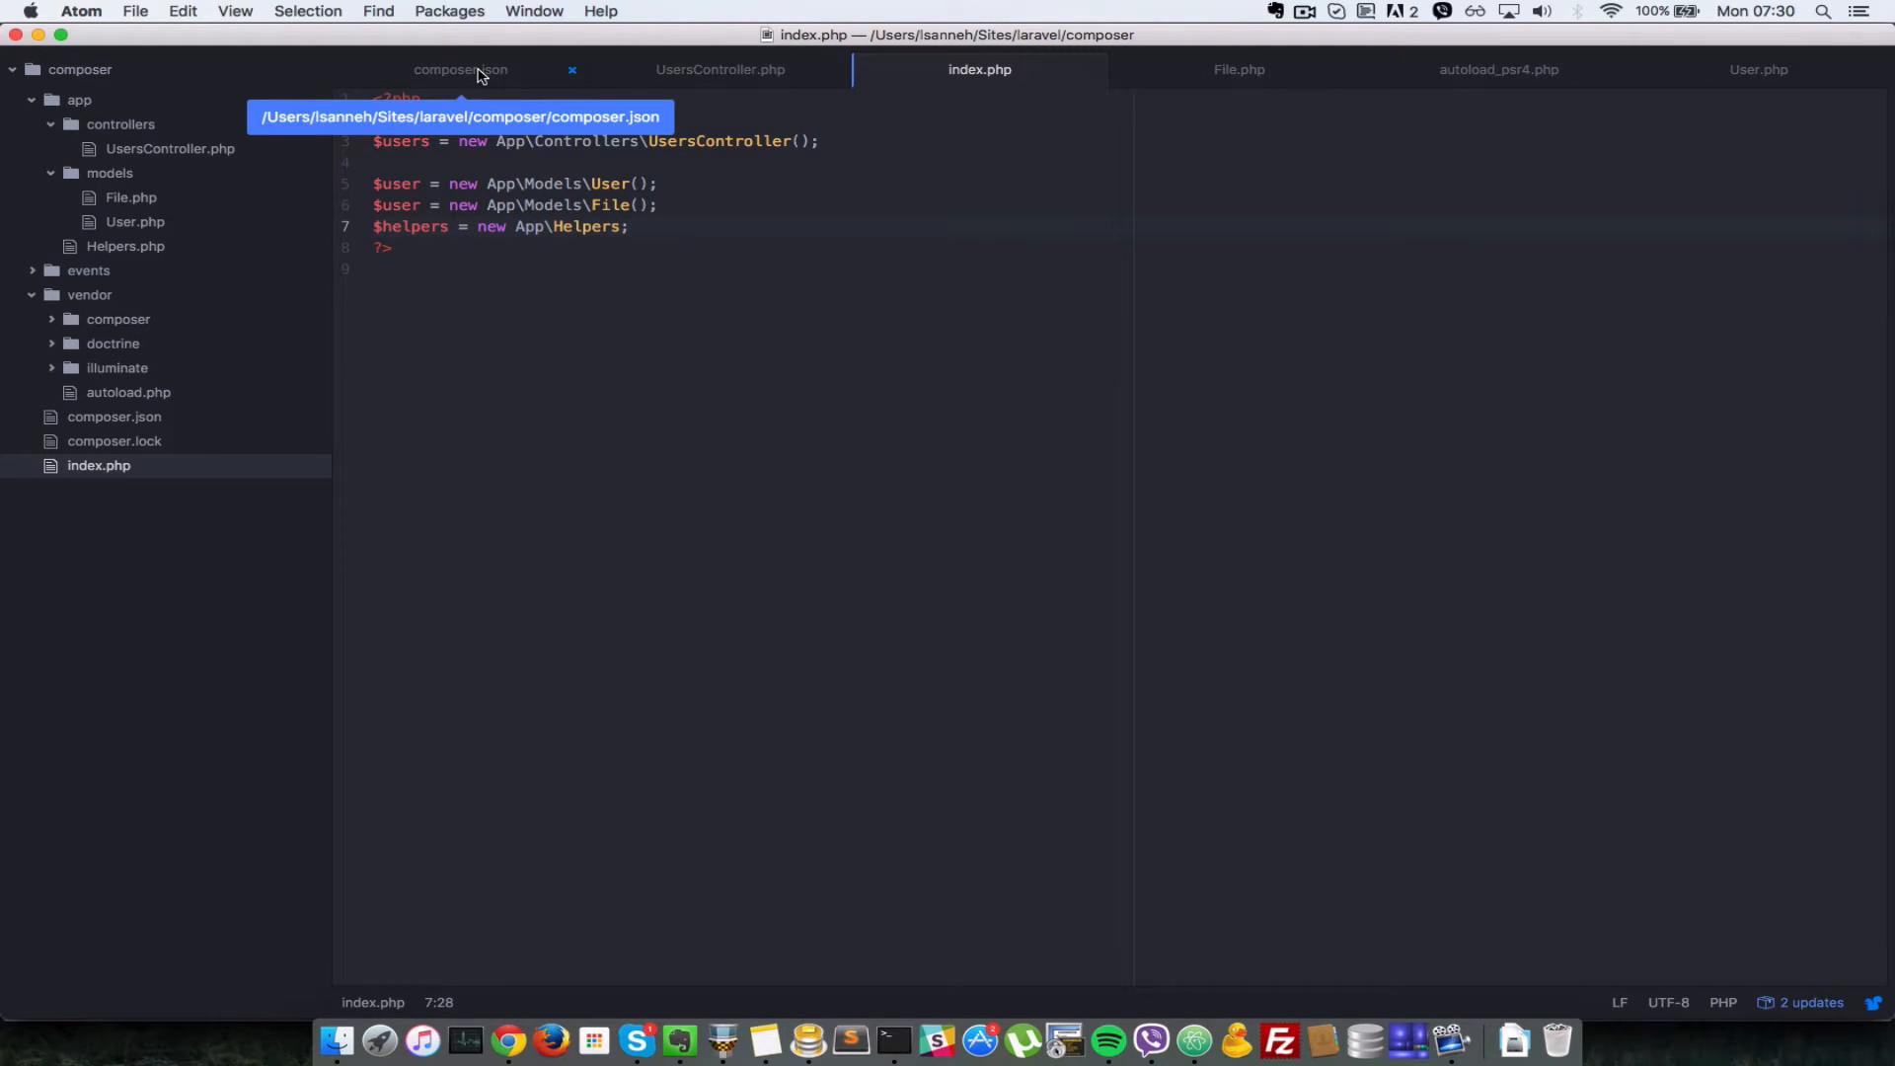
click(461, 69)
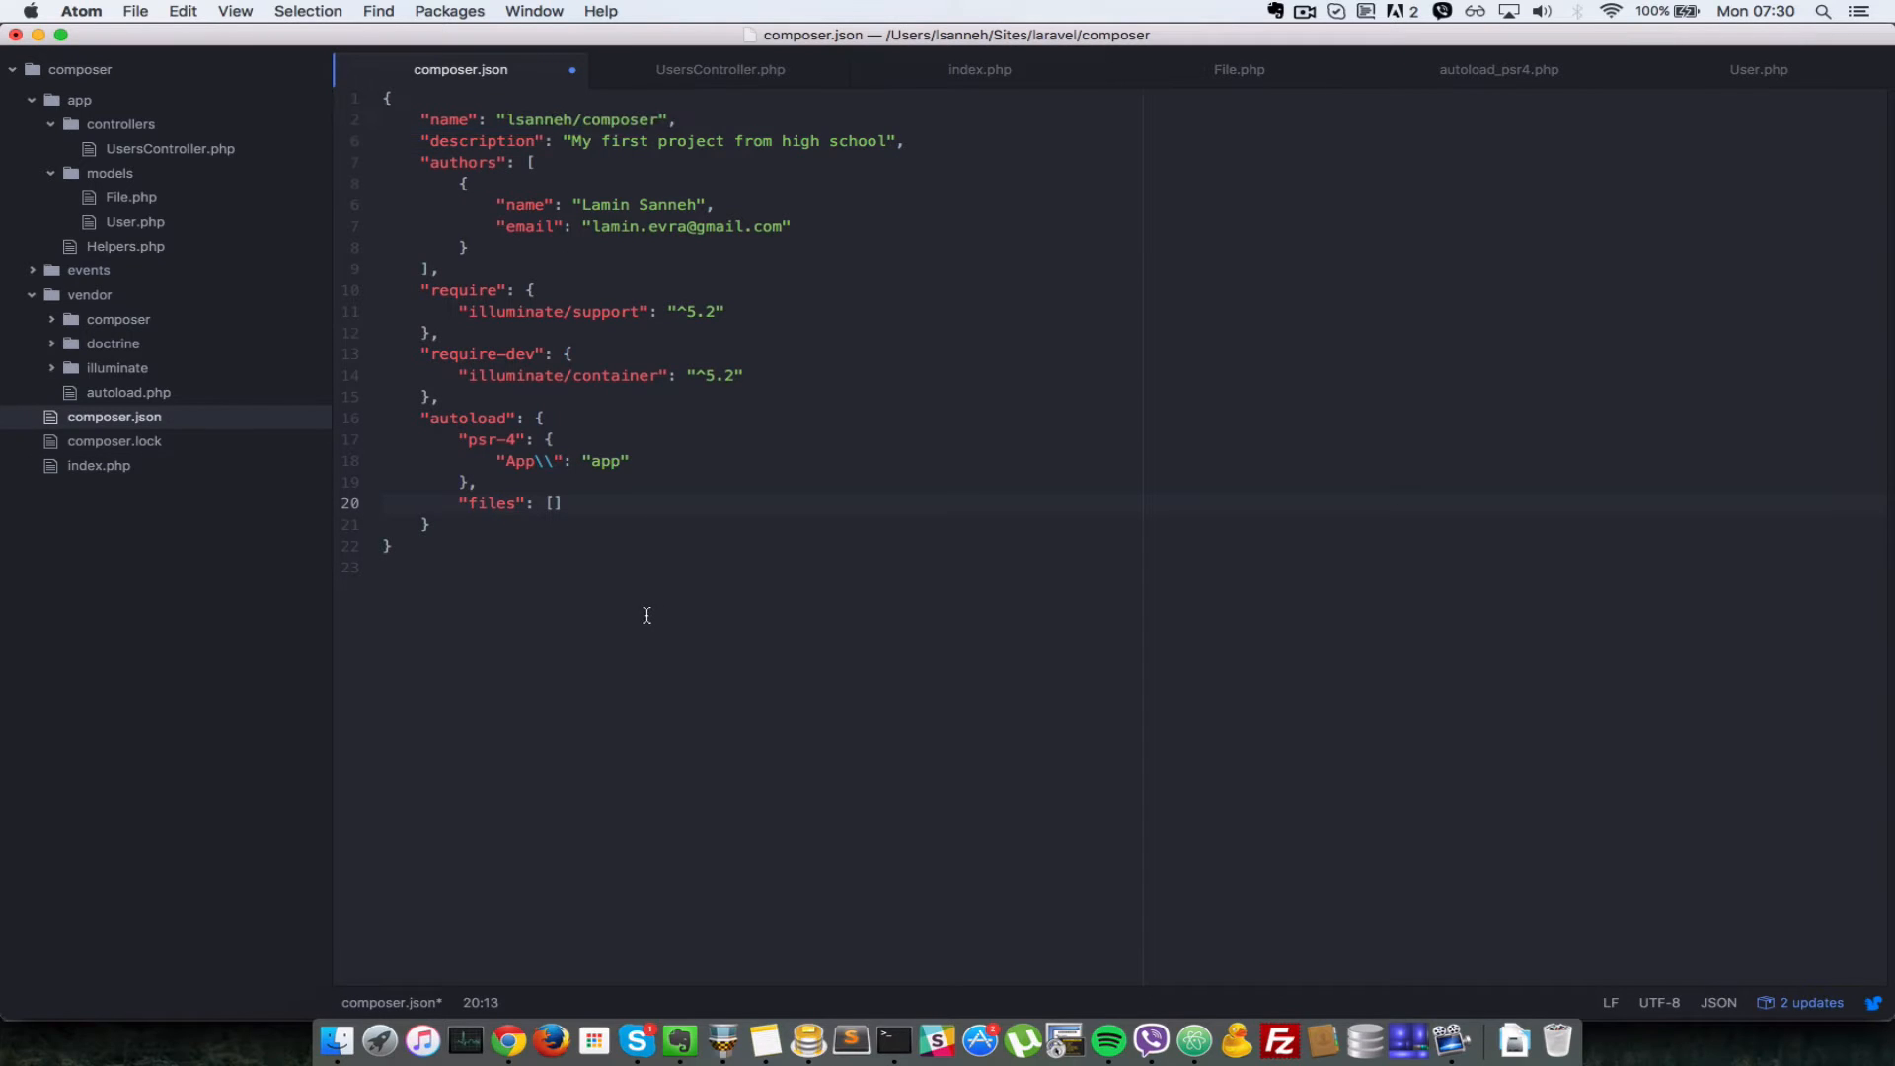
click(497, 502)
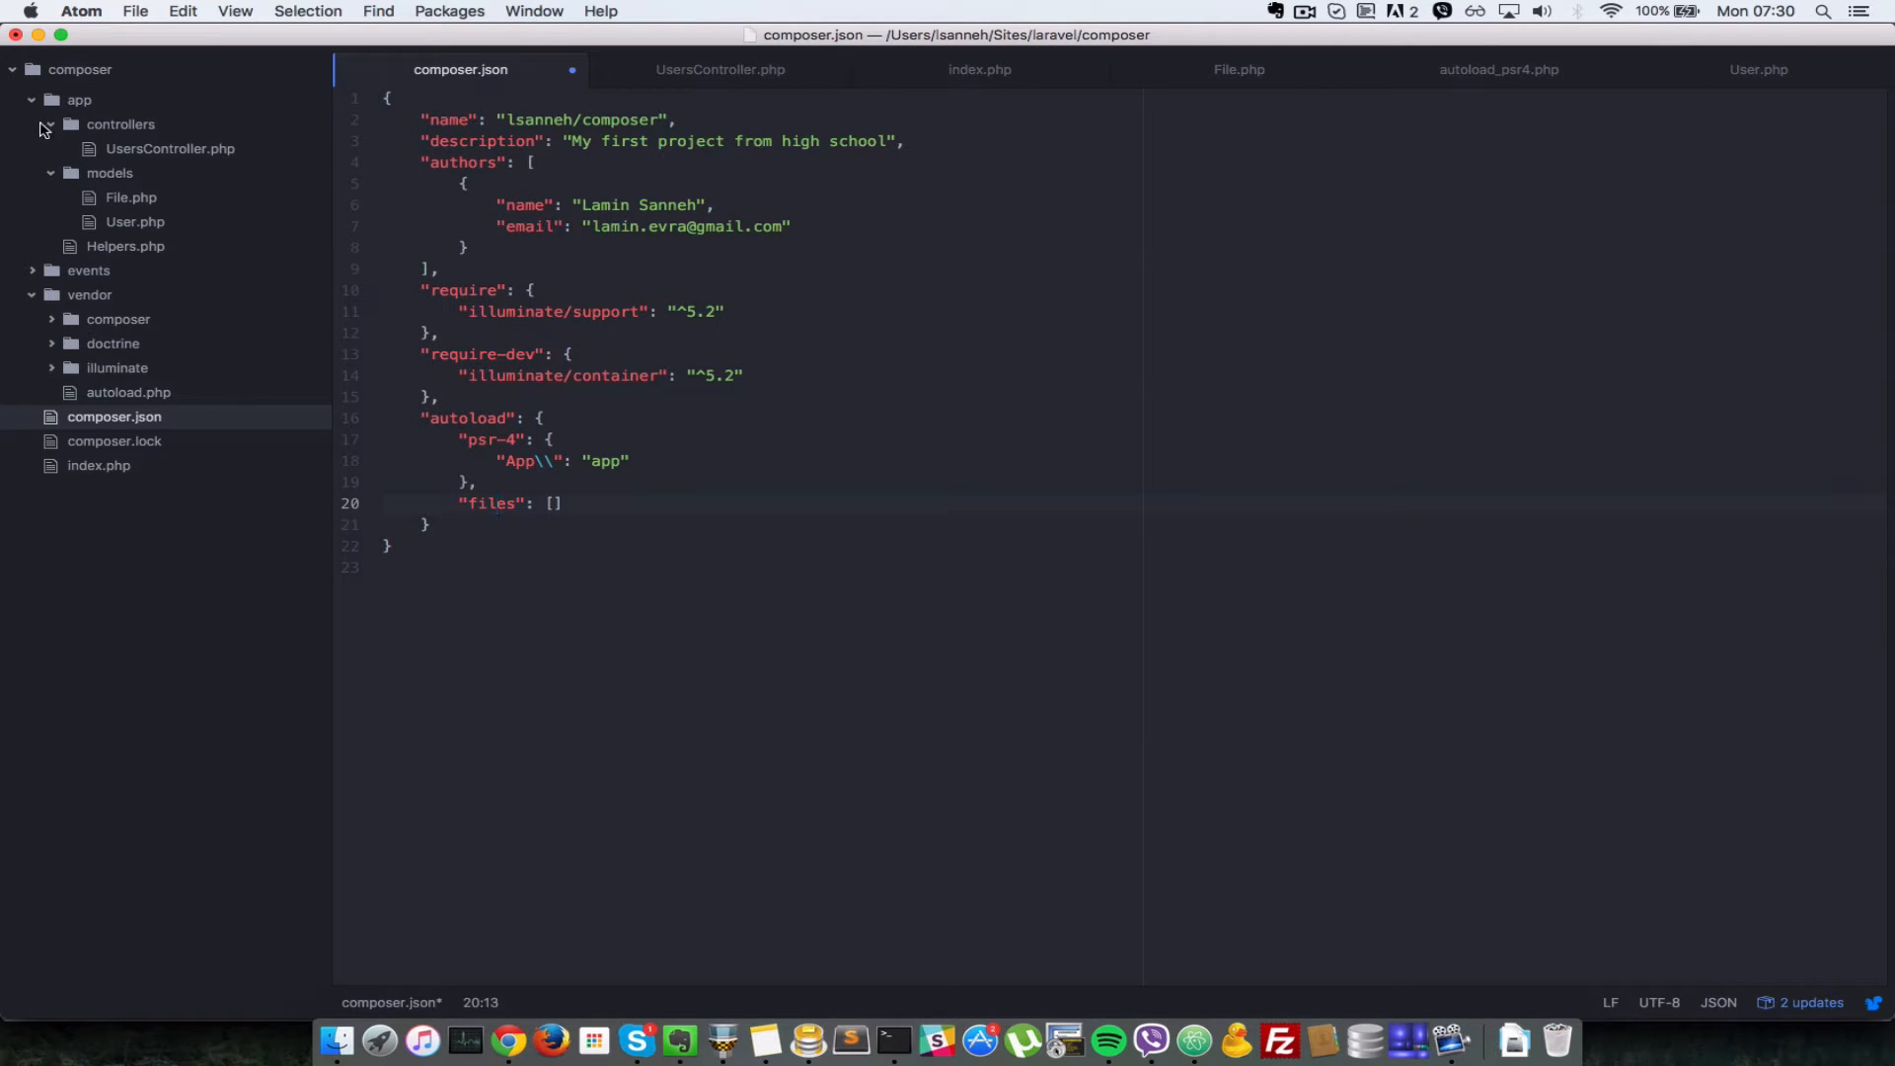
mouse_move(77, 98)
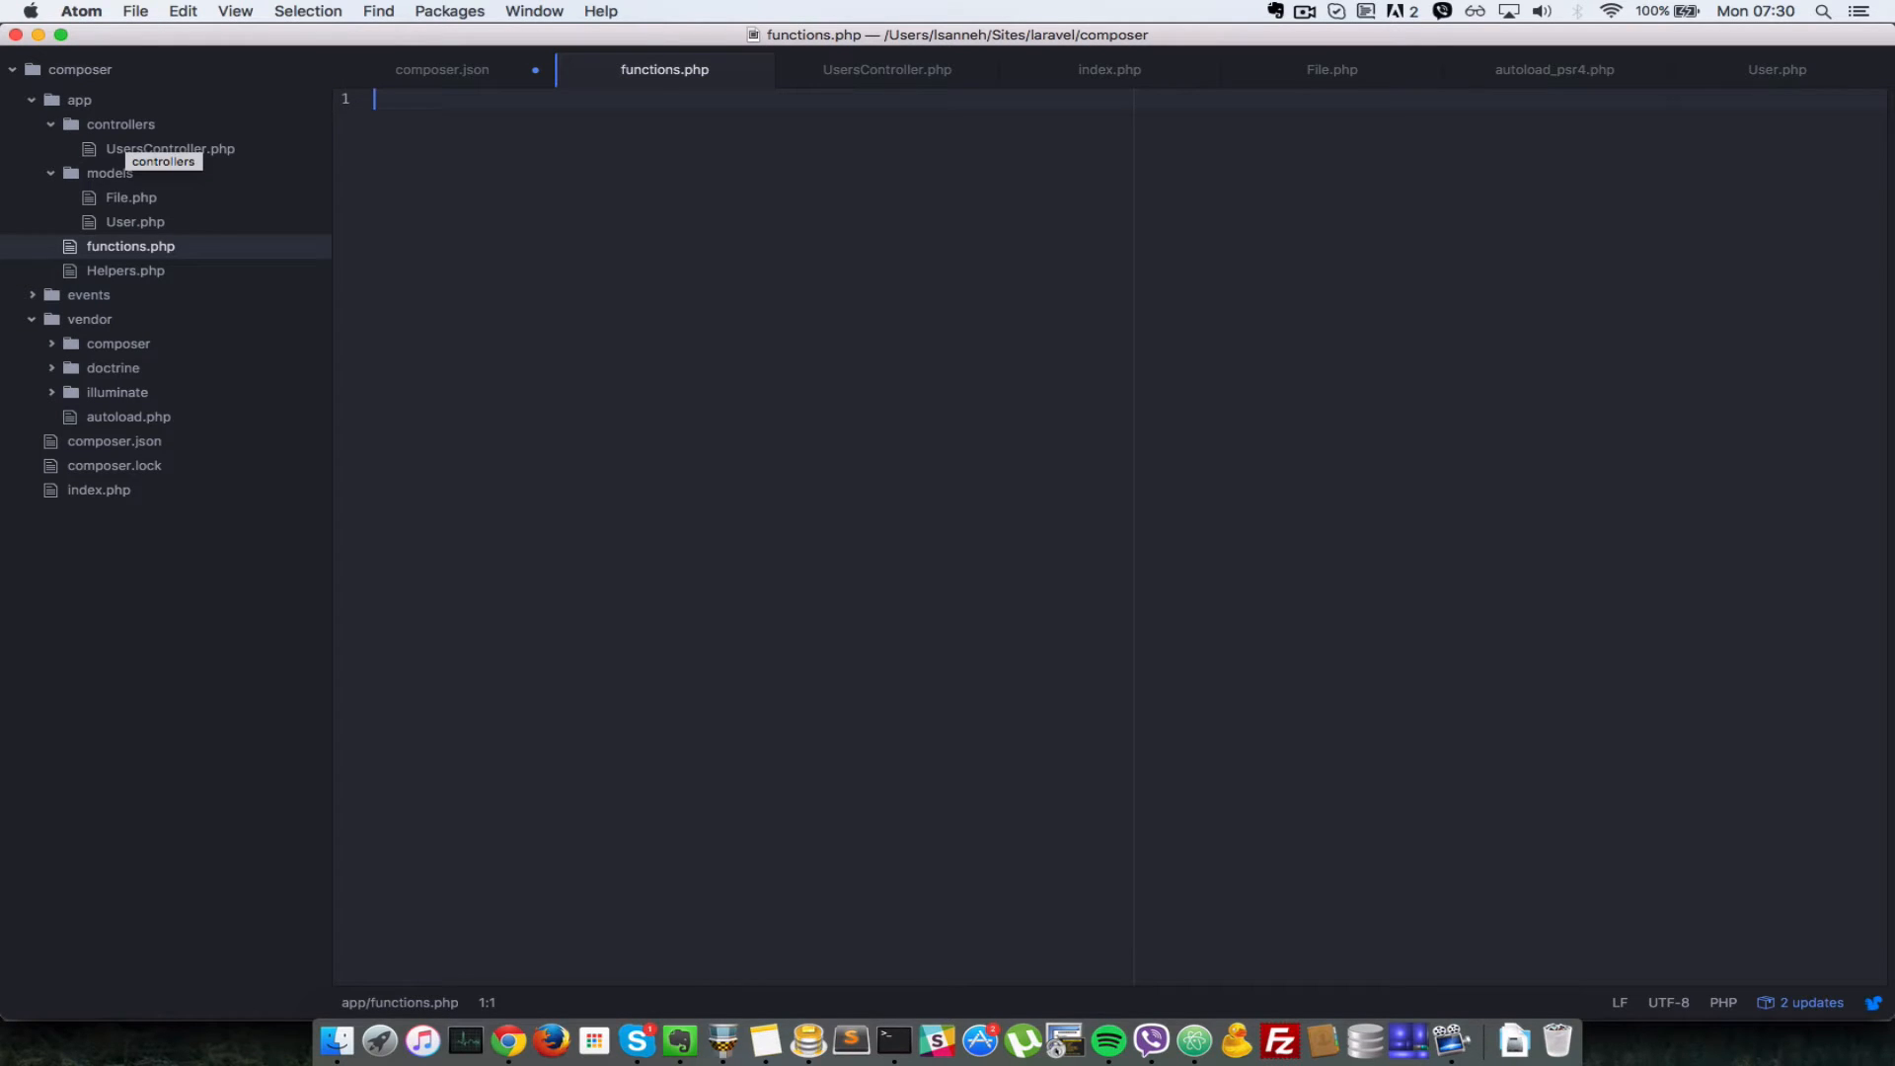
Step: Write app/functions.php defining concatStrings($str1, $str2) that returns $str1.$str2, and save
text(concat)
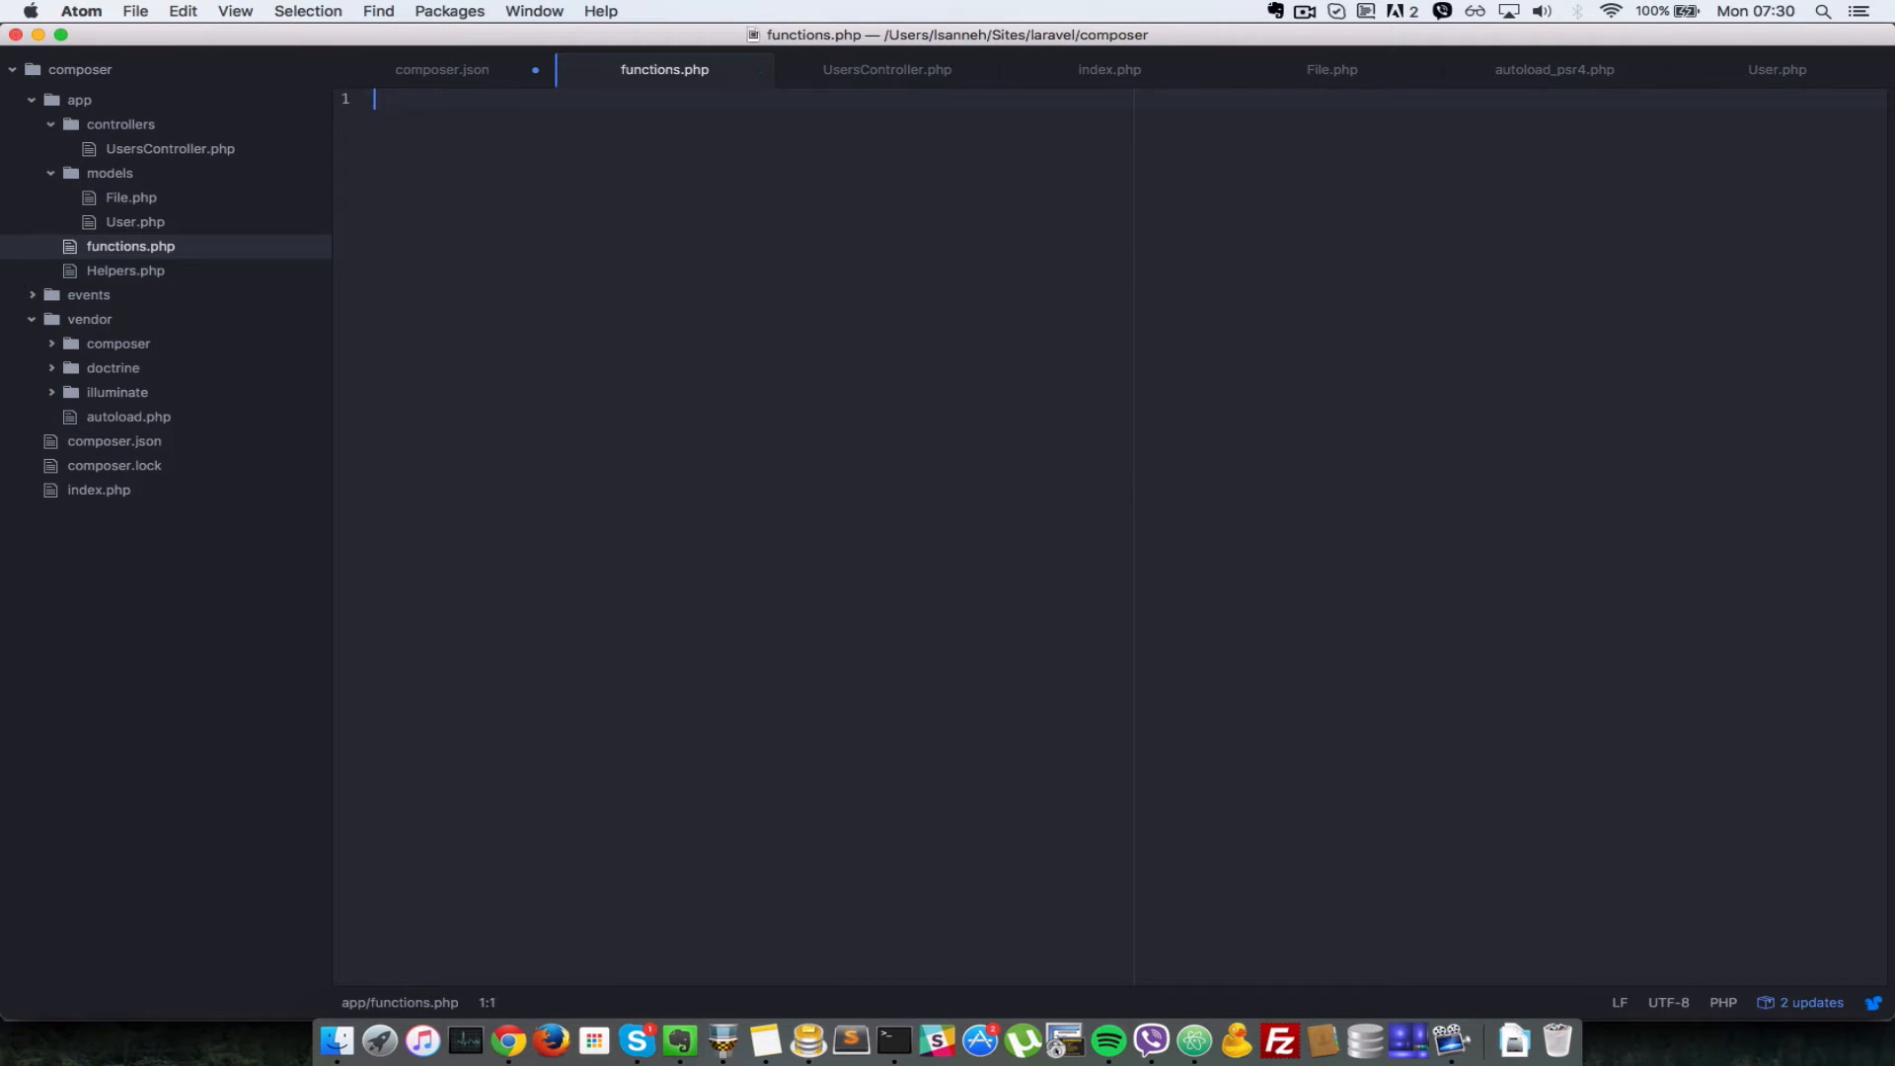
text(<?php)
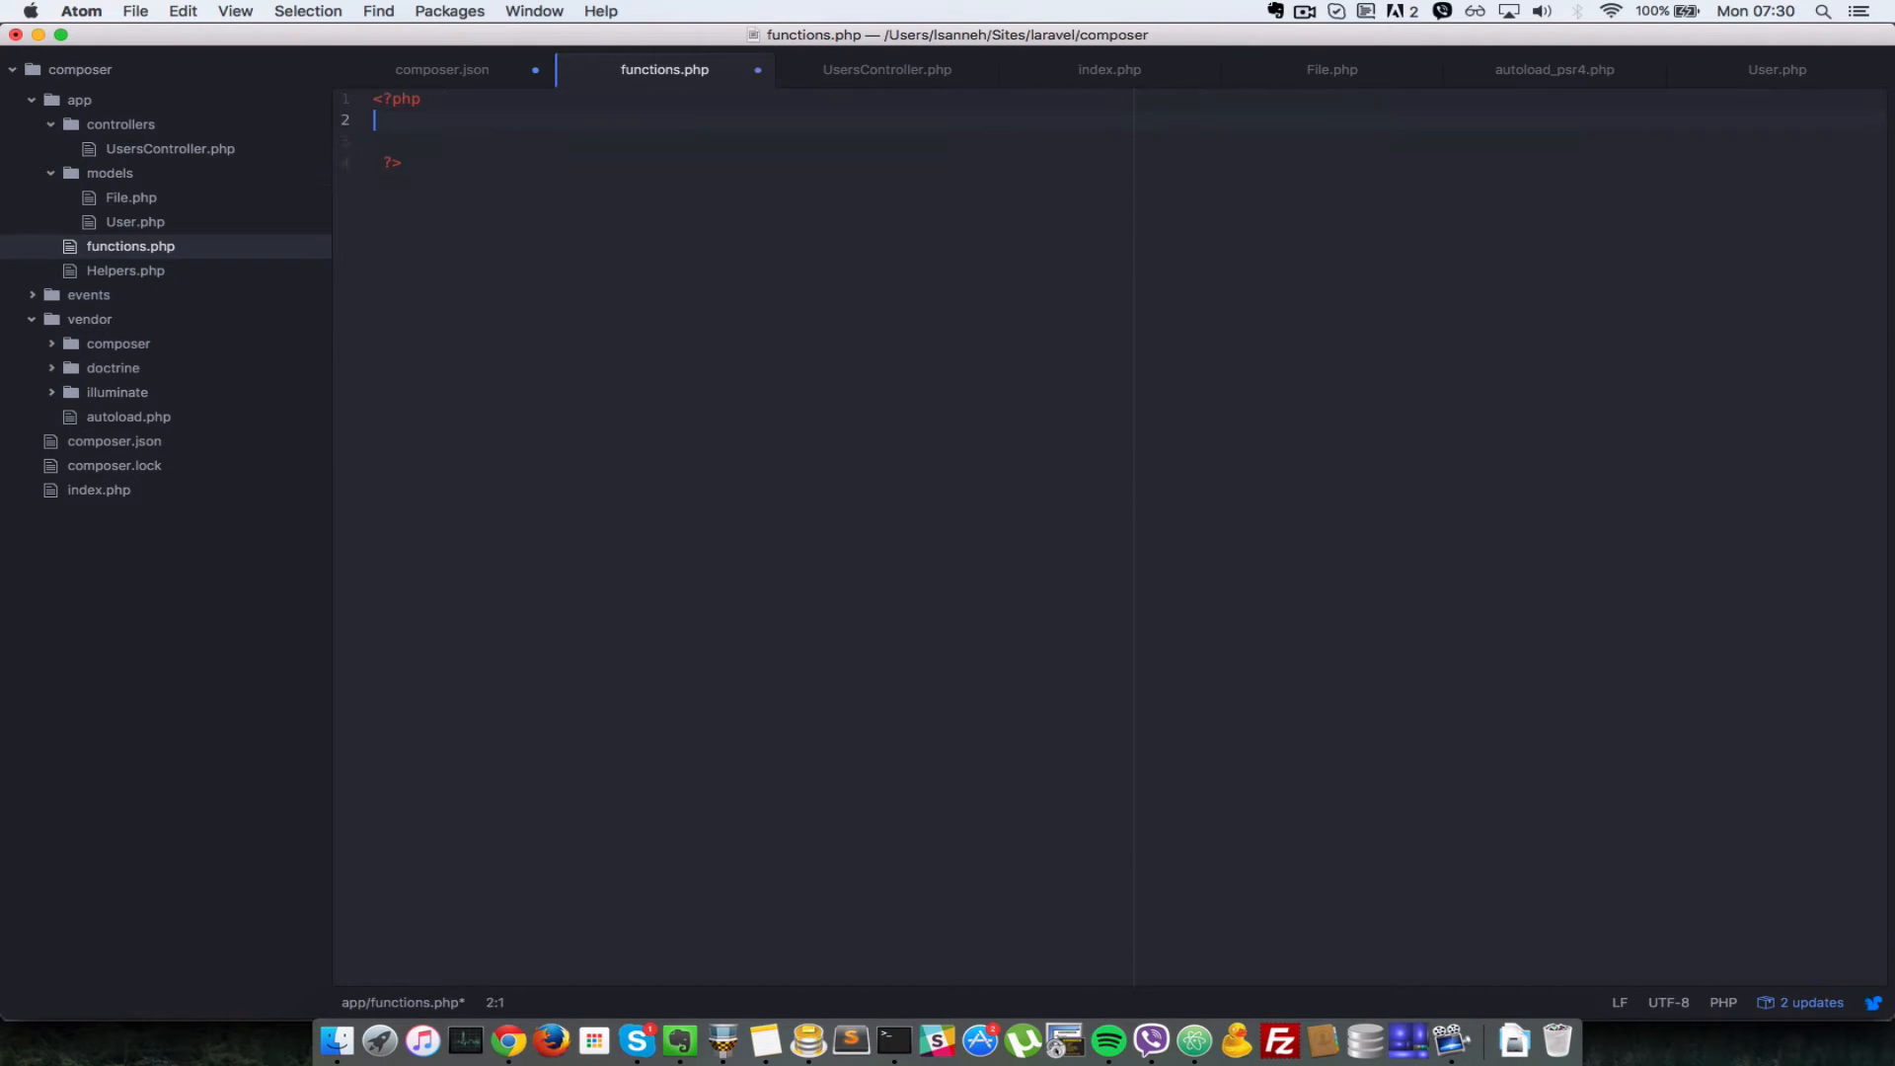
text(function concat)
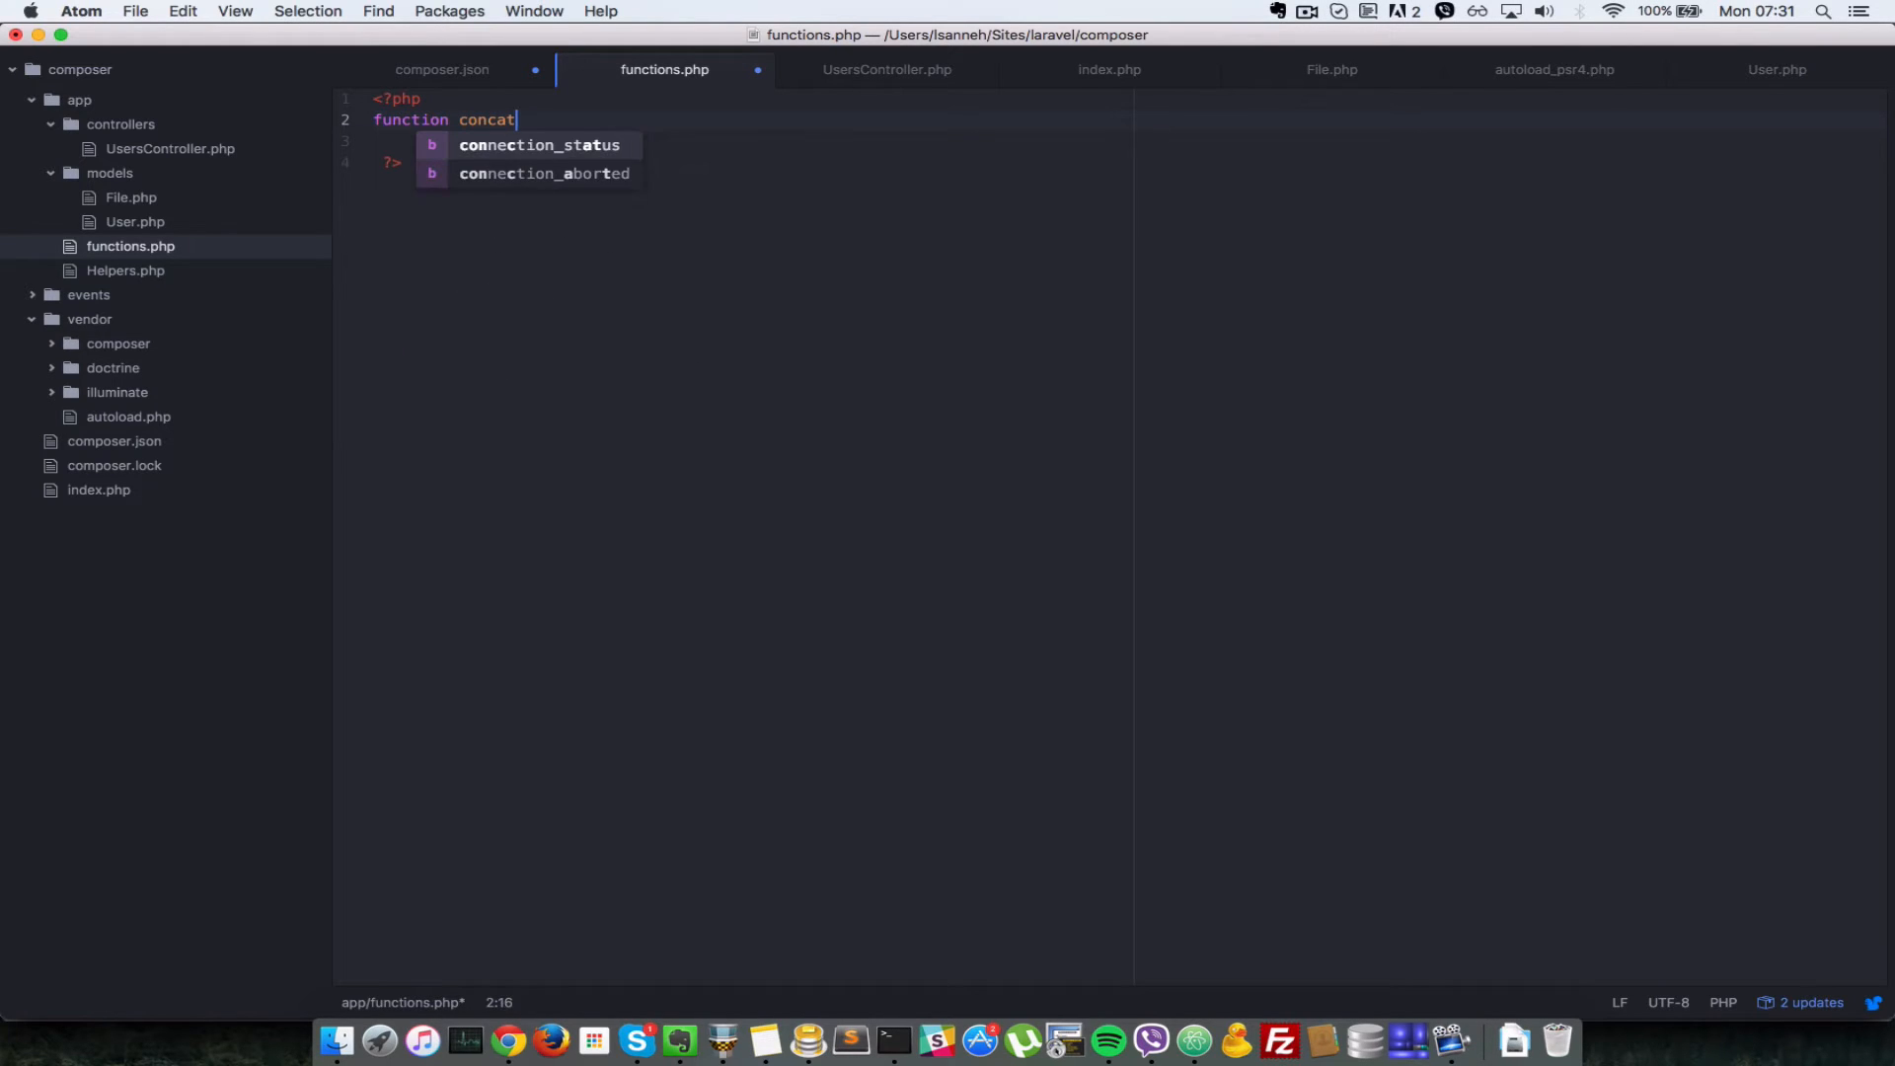
text(Strings())
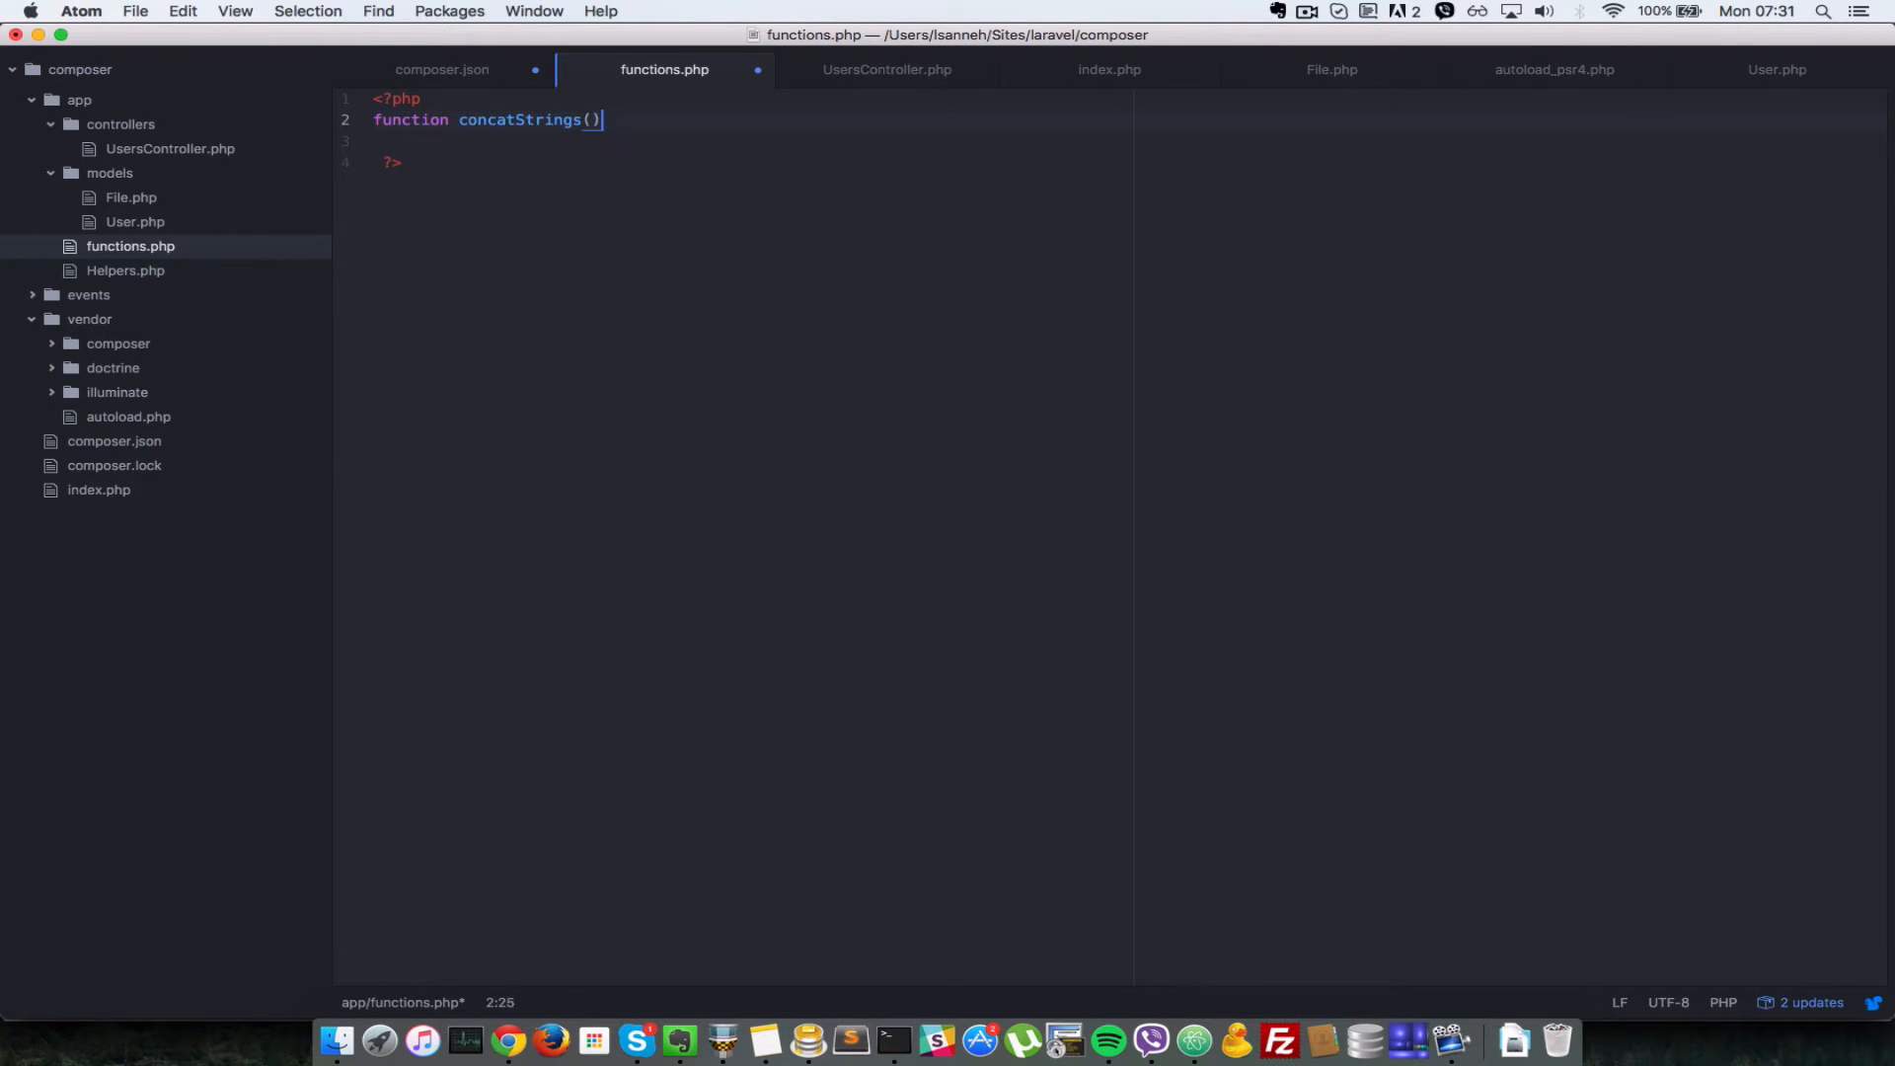
text({)
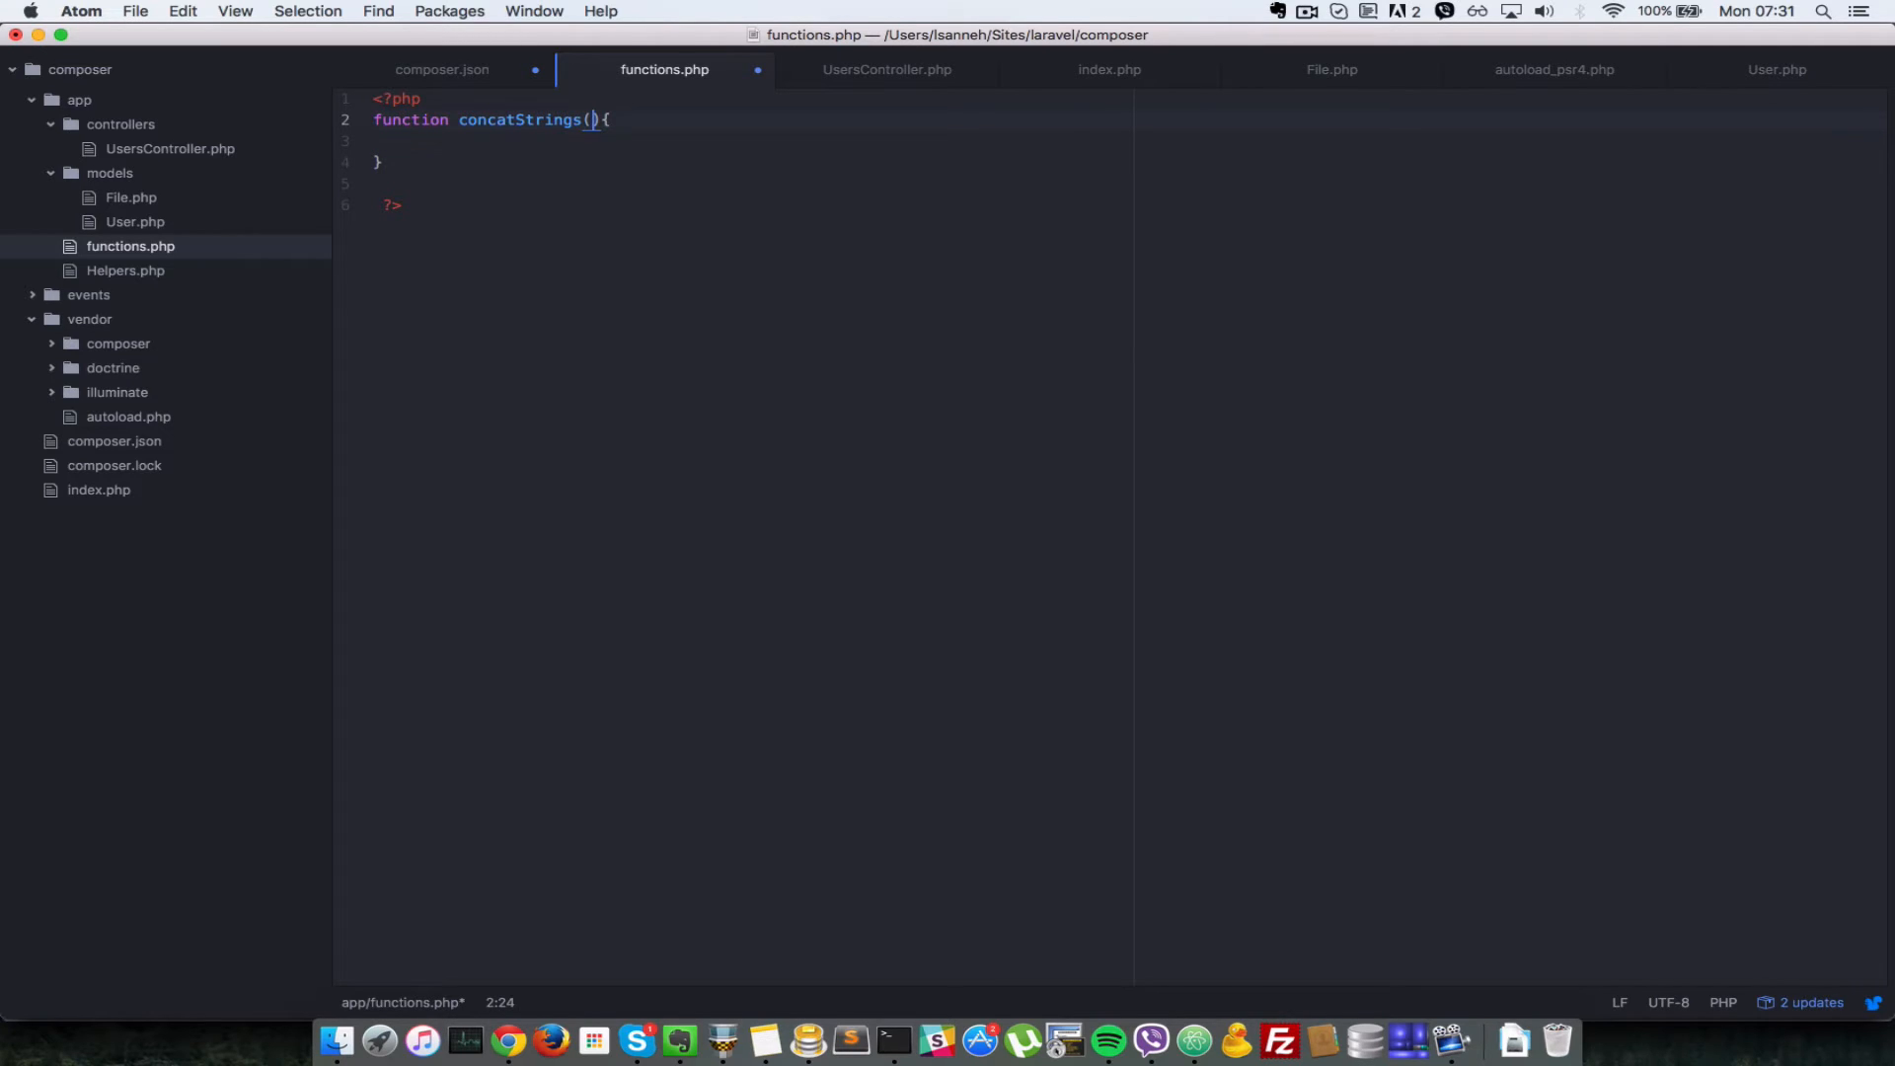
text($str1,)
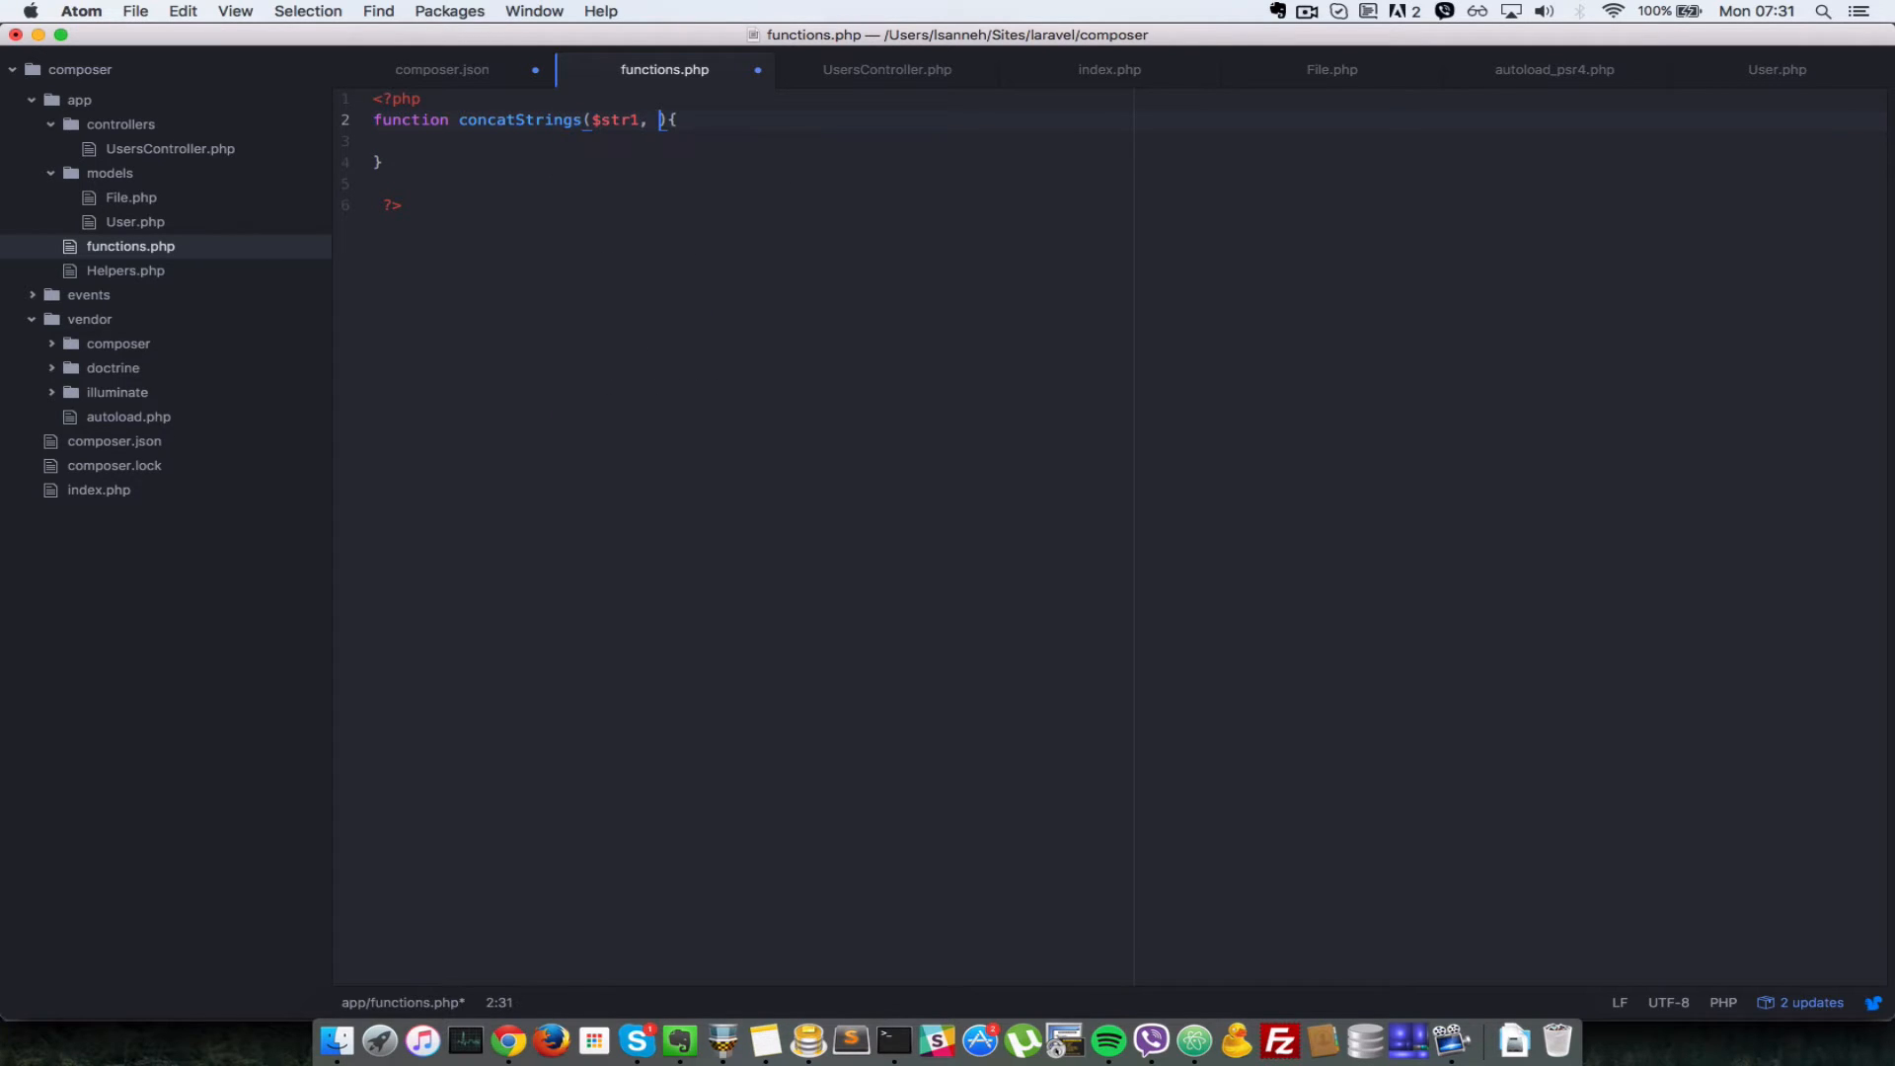
text($str2)
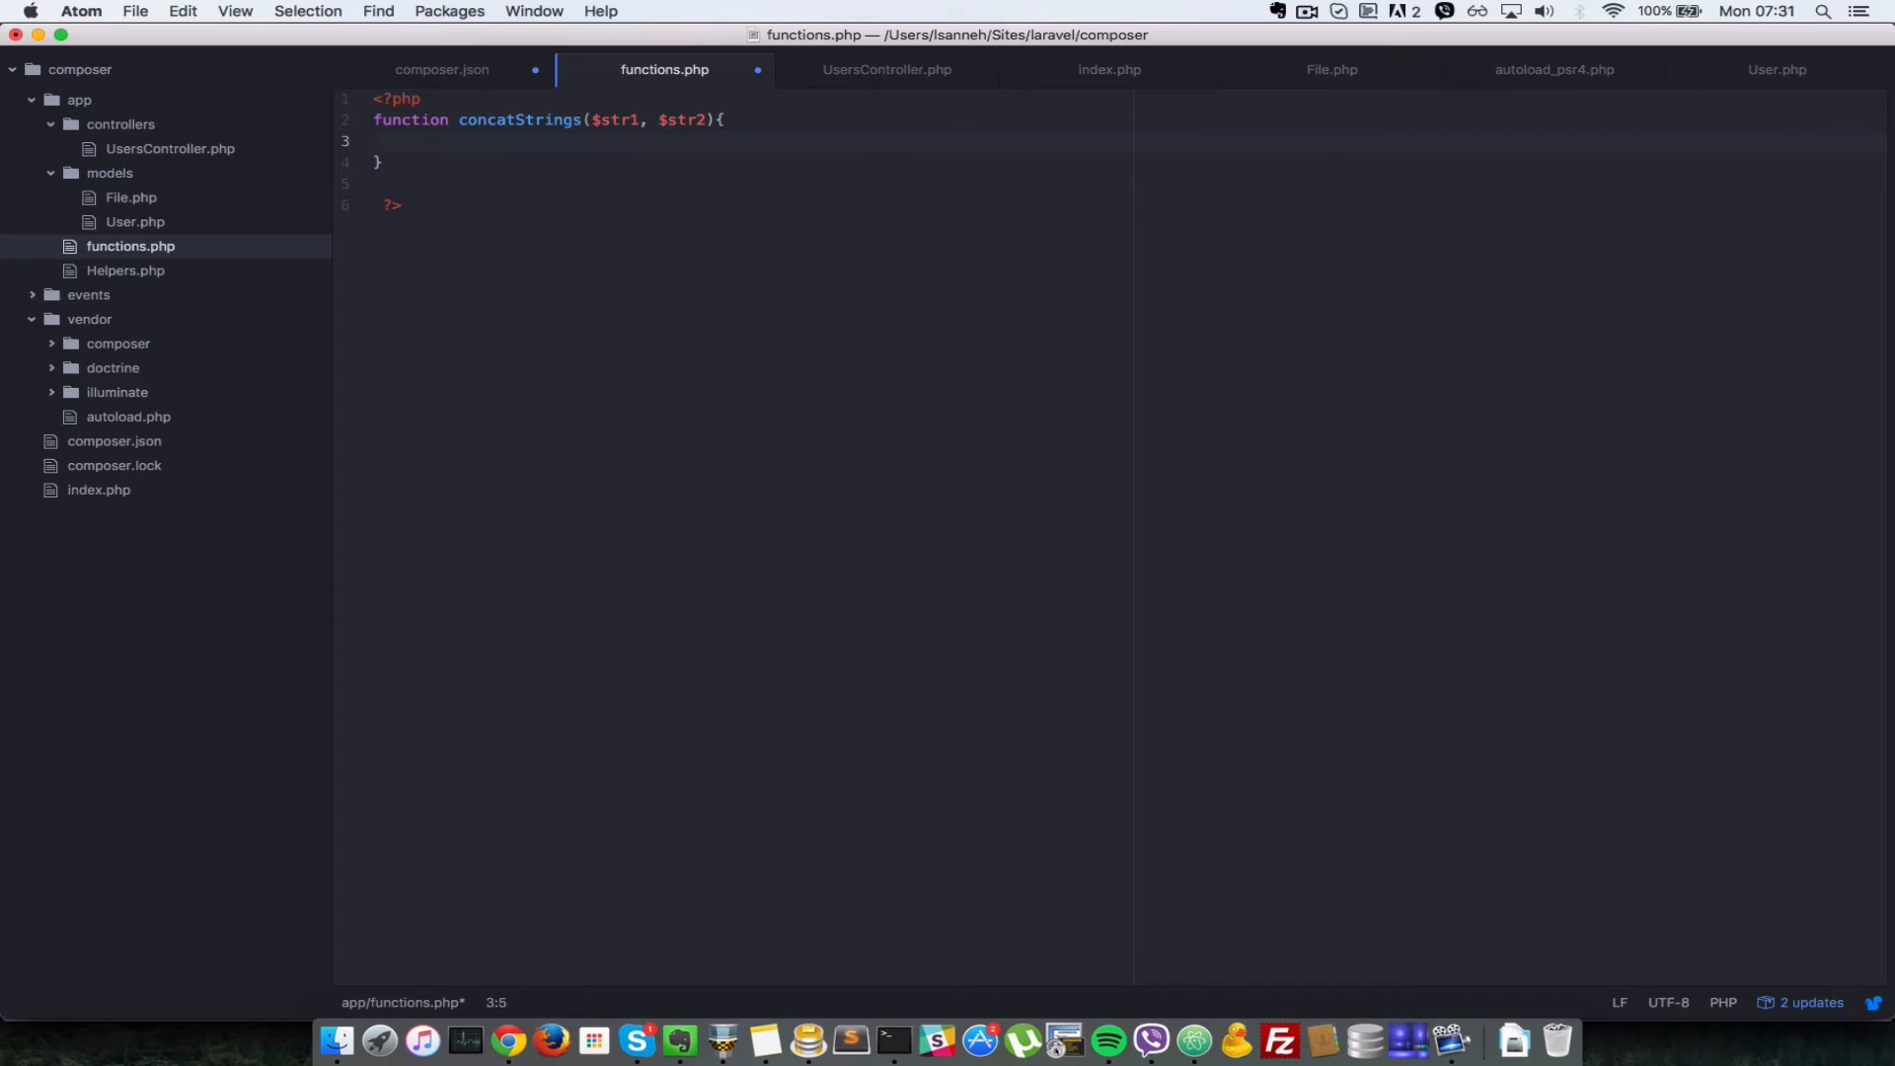
text(return)
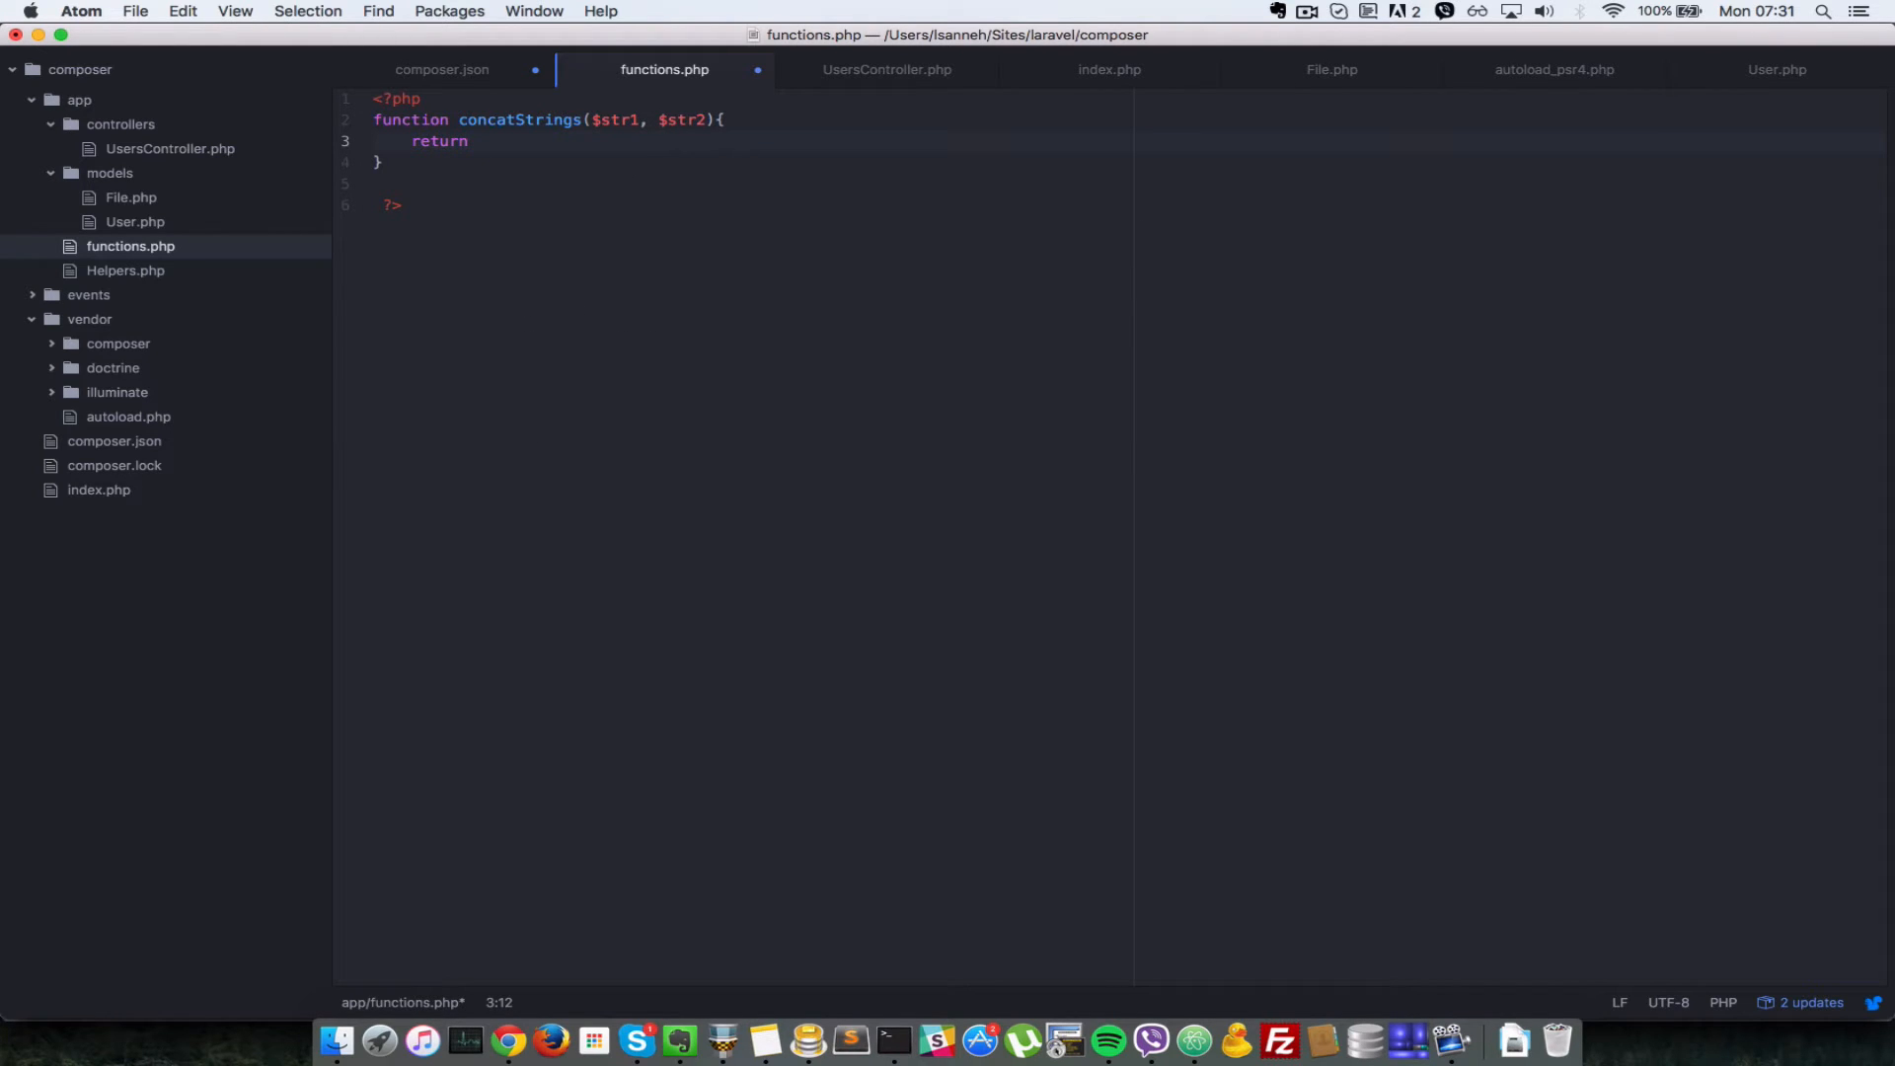
text($str1.)
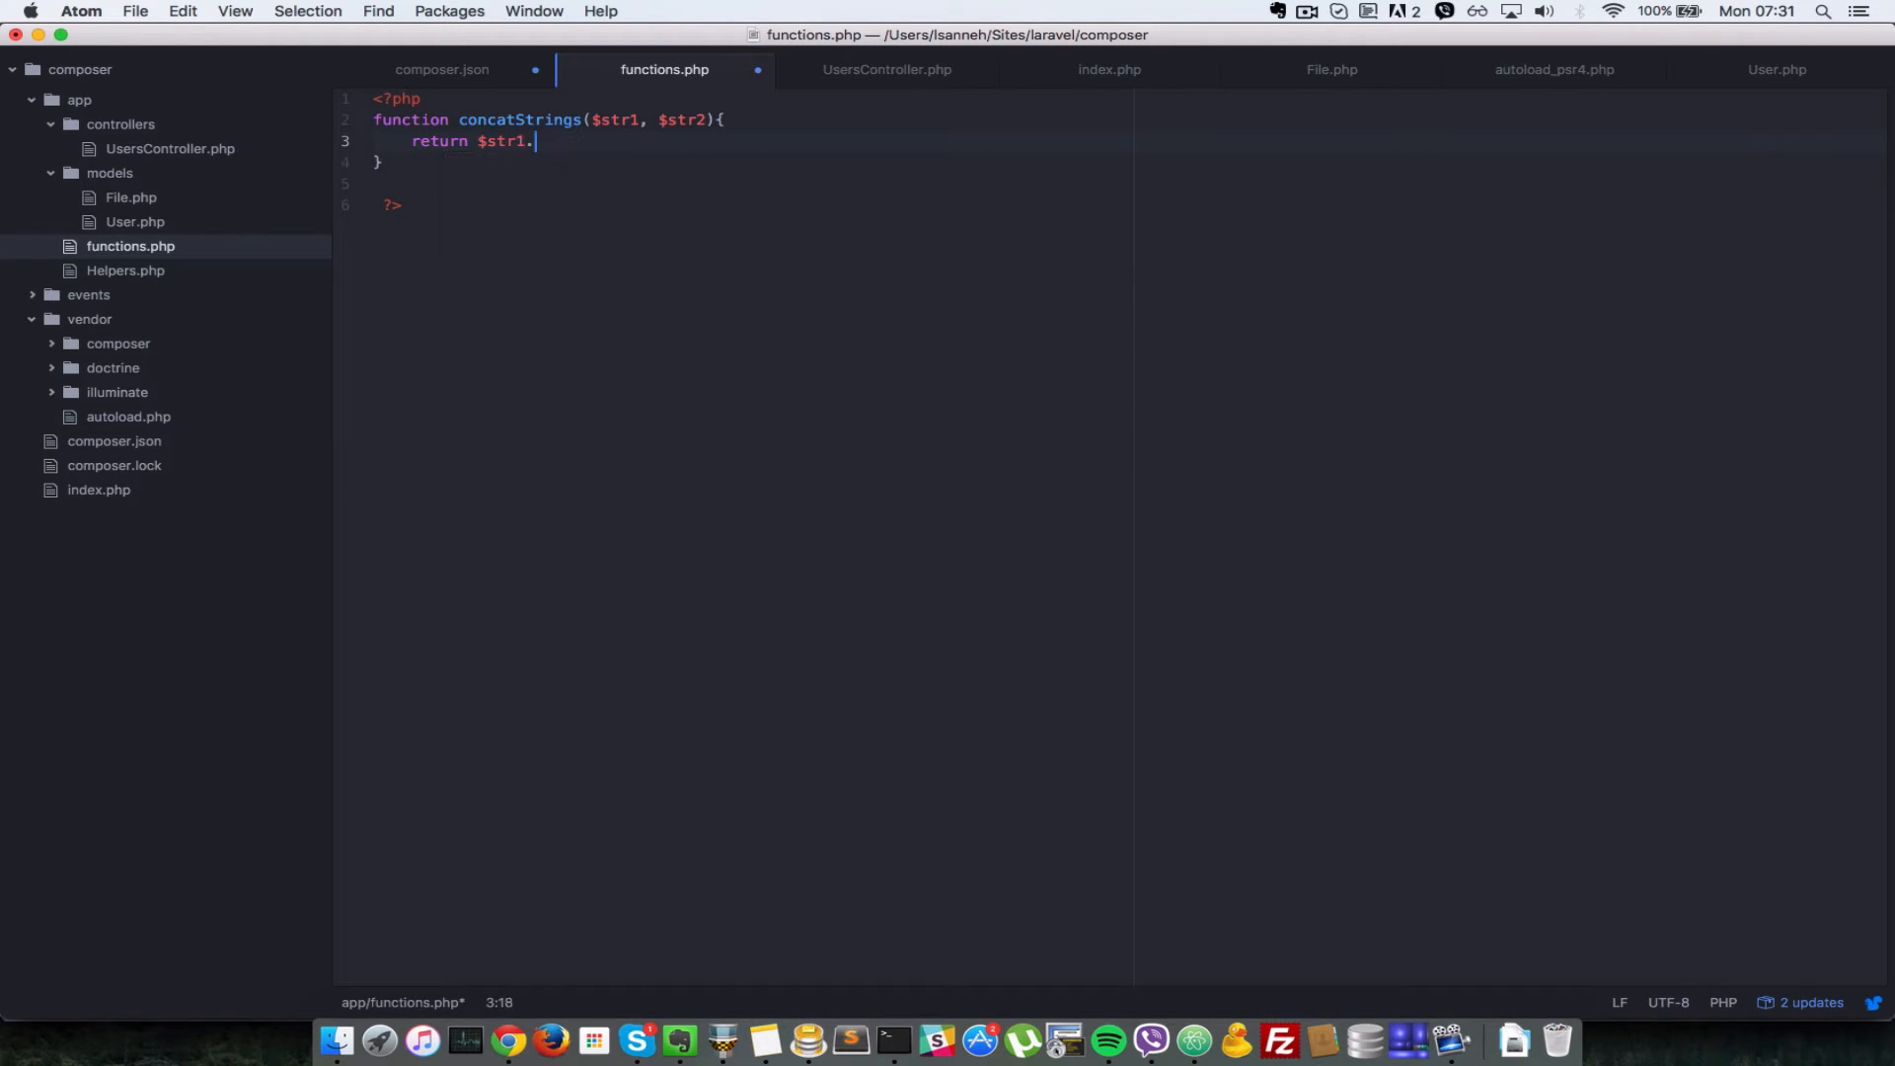
text($str2;)
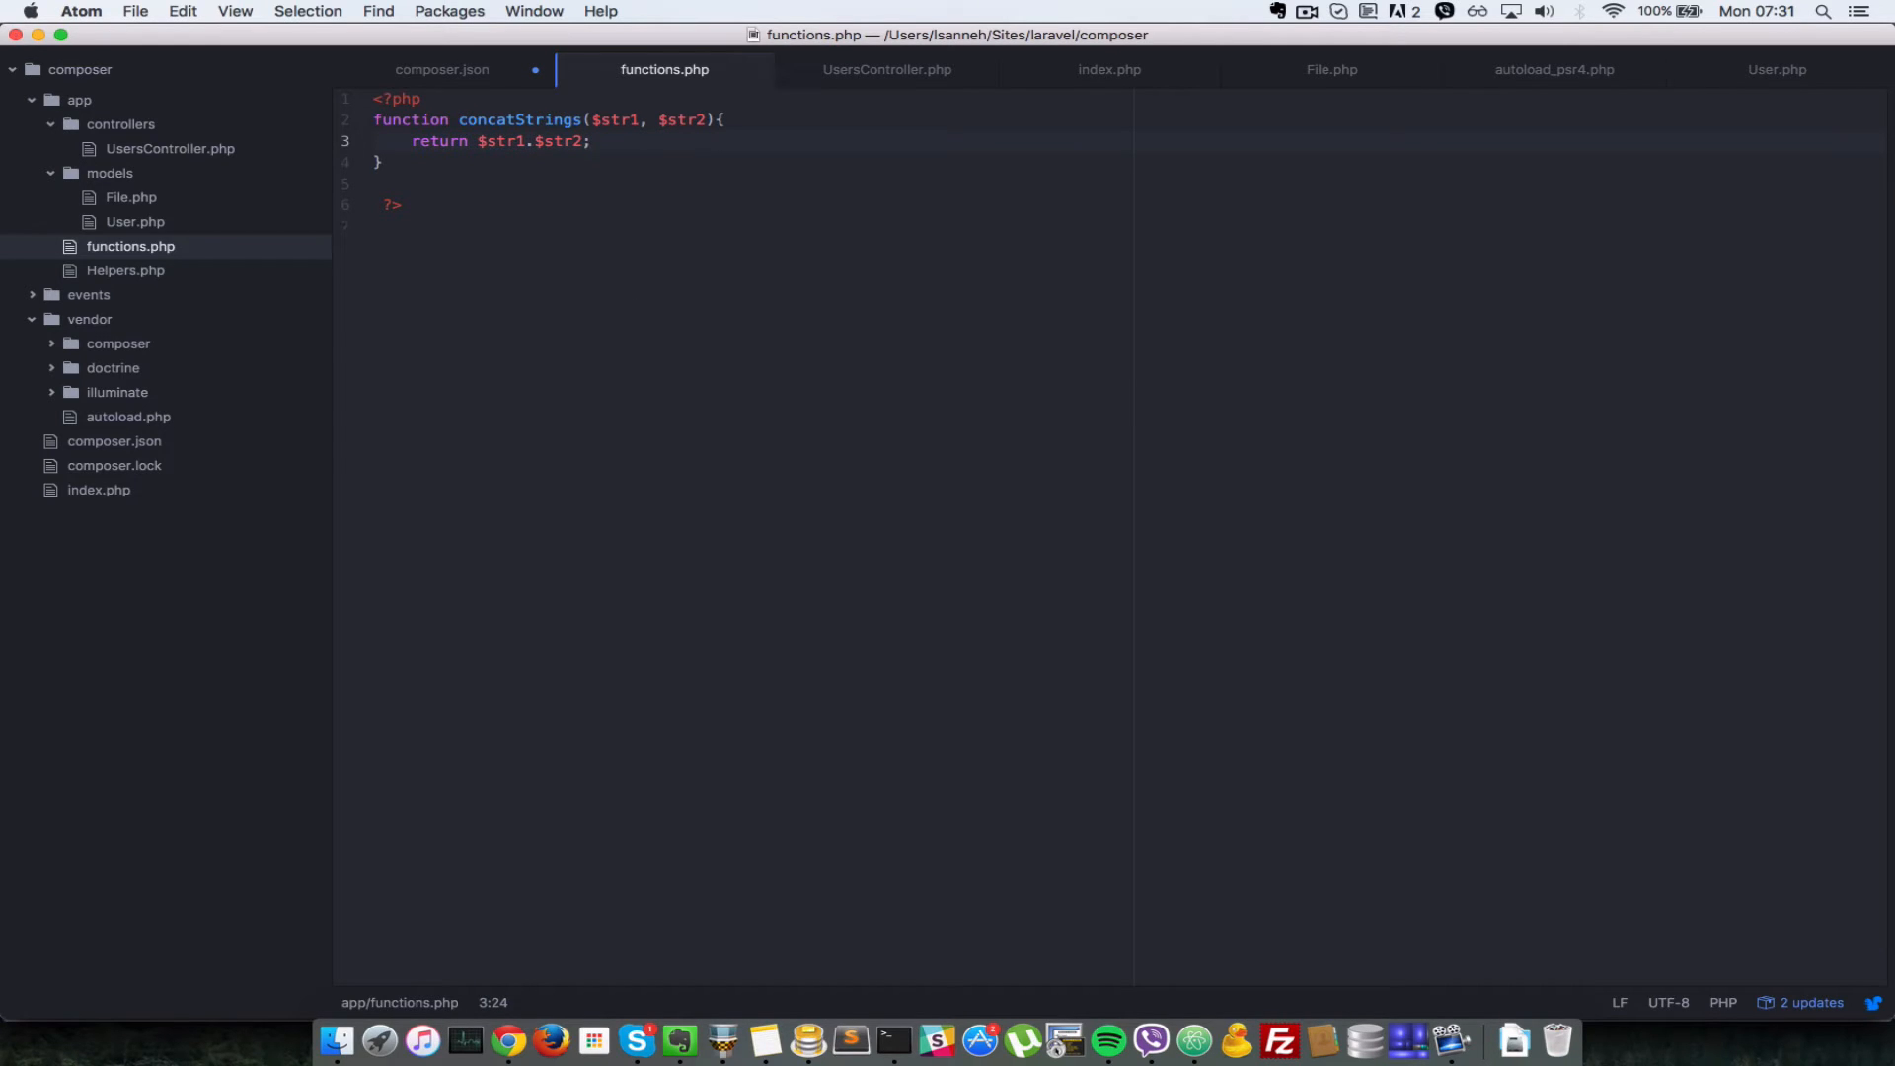
Step: Put "app/functions.php" inside composer.json's autoload "files" array and save
click(441, 69)
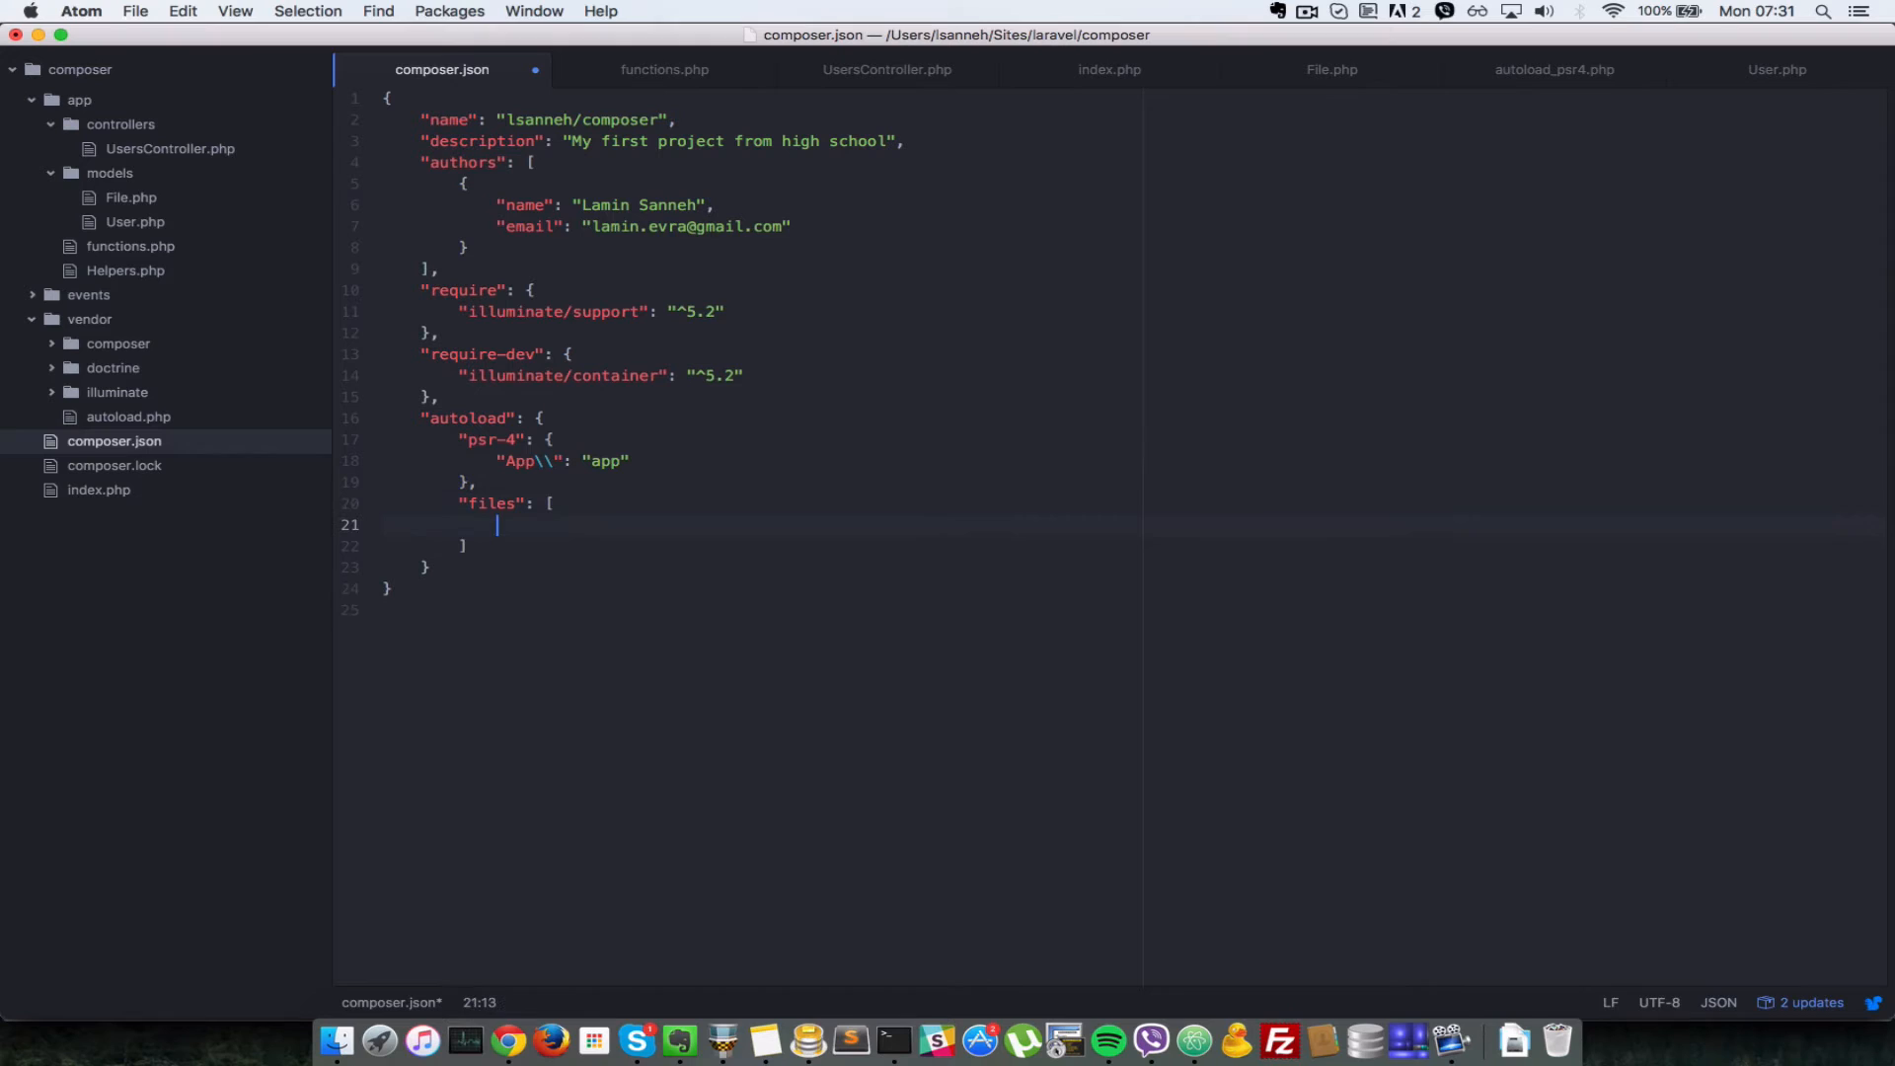
text("")
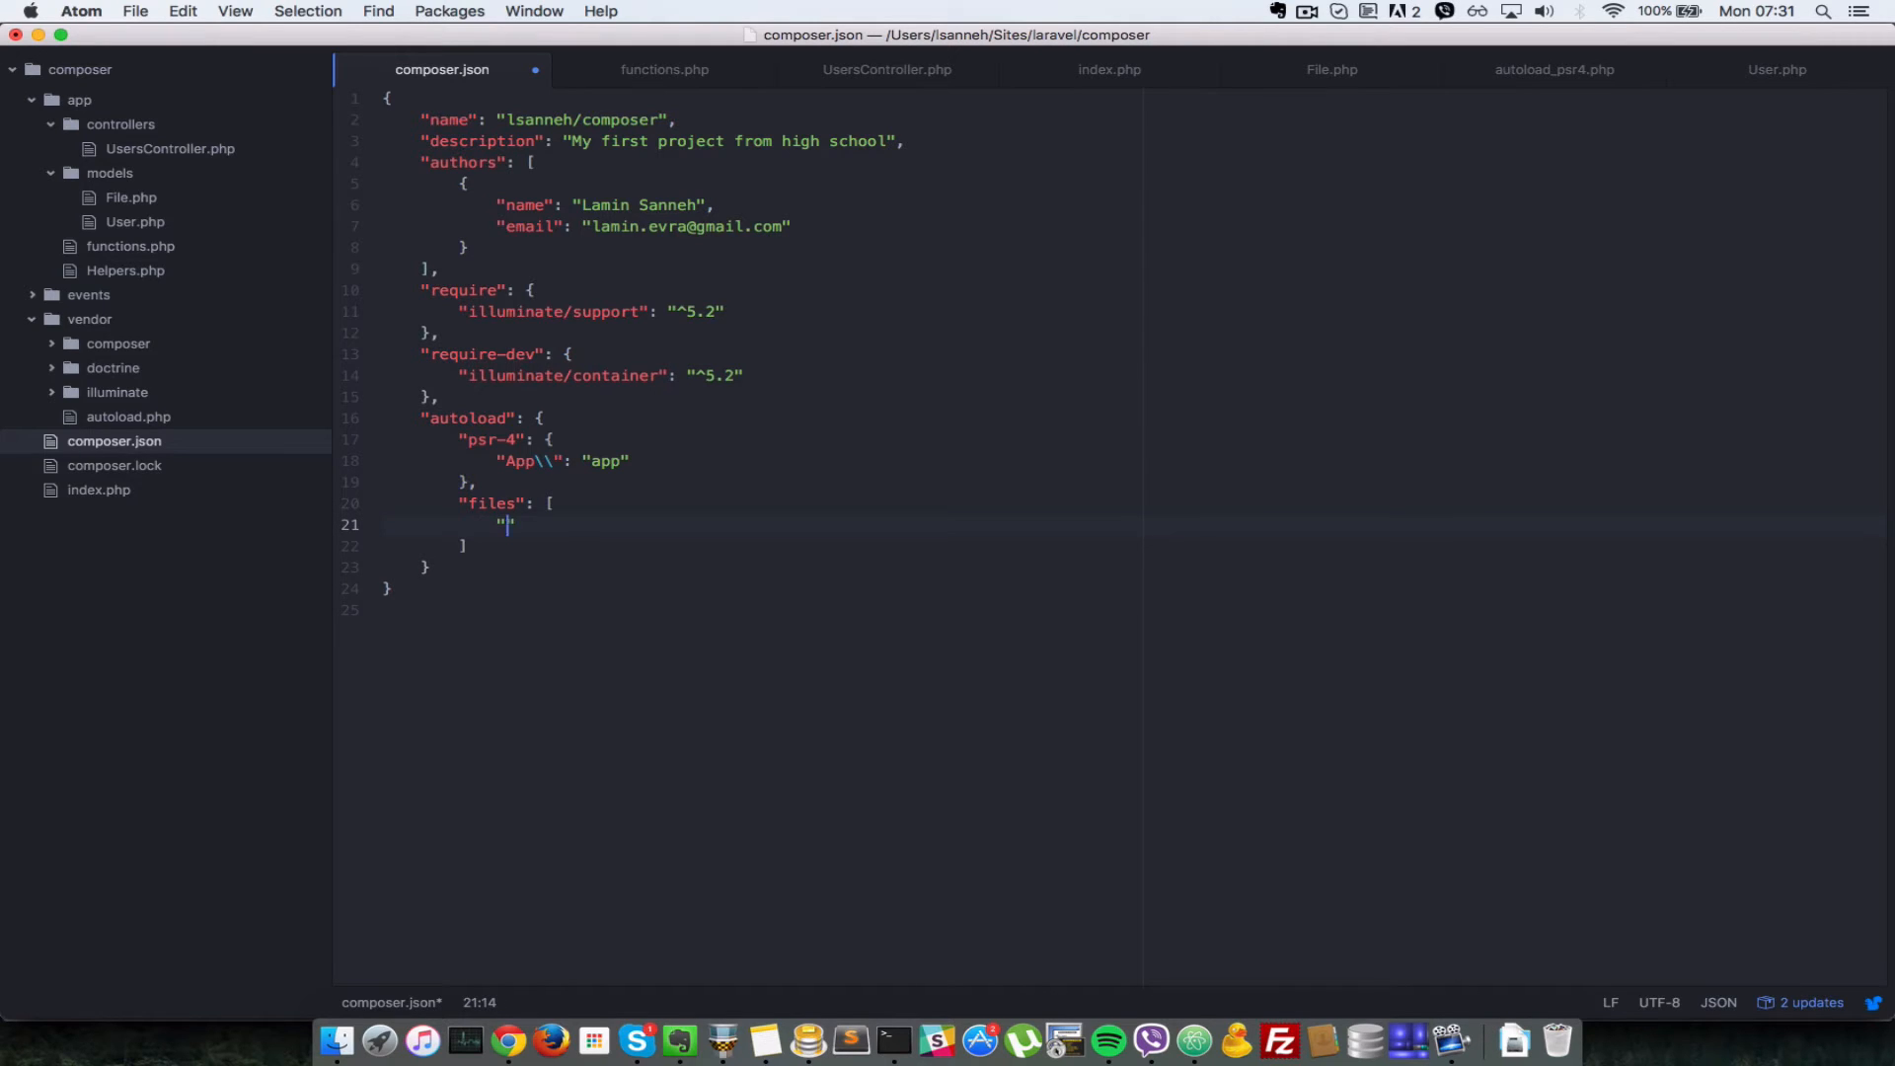
text(app/fu)
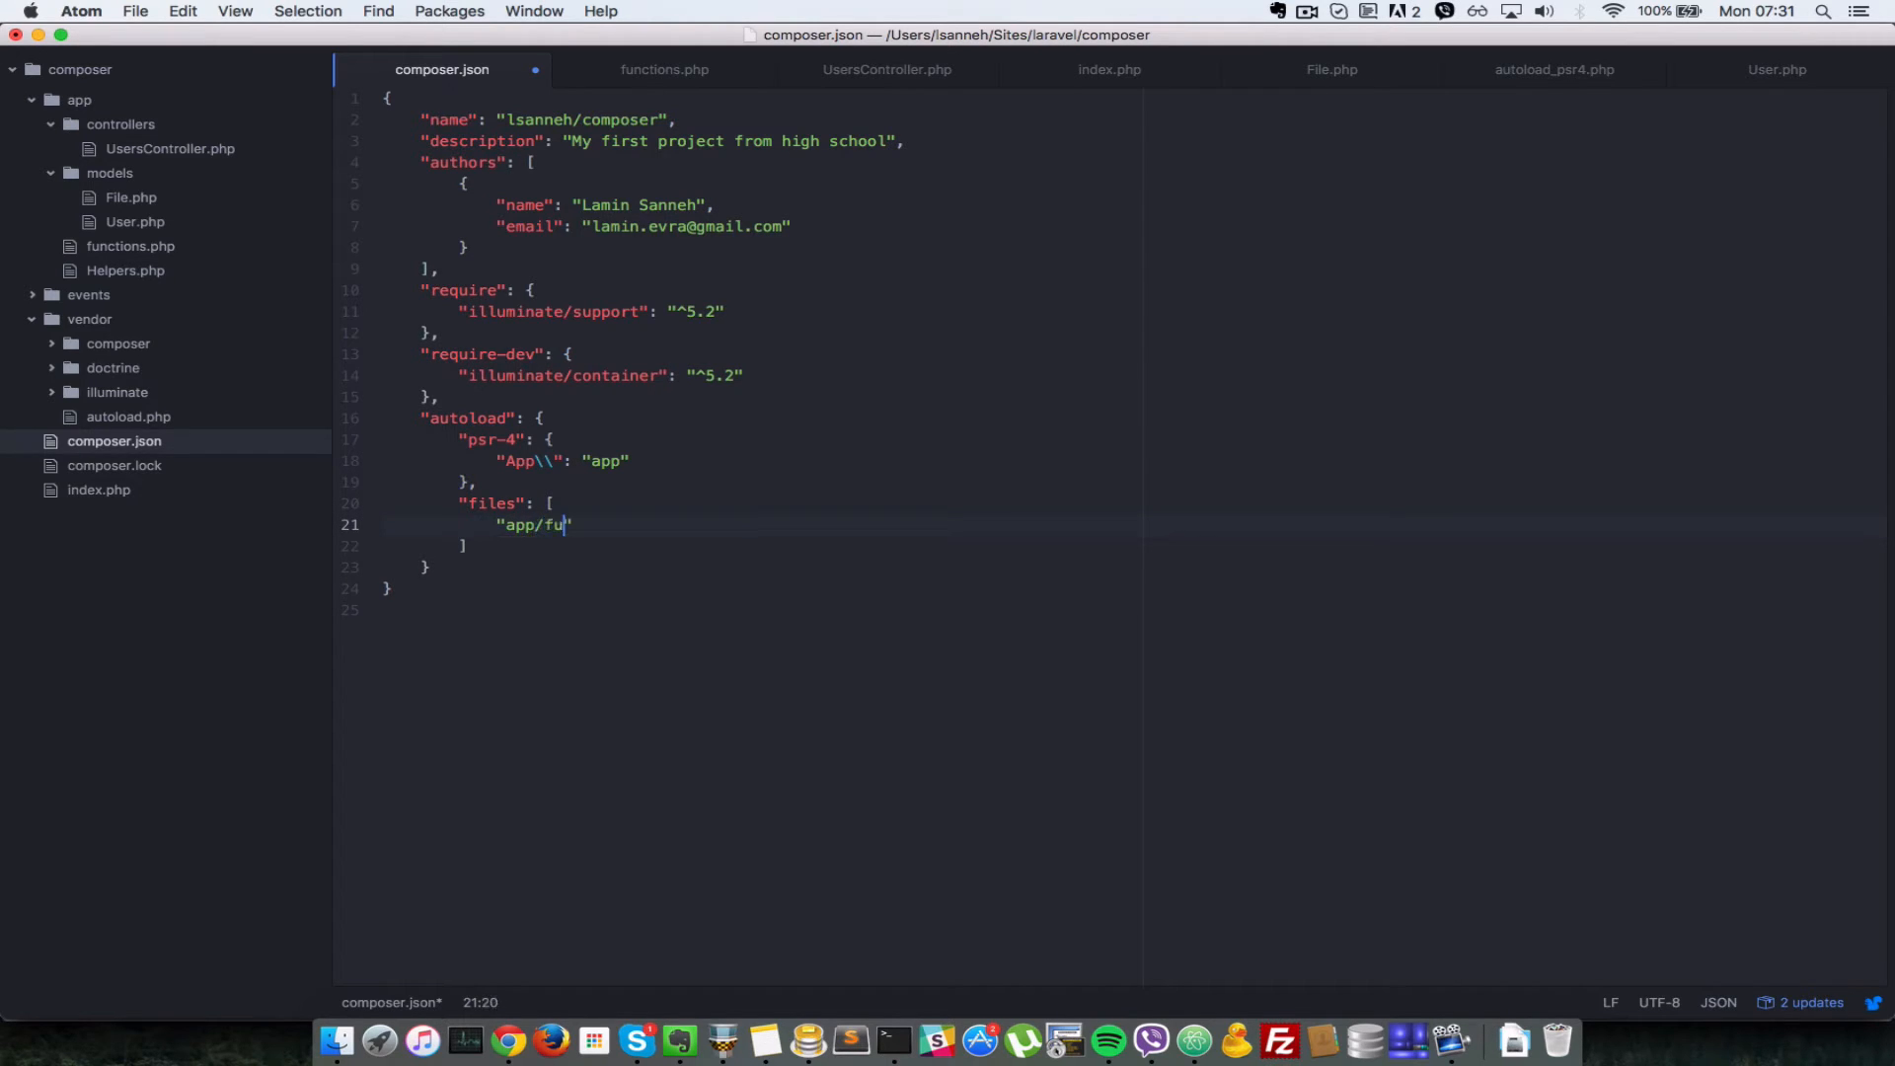
text(nctions.ph)
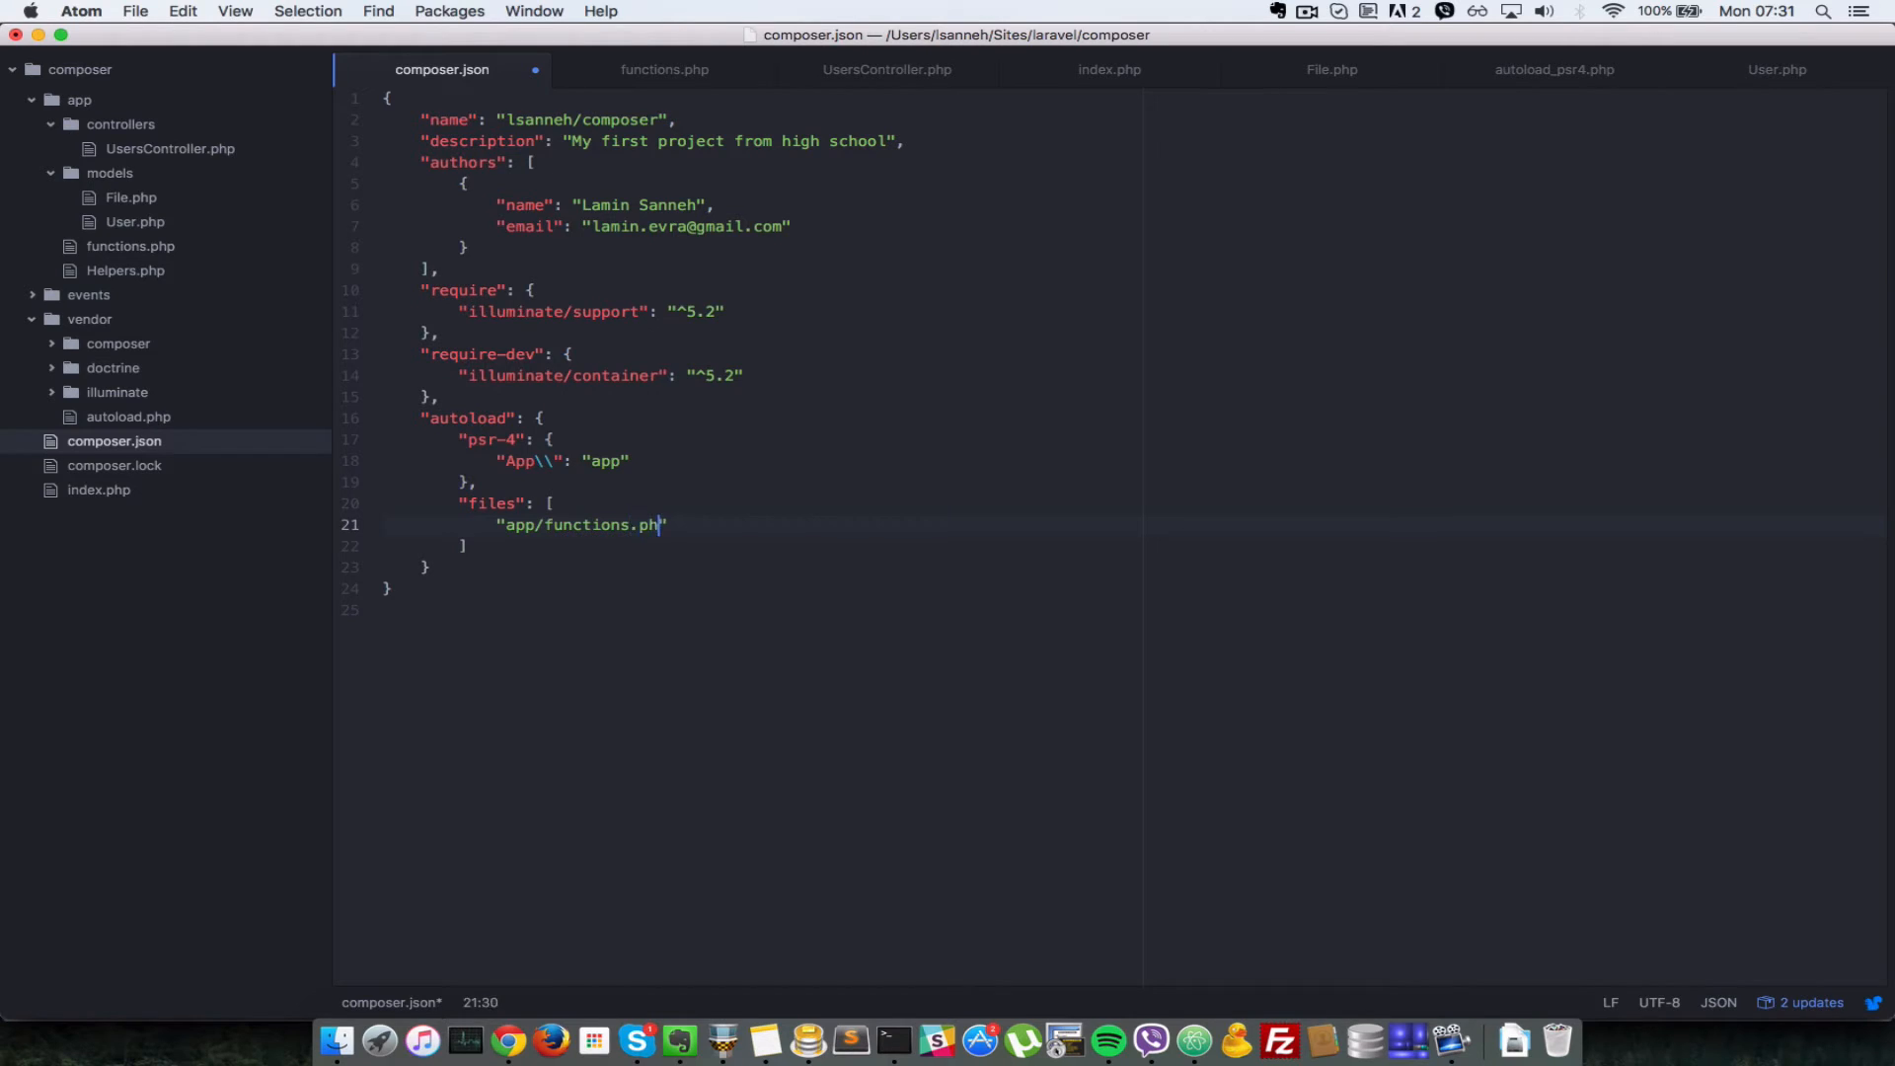
text(p)
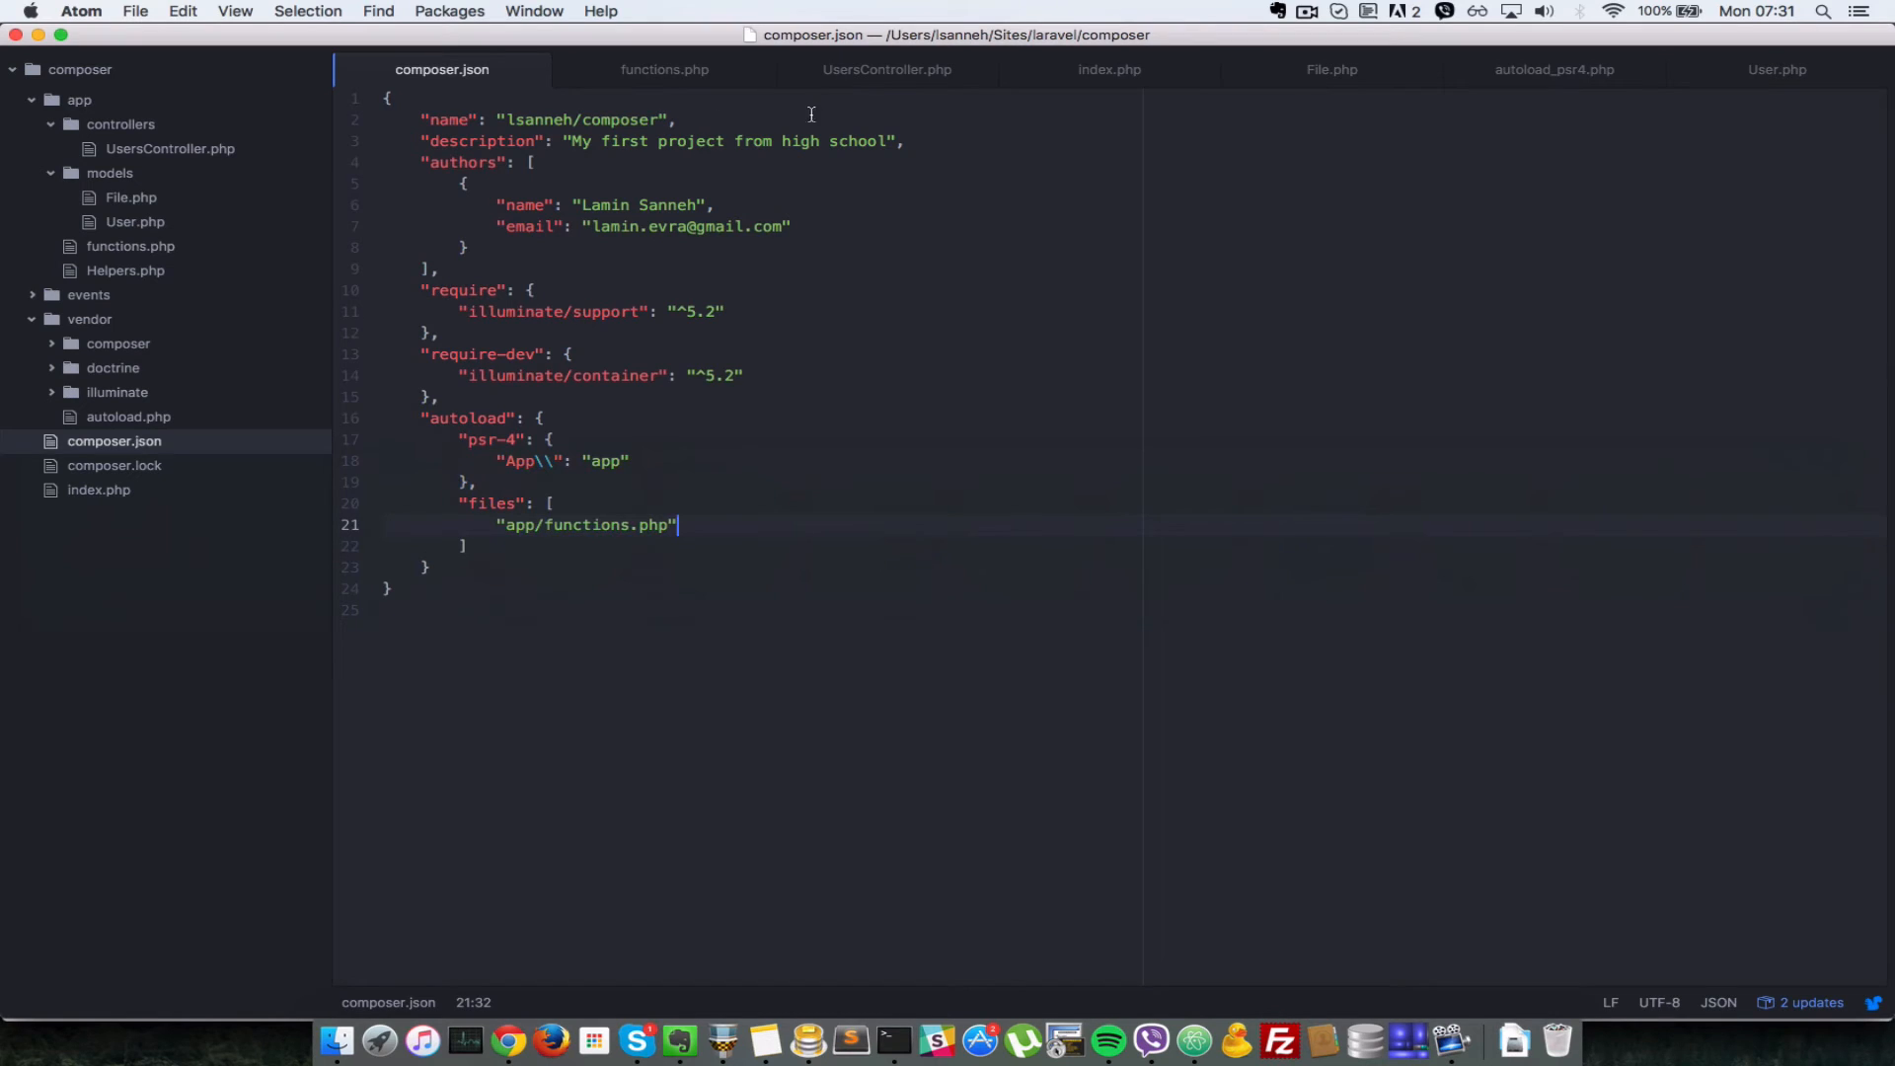
Step: In index.php, assign conactStrings("String1", "String2") to a variable and echo $concatStrings
click(1108, 69)
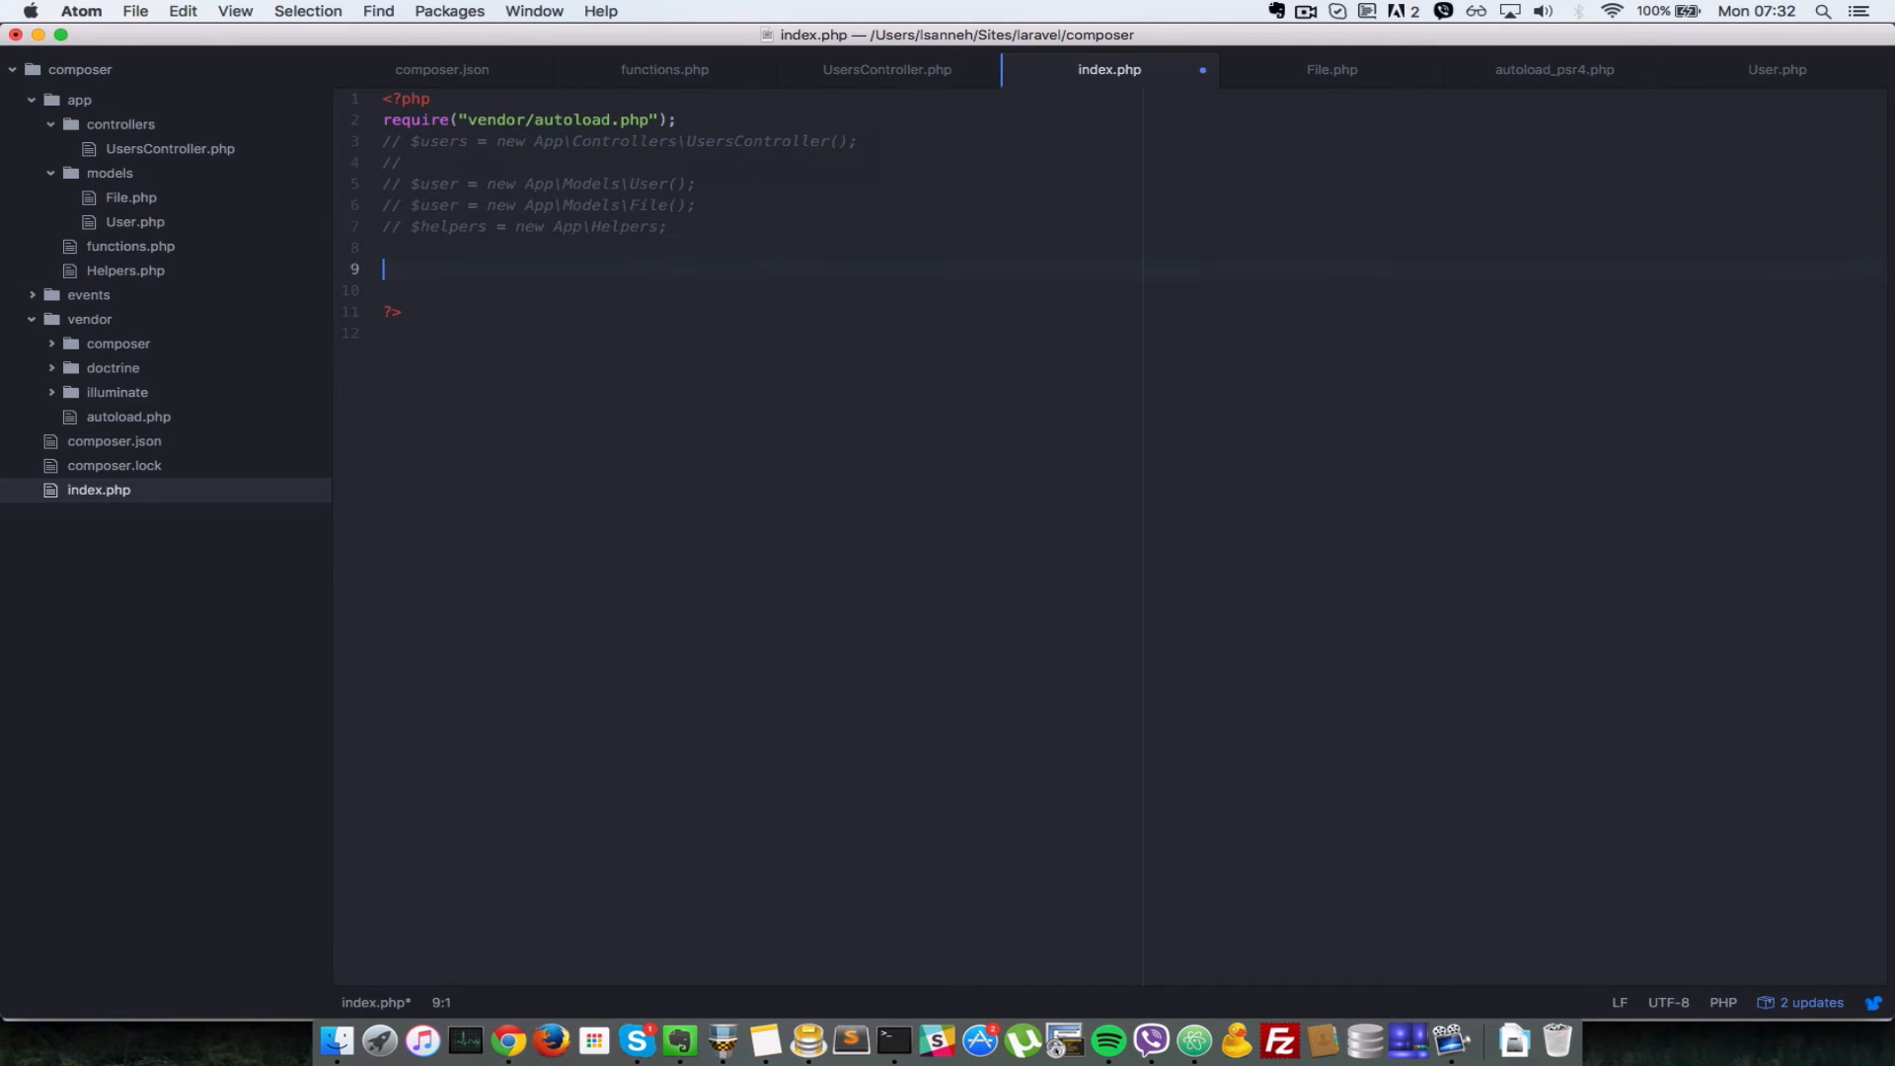
text(ech)
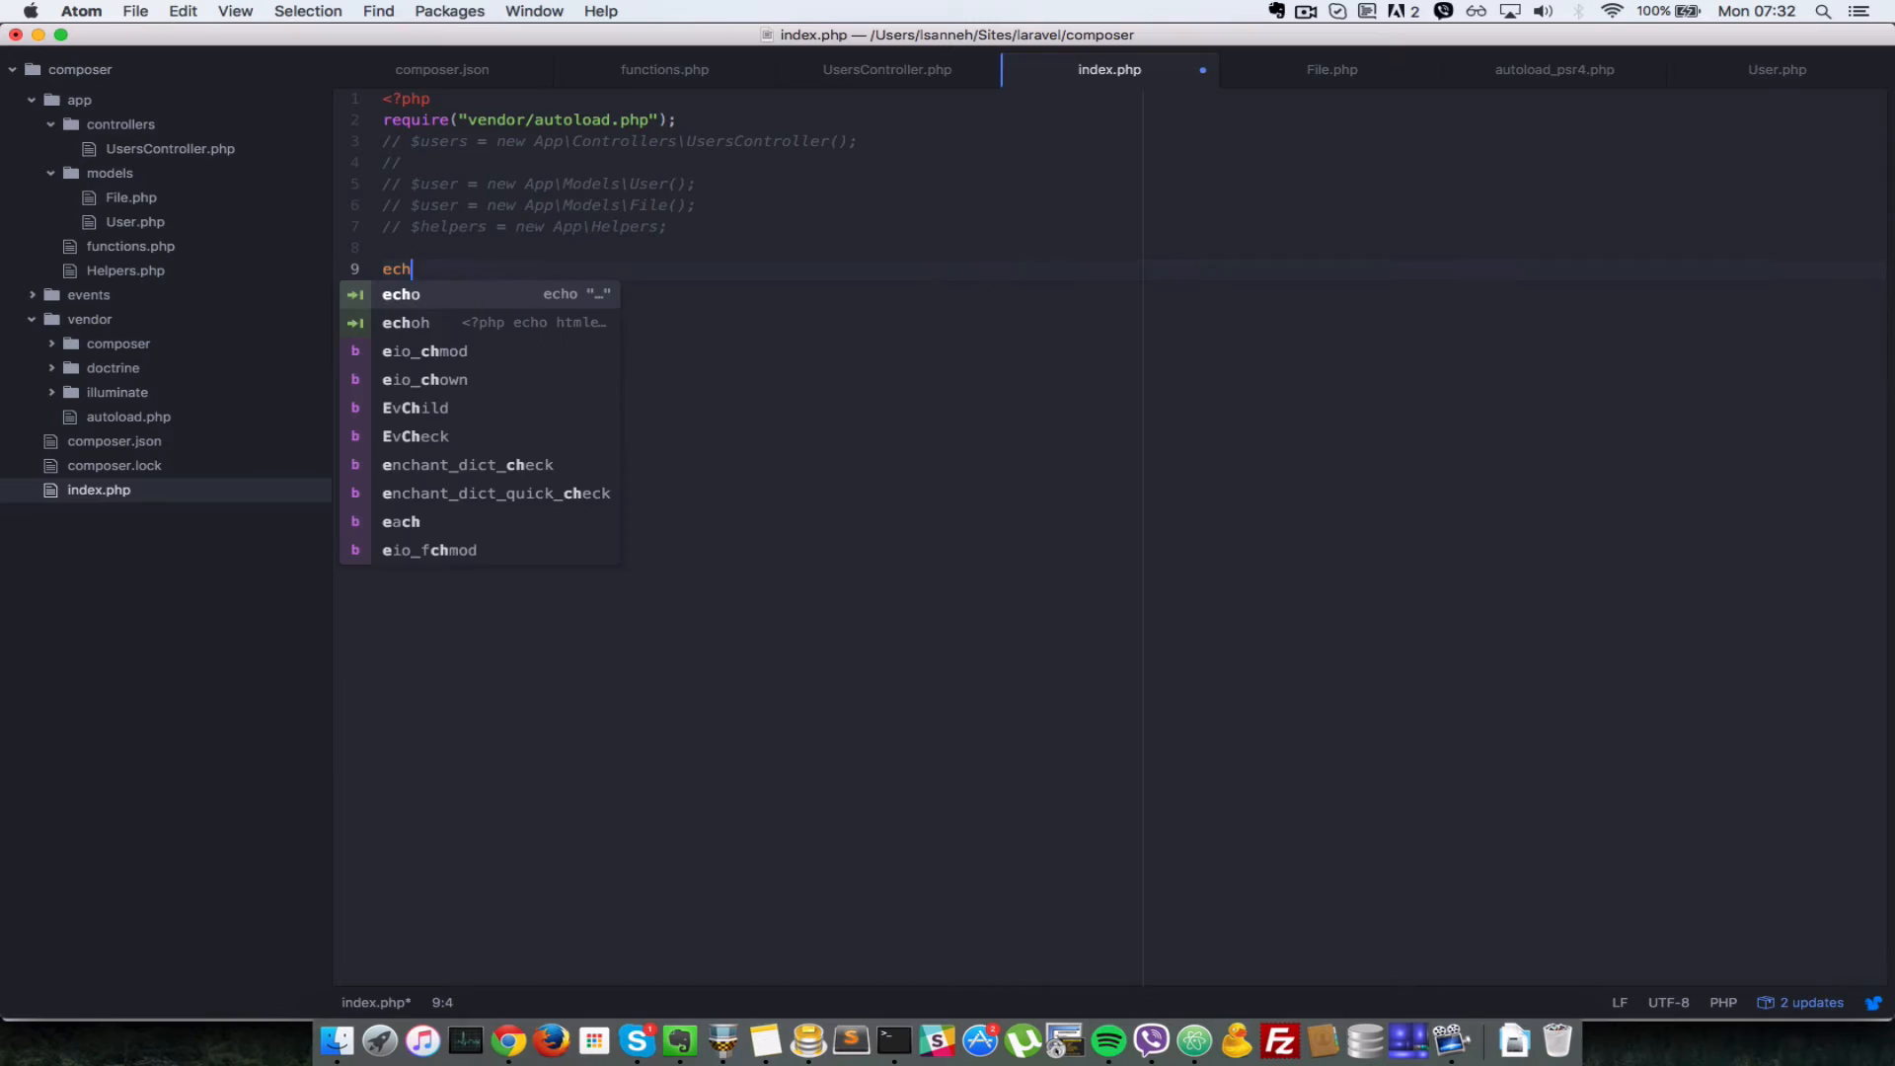
text($conactStrings =)
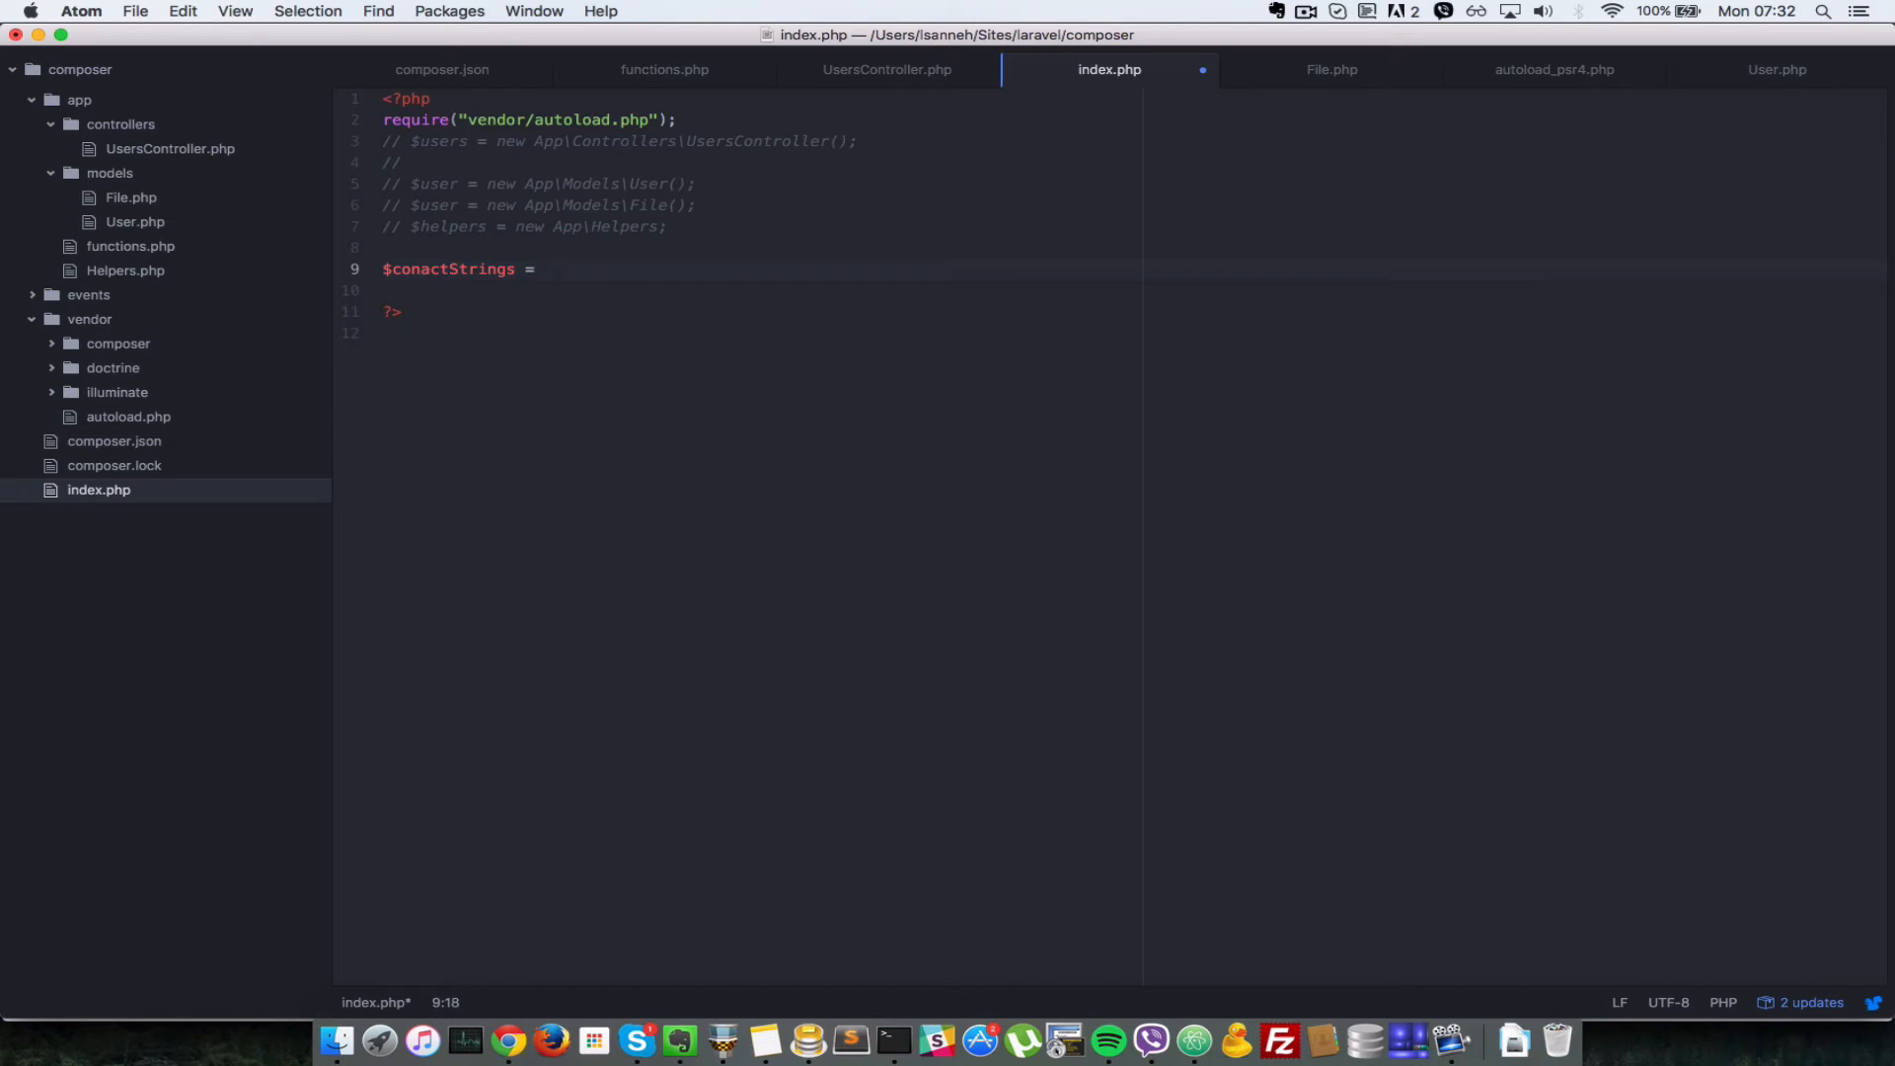
text(conactStrings)
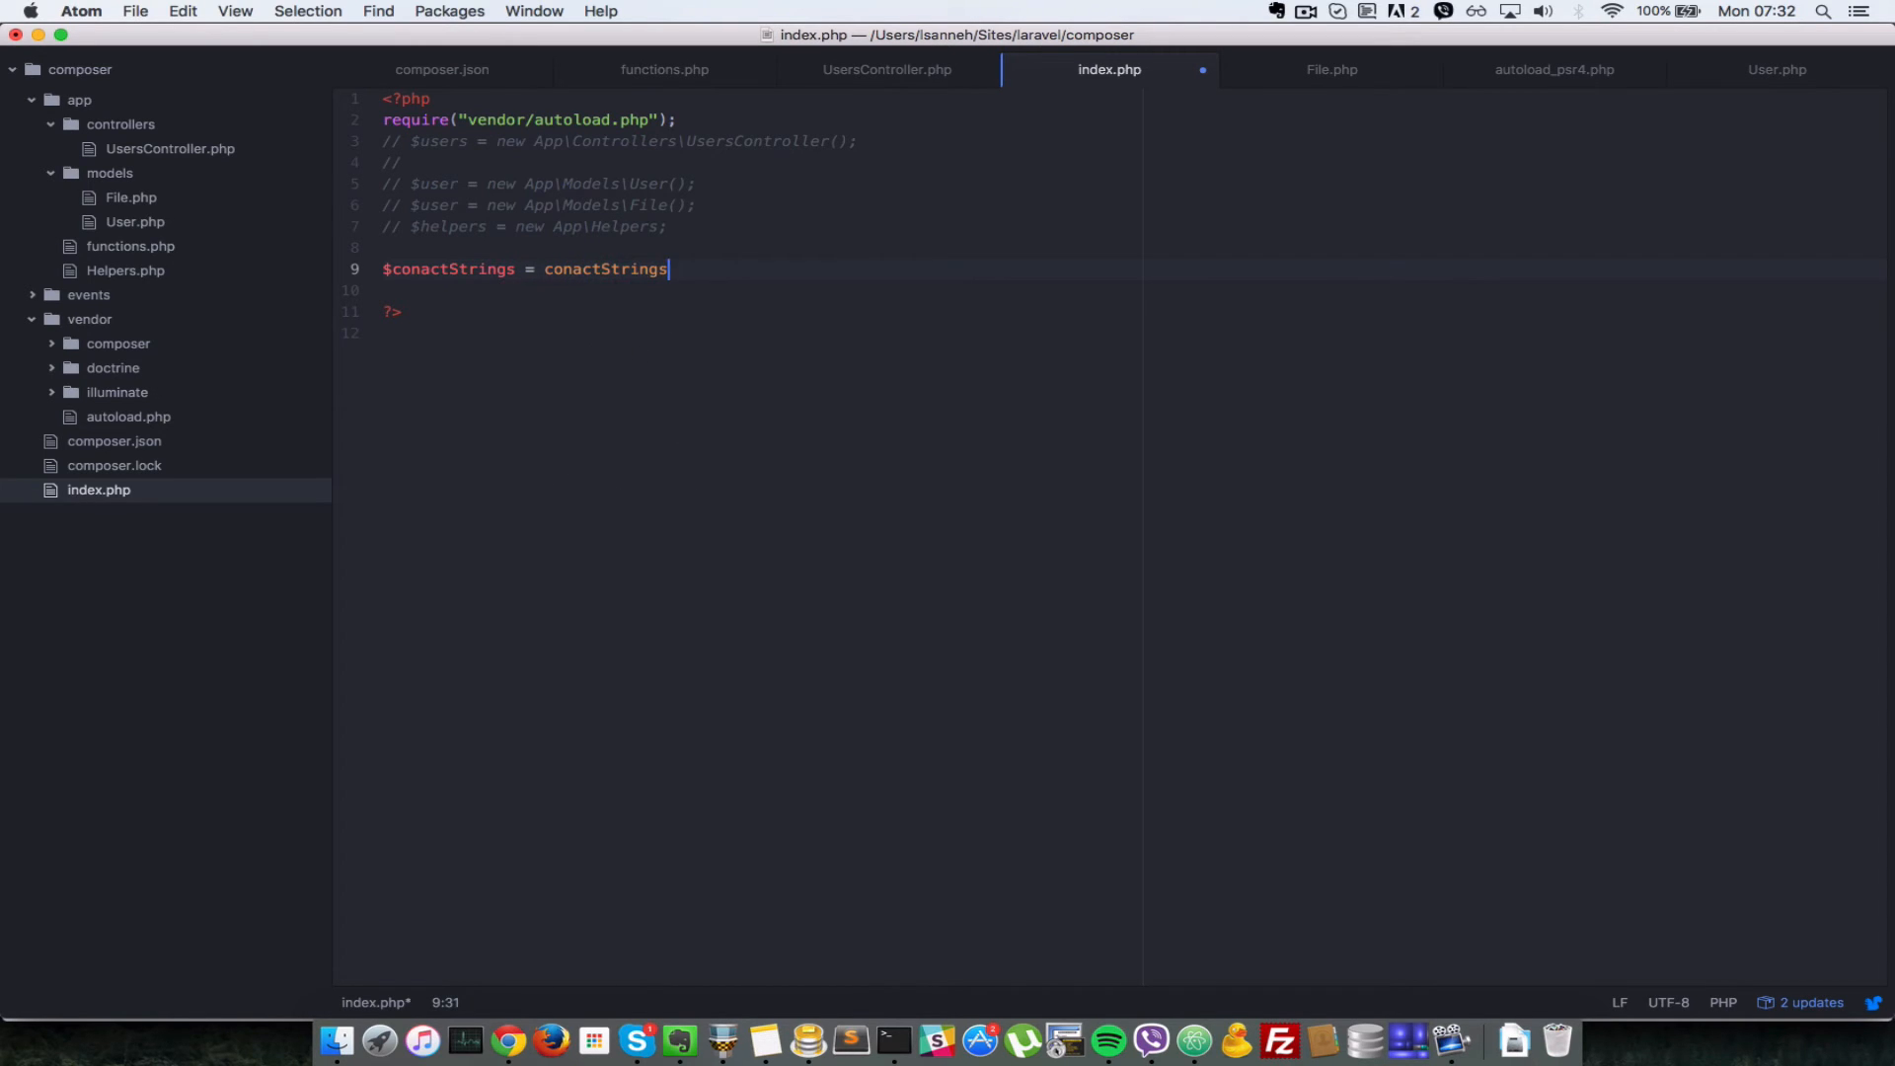
text(();)
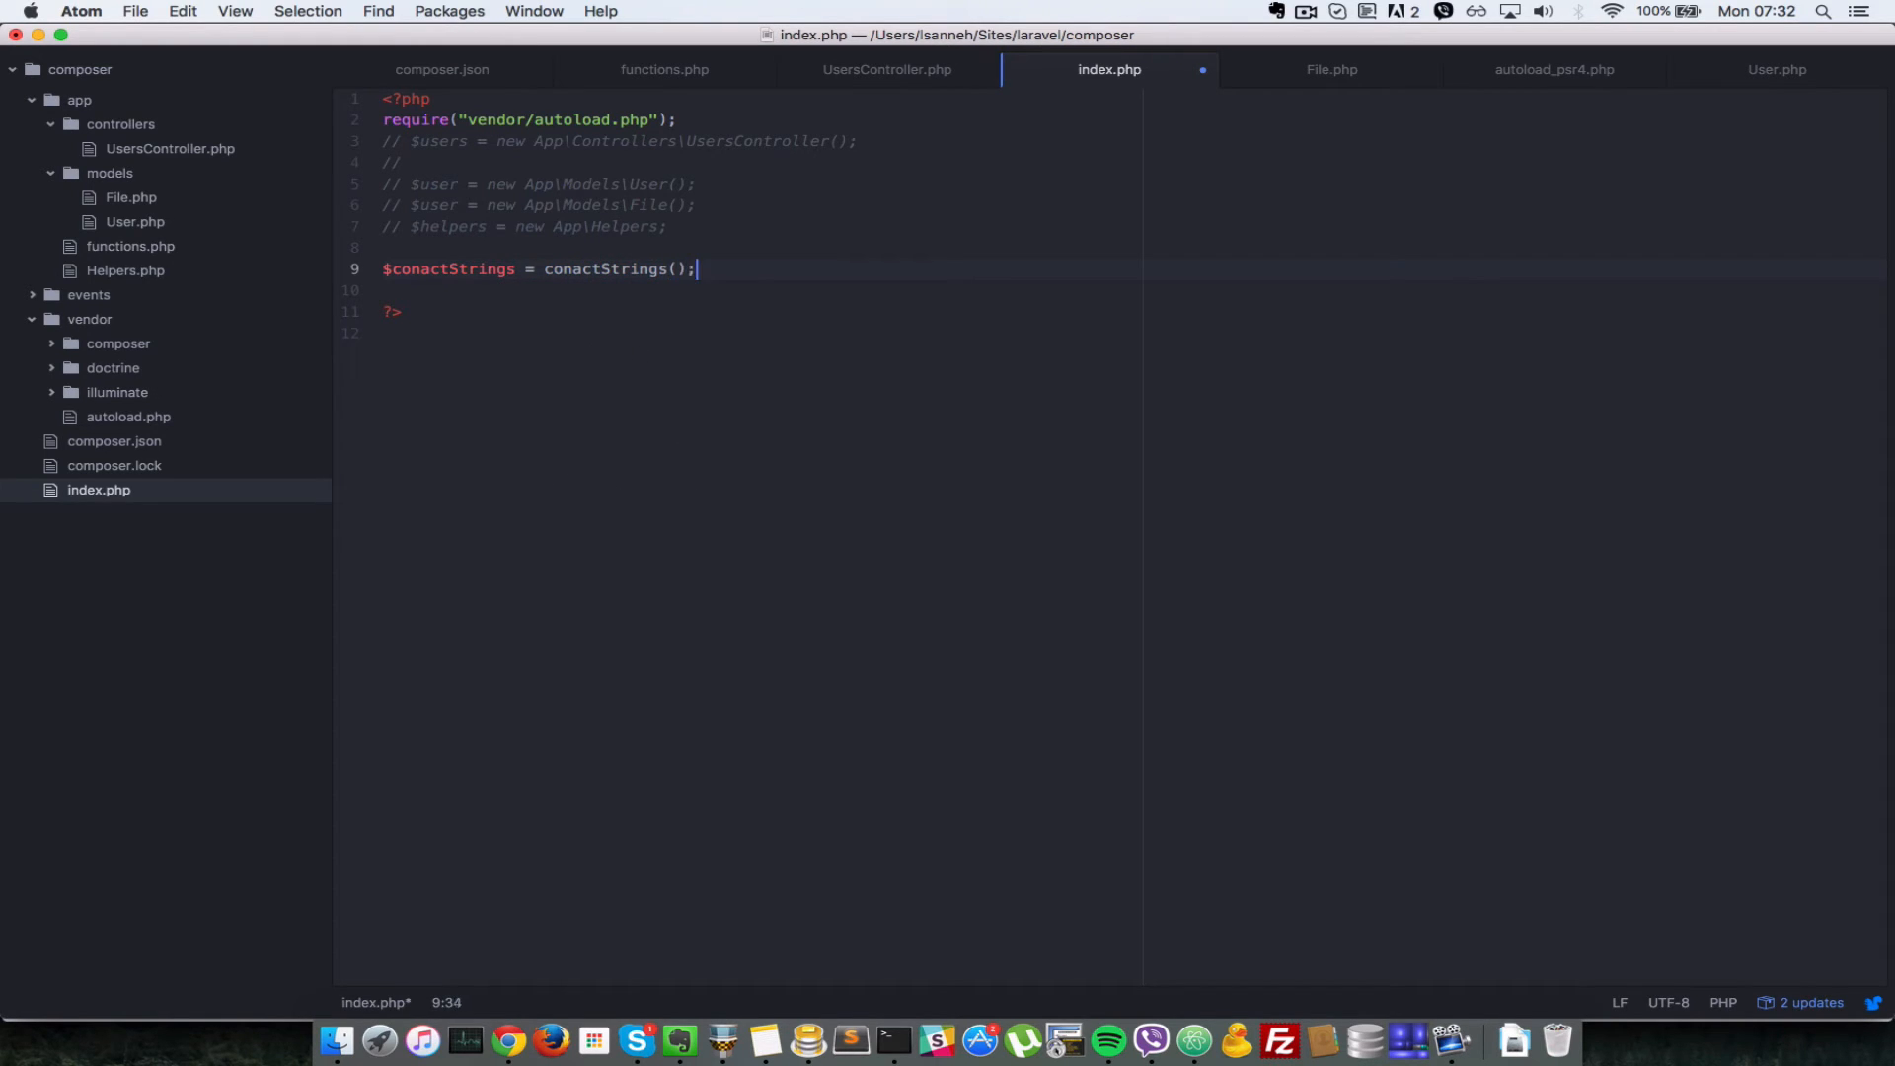
text(")
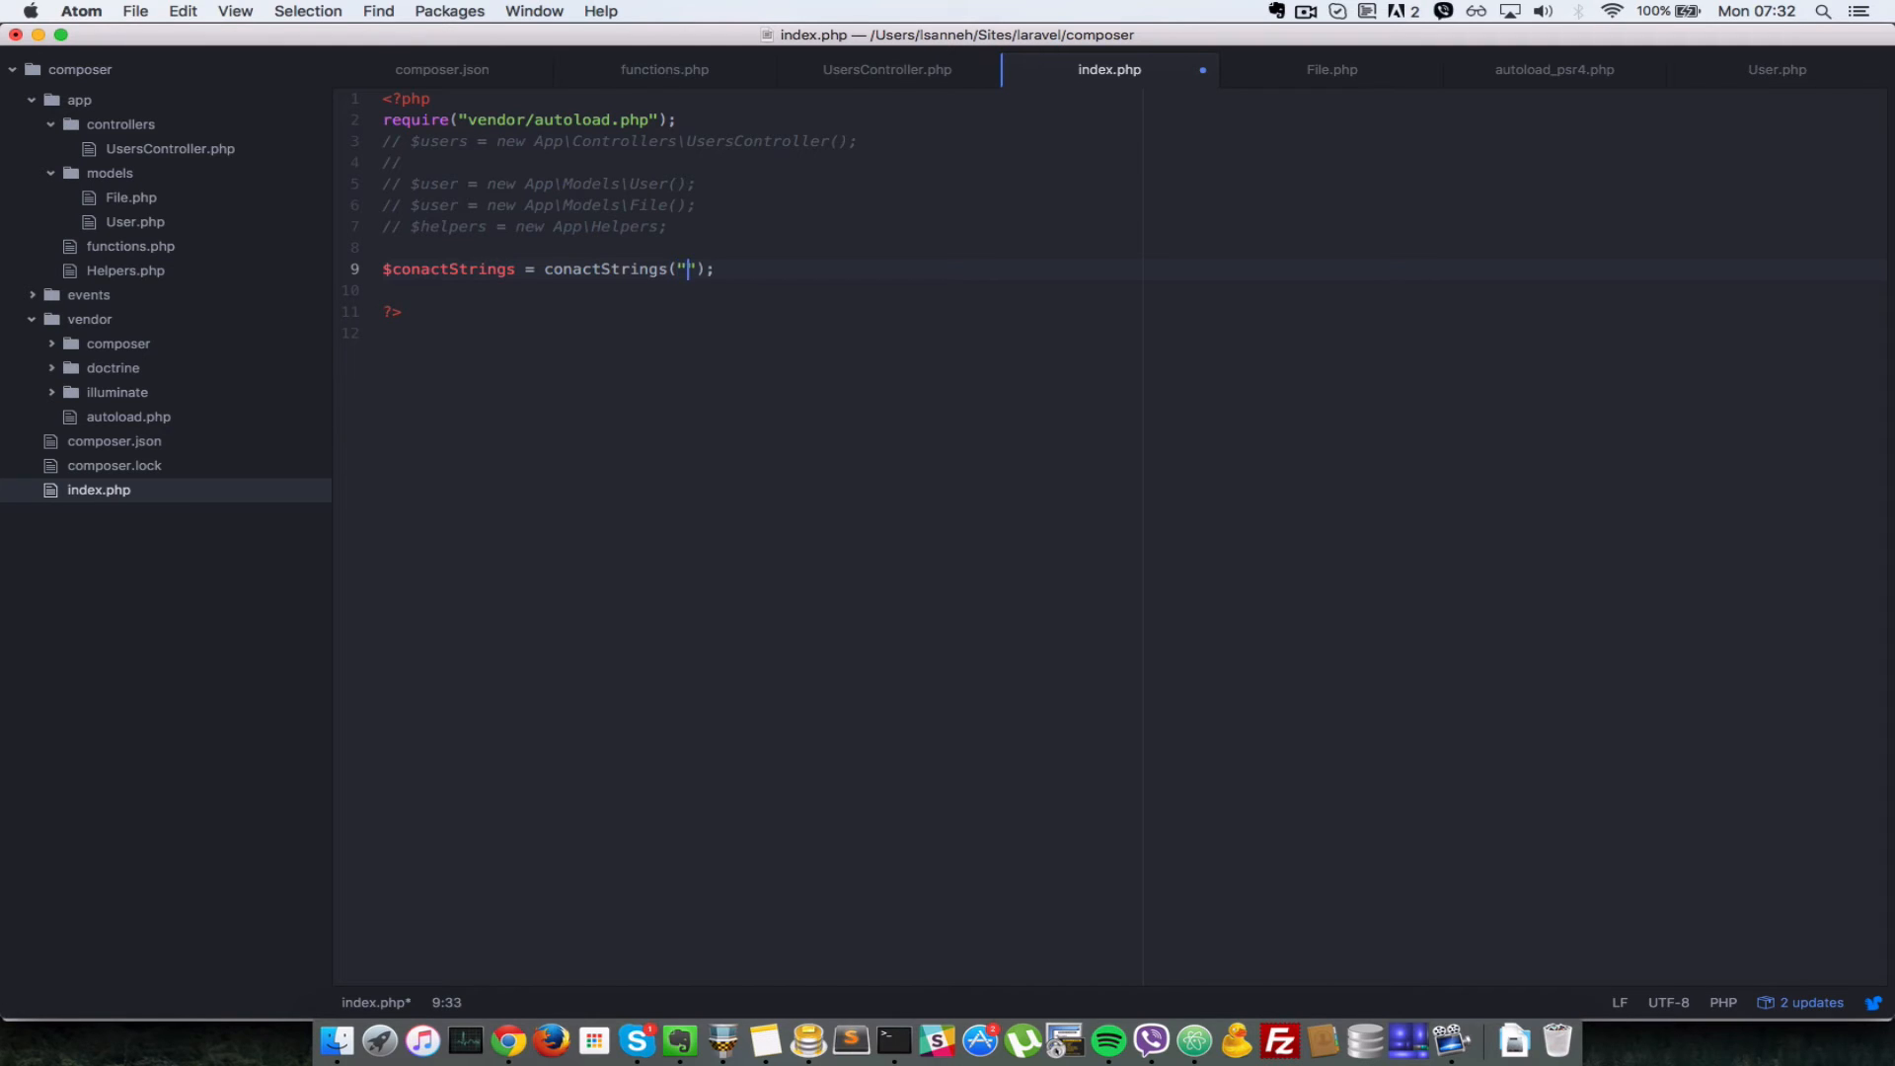
text(Stri)
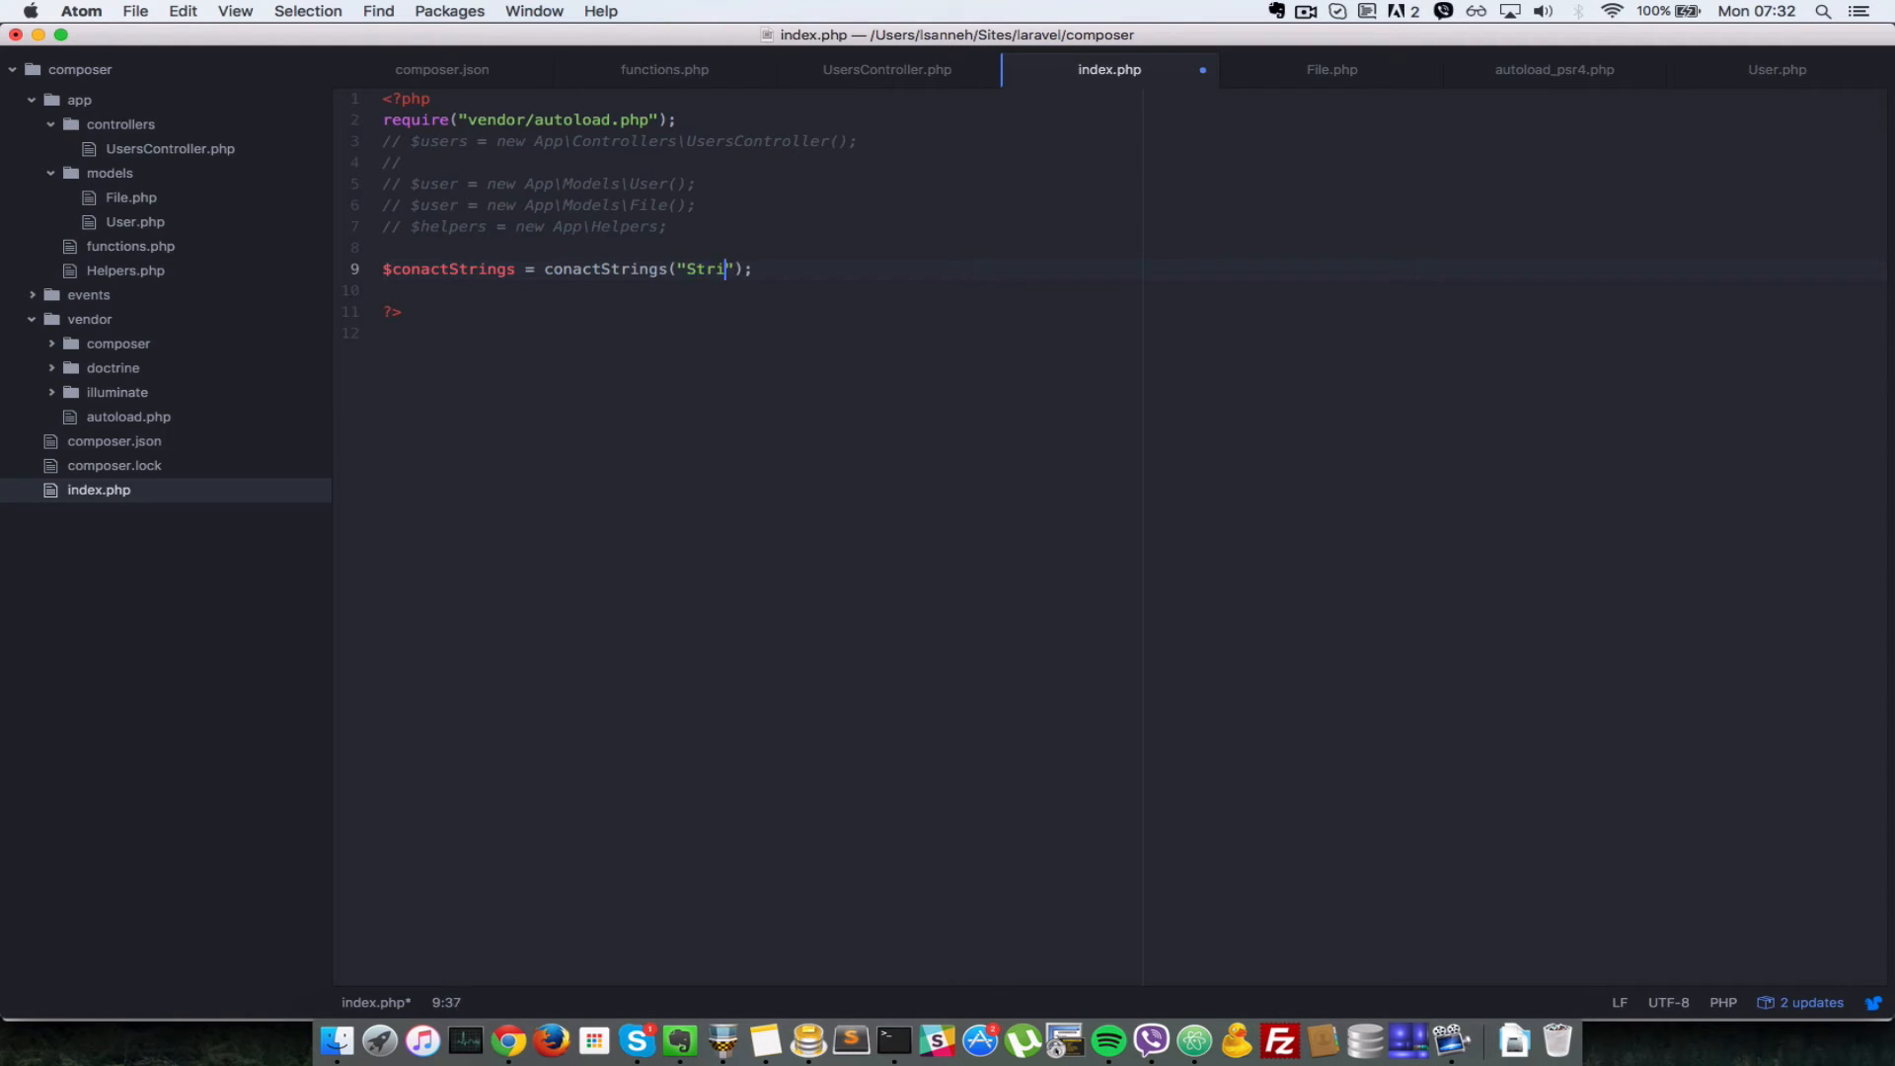
text(ng1", "String2)
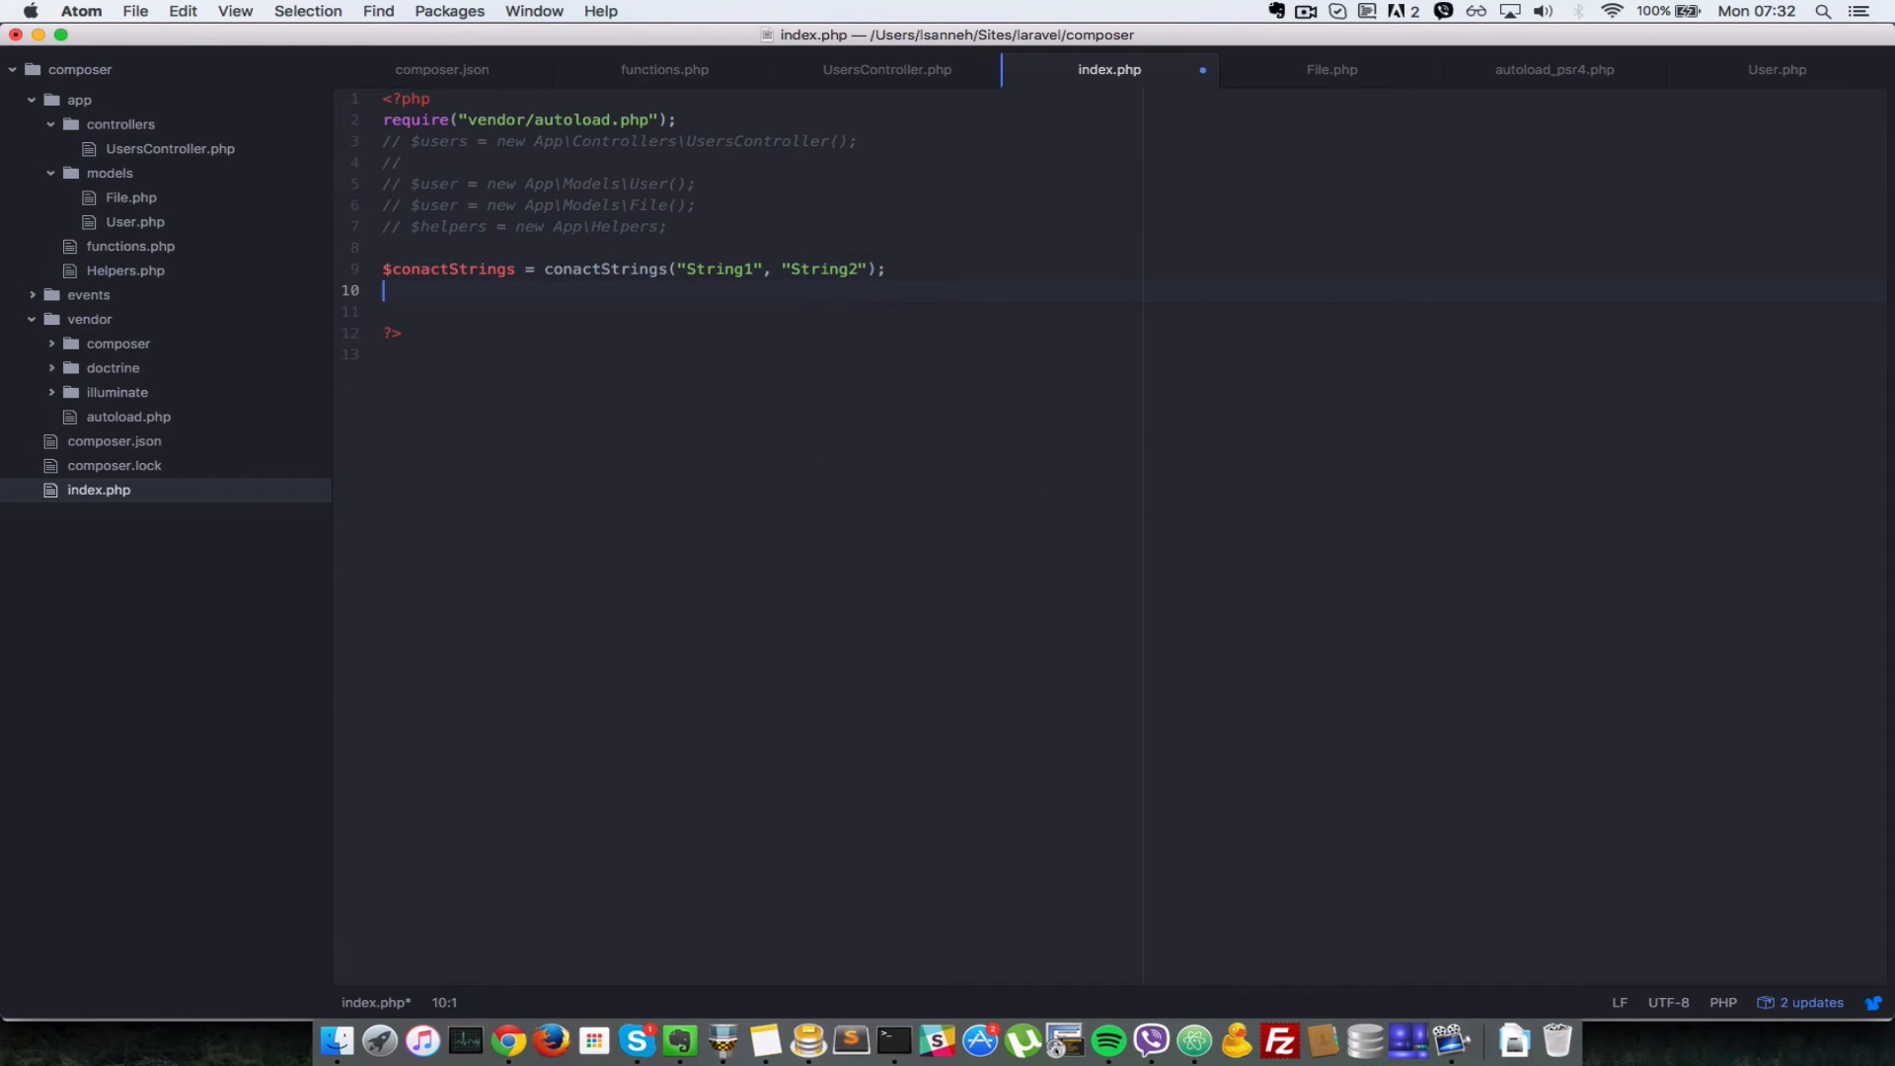
text(echo $c)
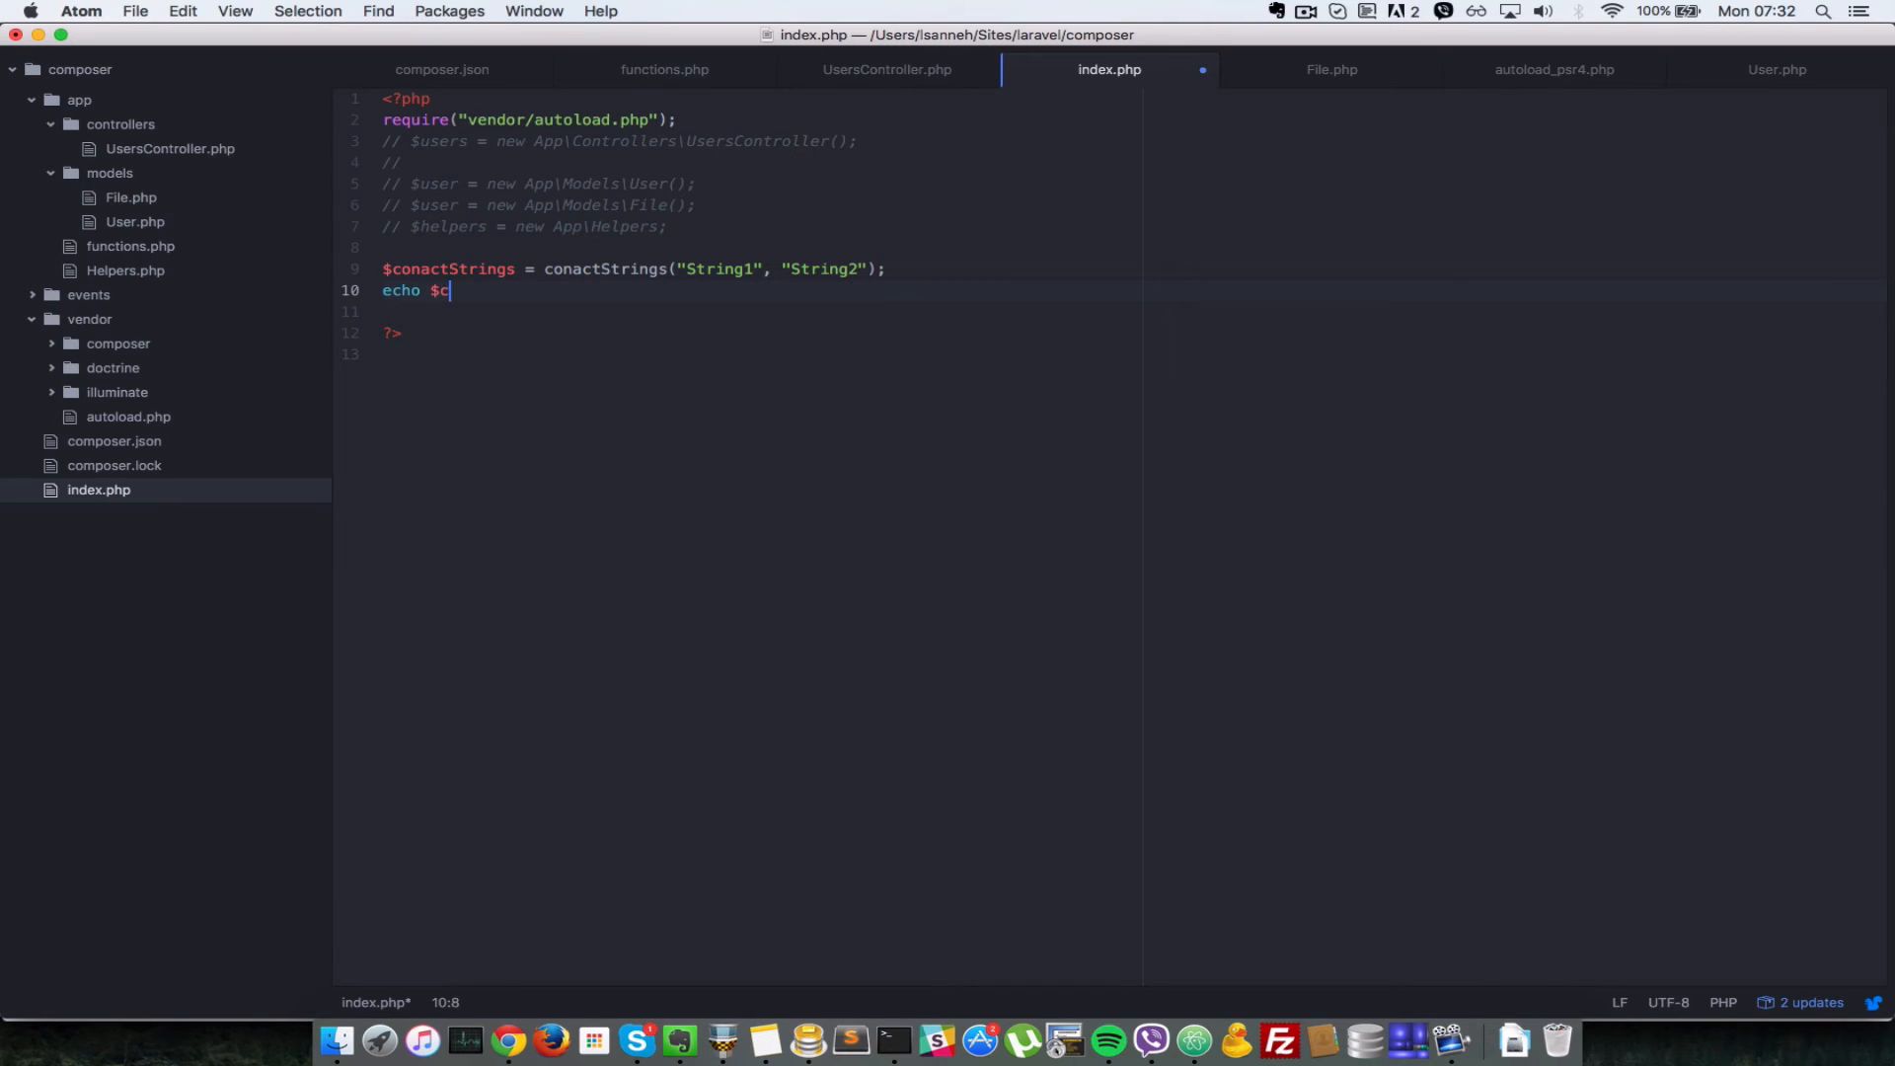
text(oncatStrings;)
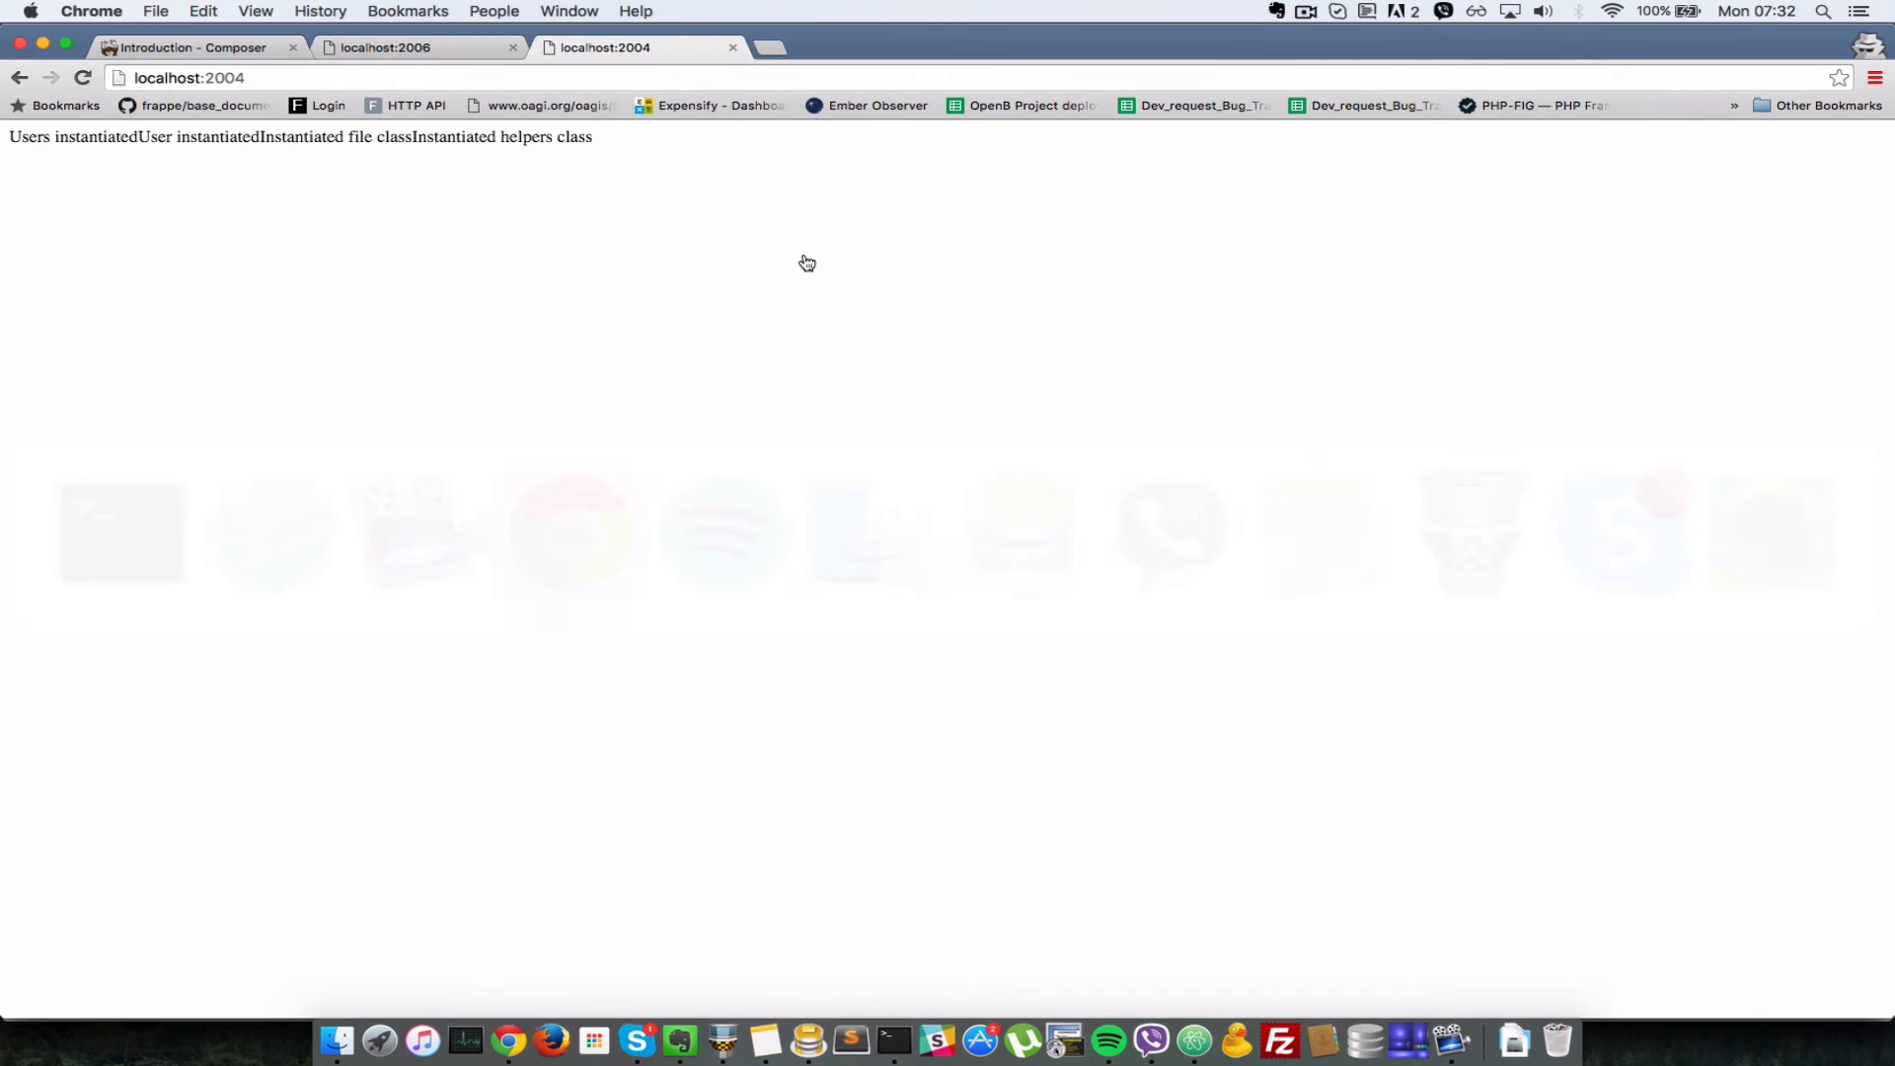
Step: Reload localhost:2004, showing the undefined conactStrings() fatal error on line 9, then return to Atom
click(82, 77)
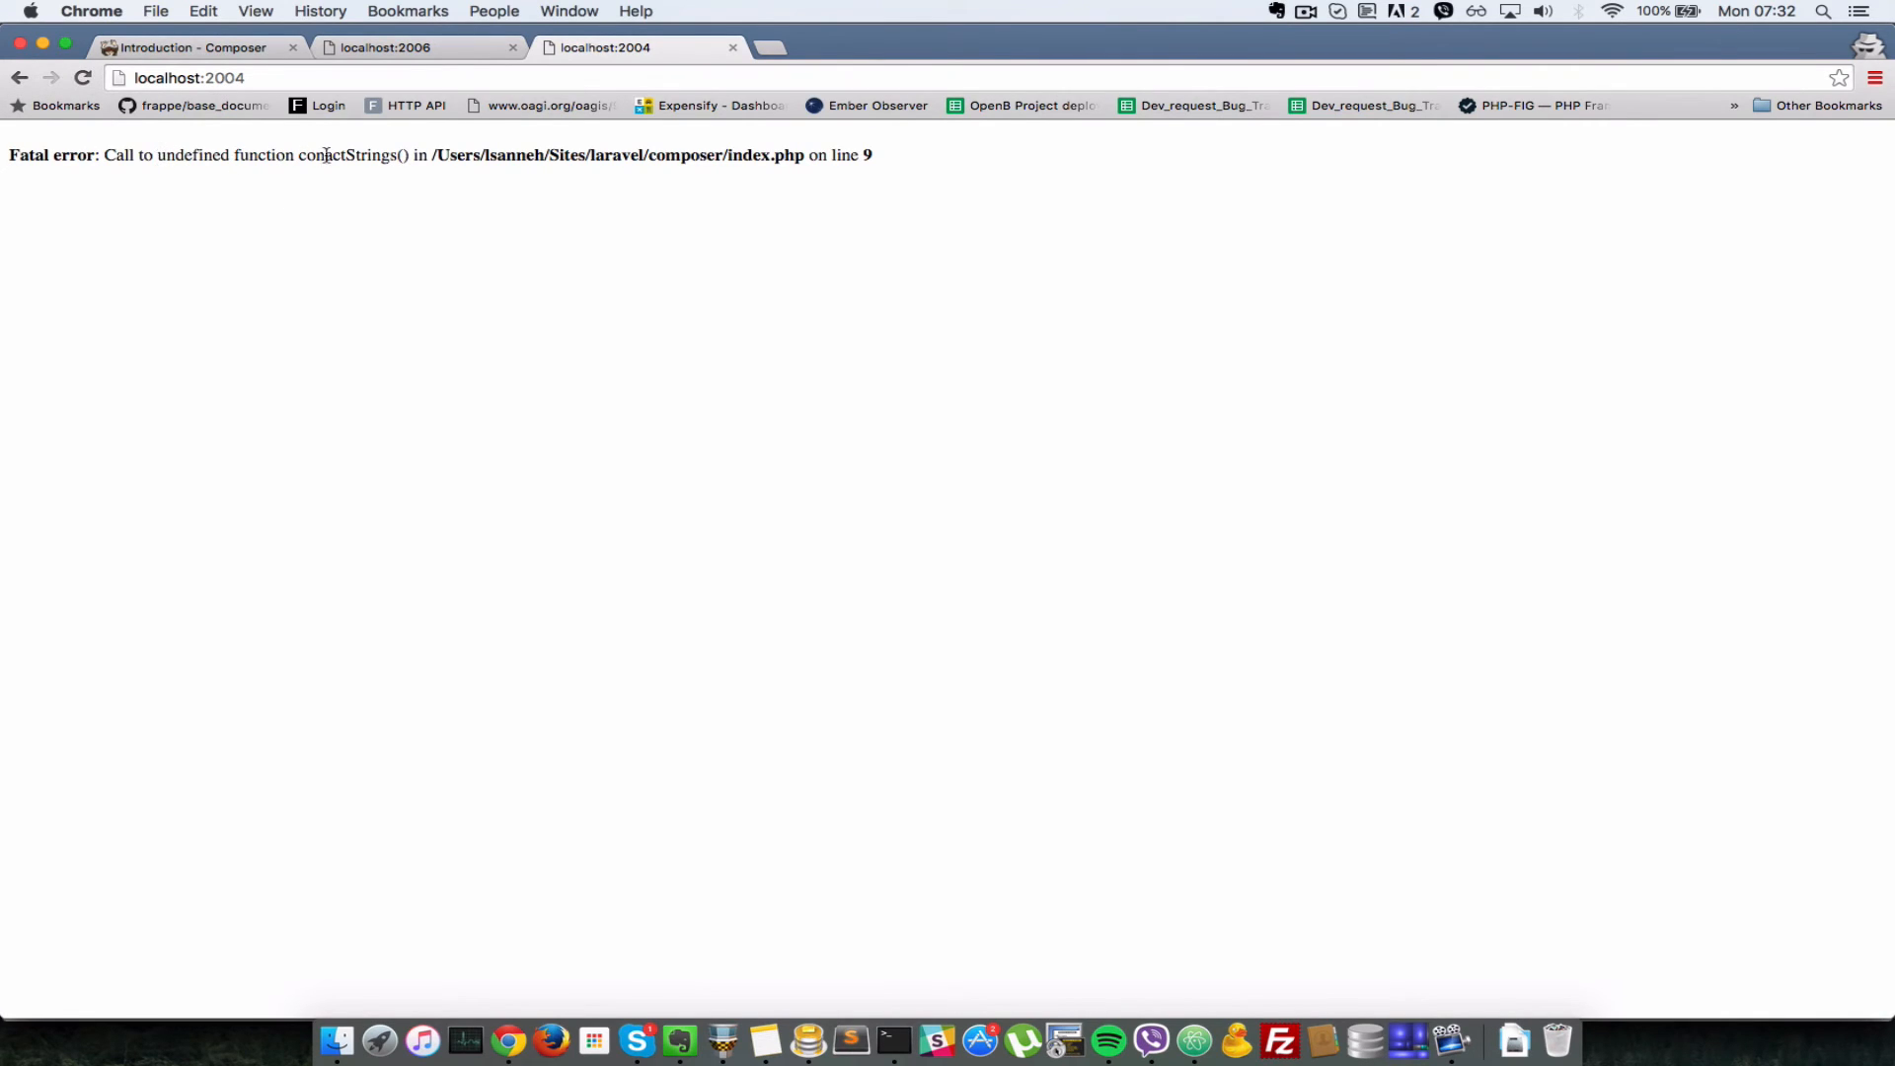
mouse_move(457, 342)
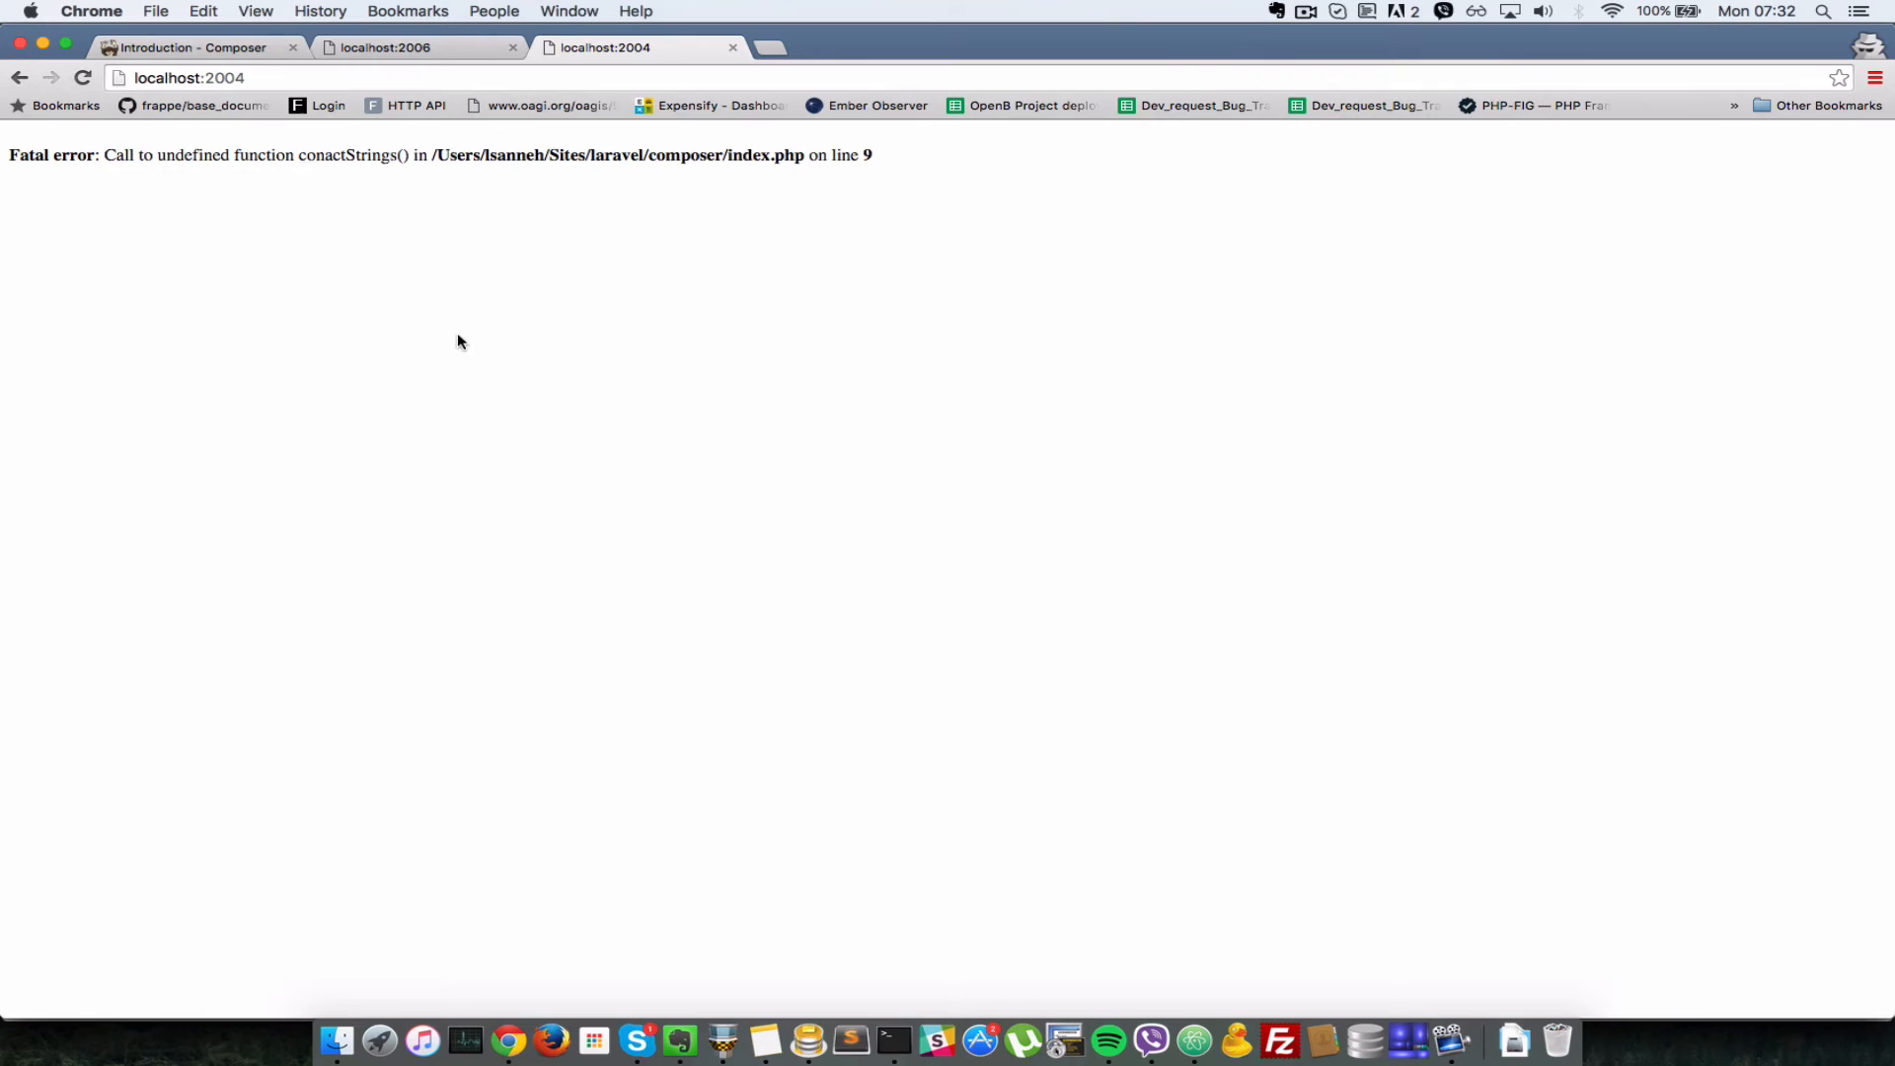
click(893, 1040)
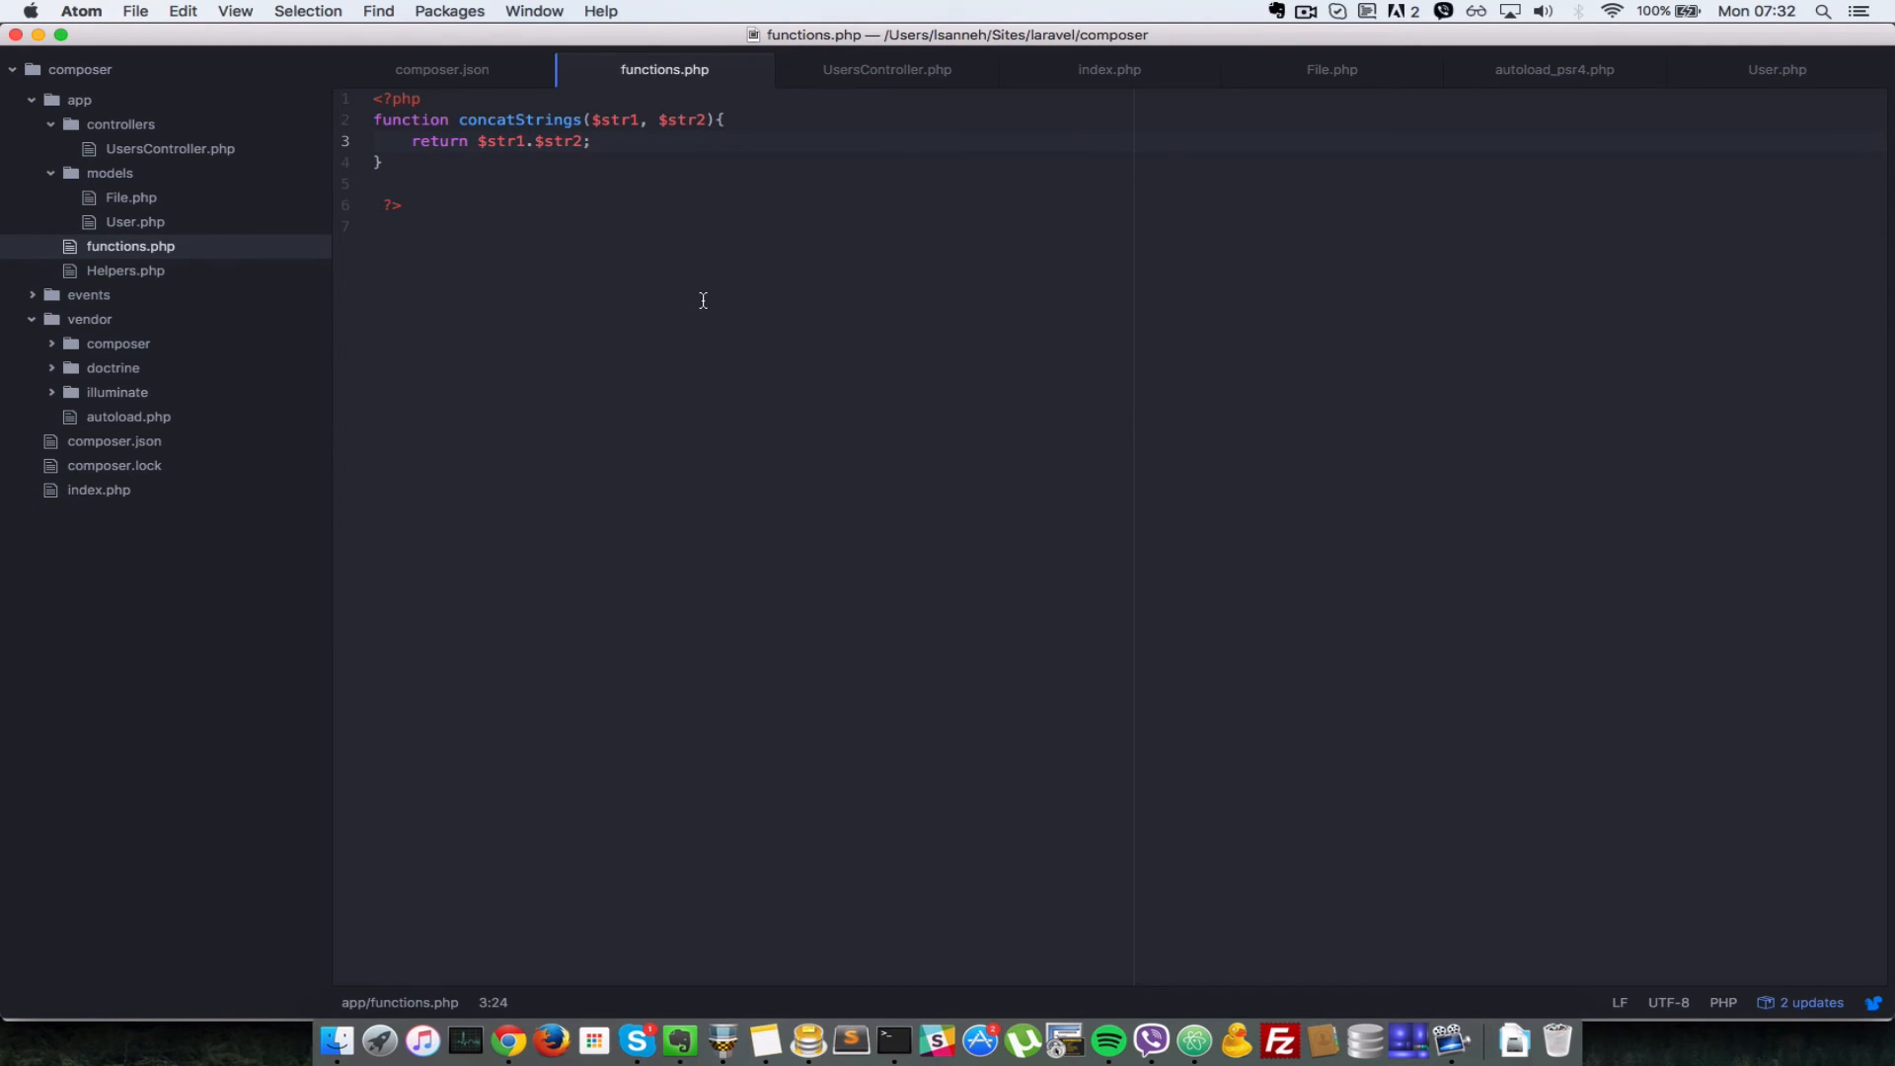
Step: Check vendor/composer/autoload_files.php lists app/functions.php, then switch back to index.php
click(590, 141)
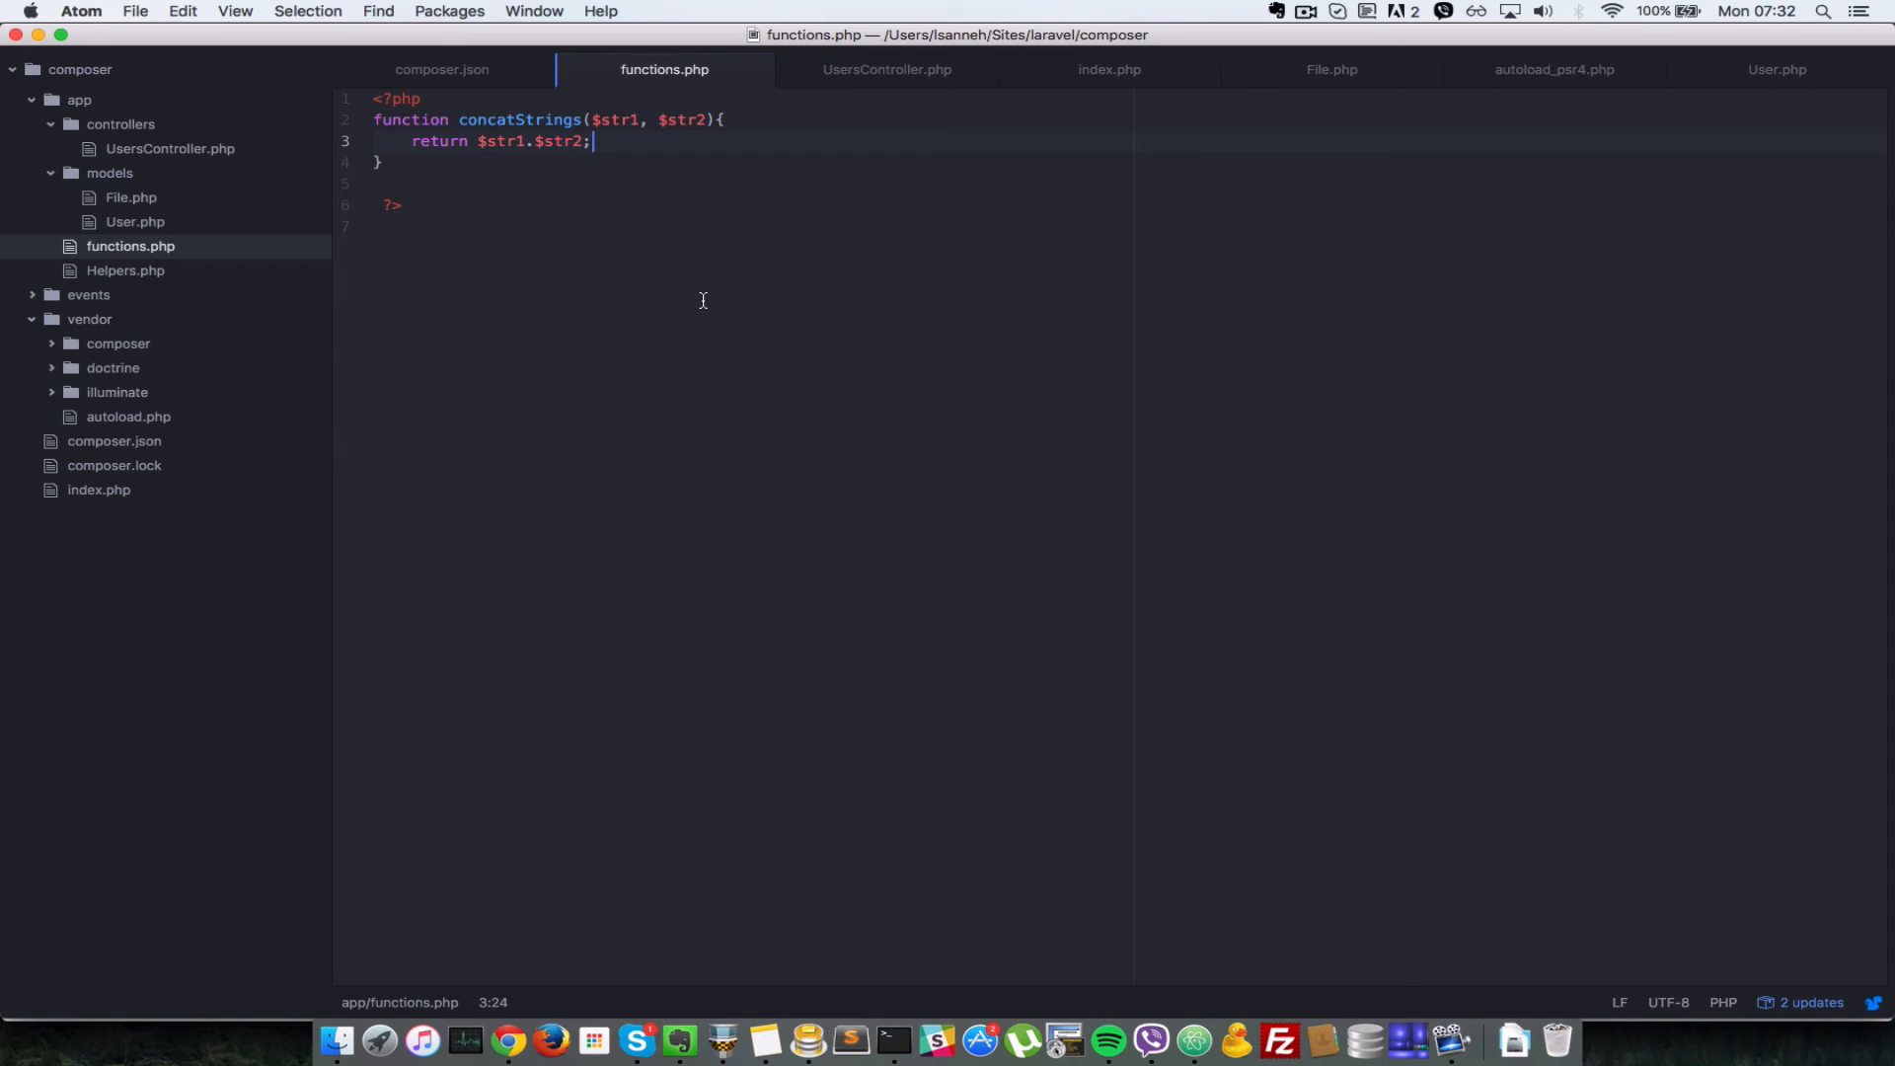
click(109, 173)
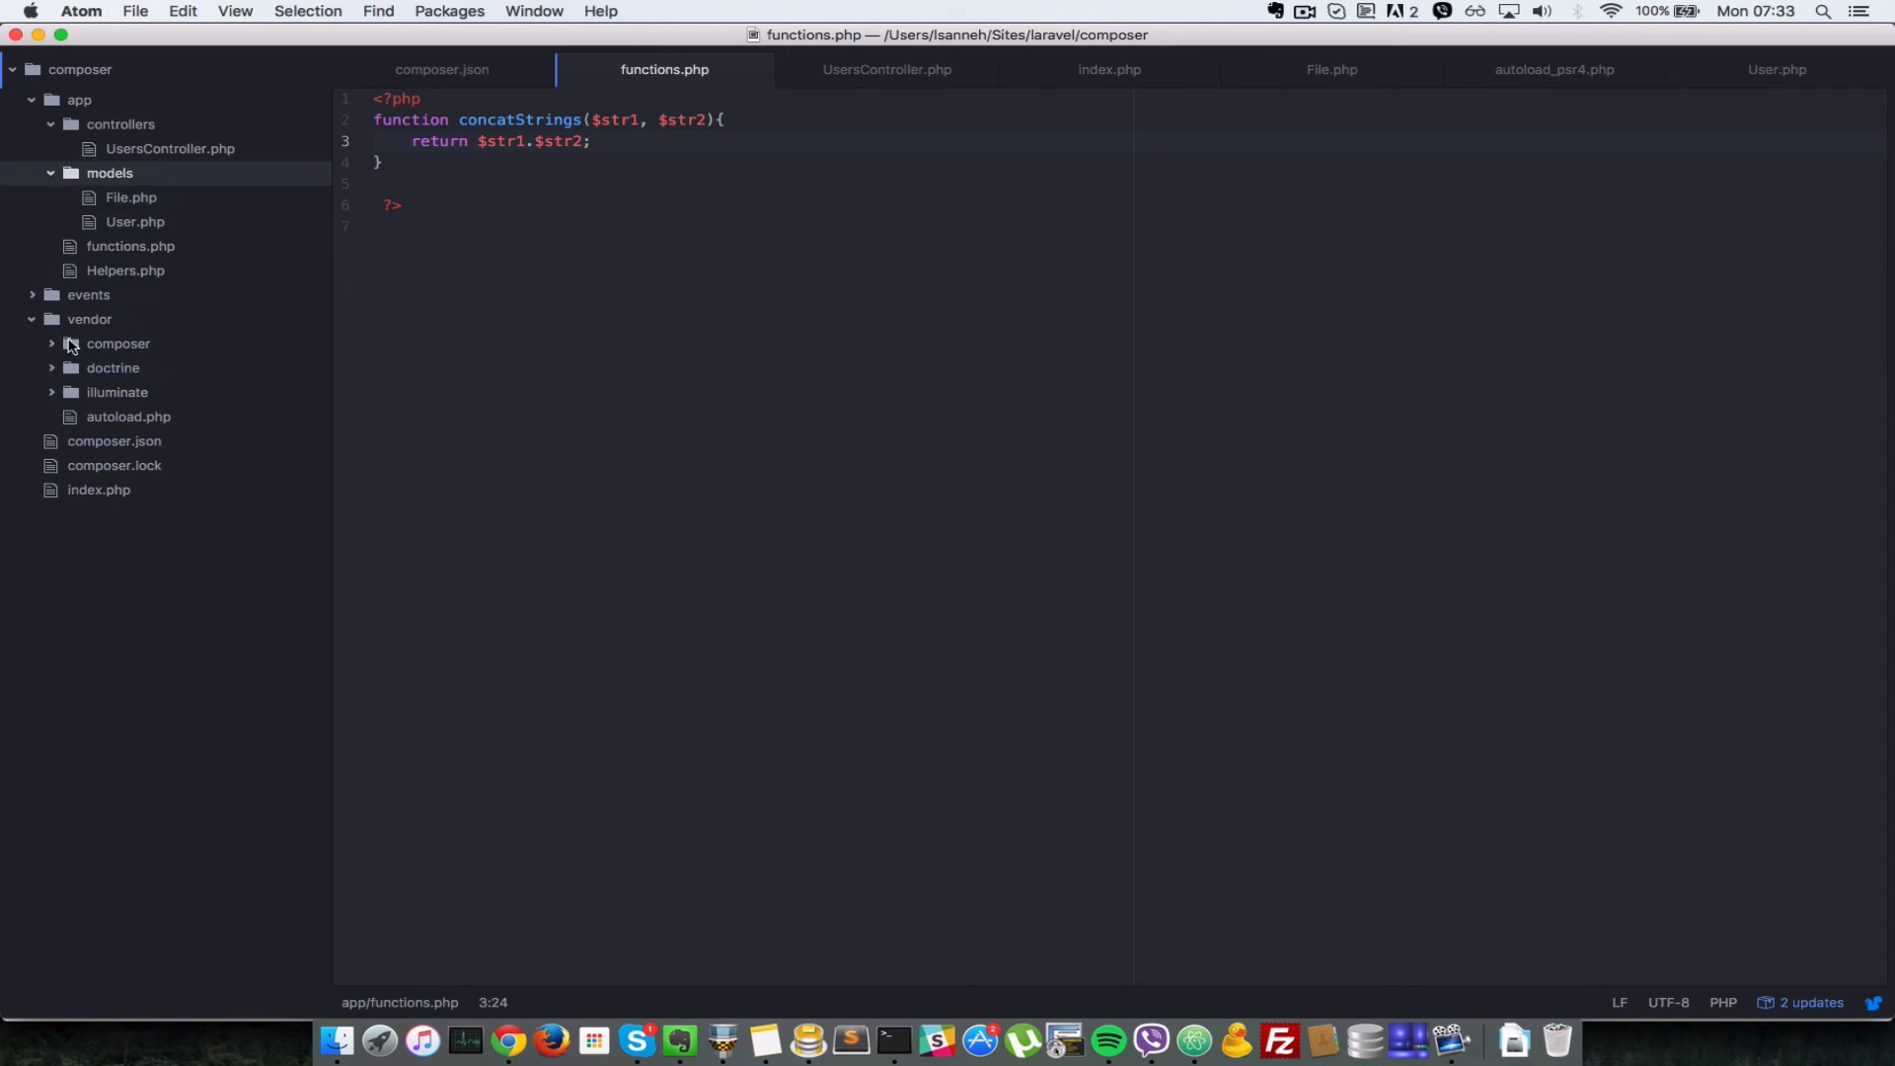
click(118, 343)
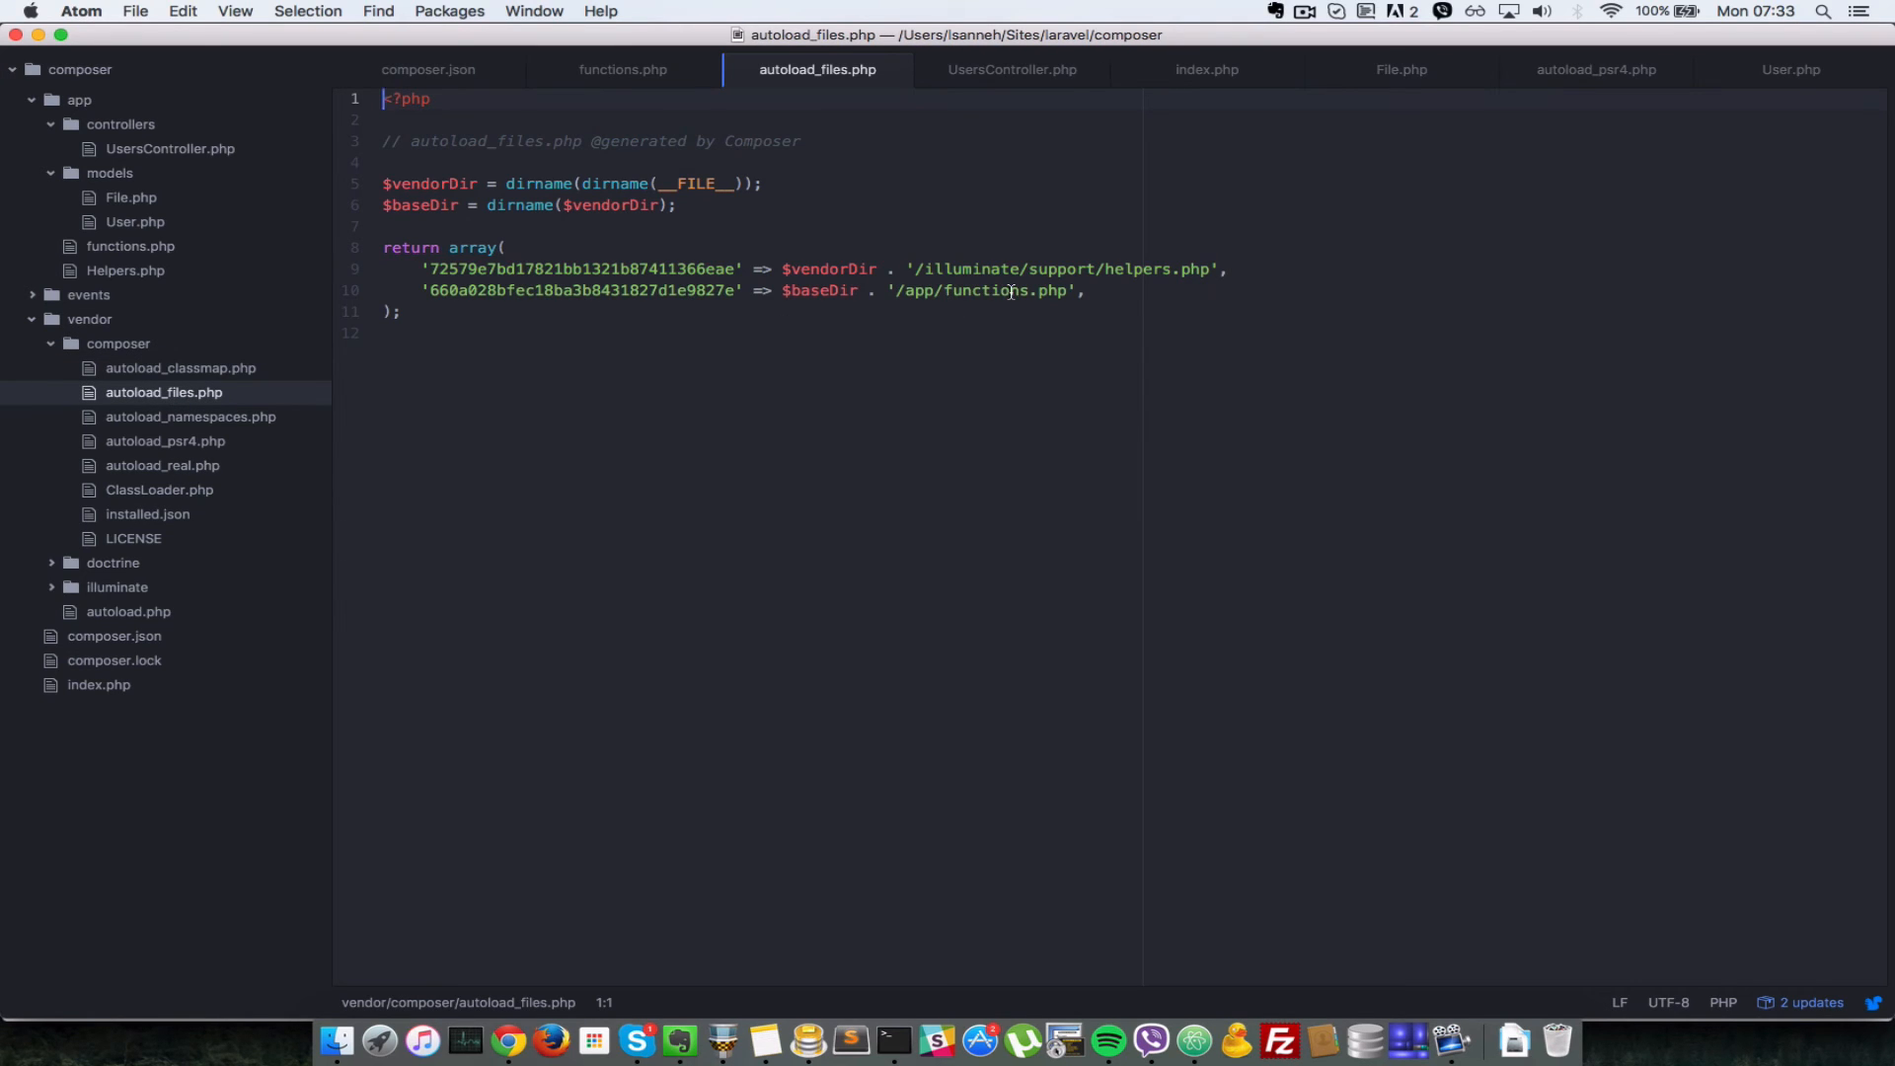
mouse_move(623, 69)
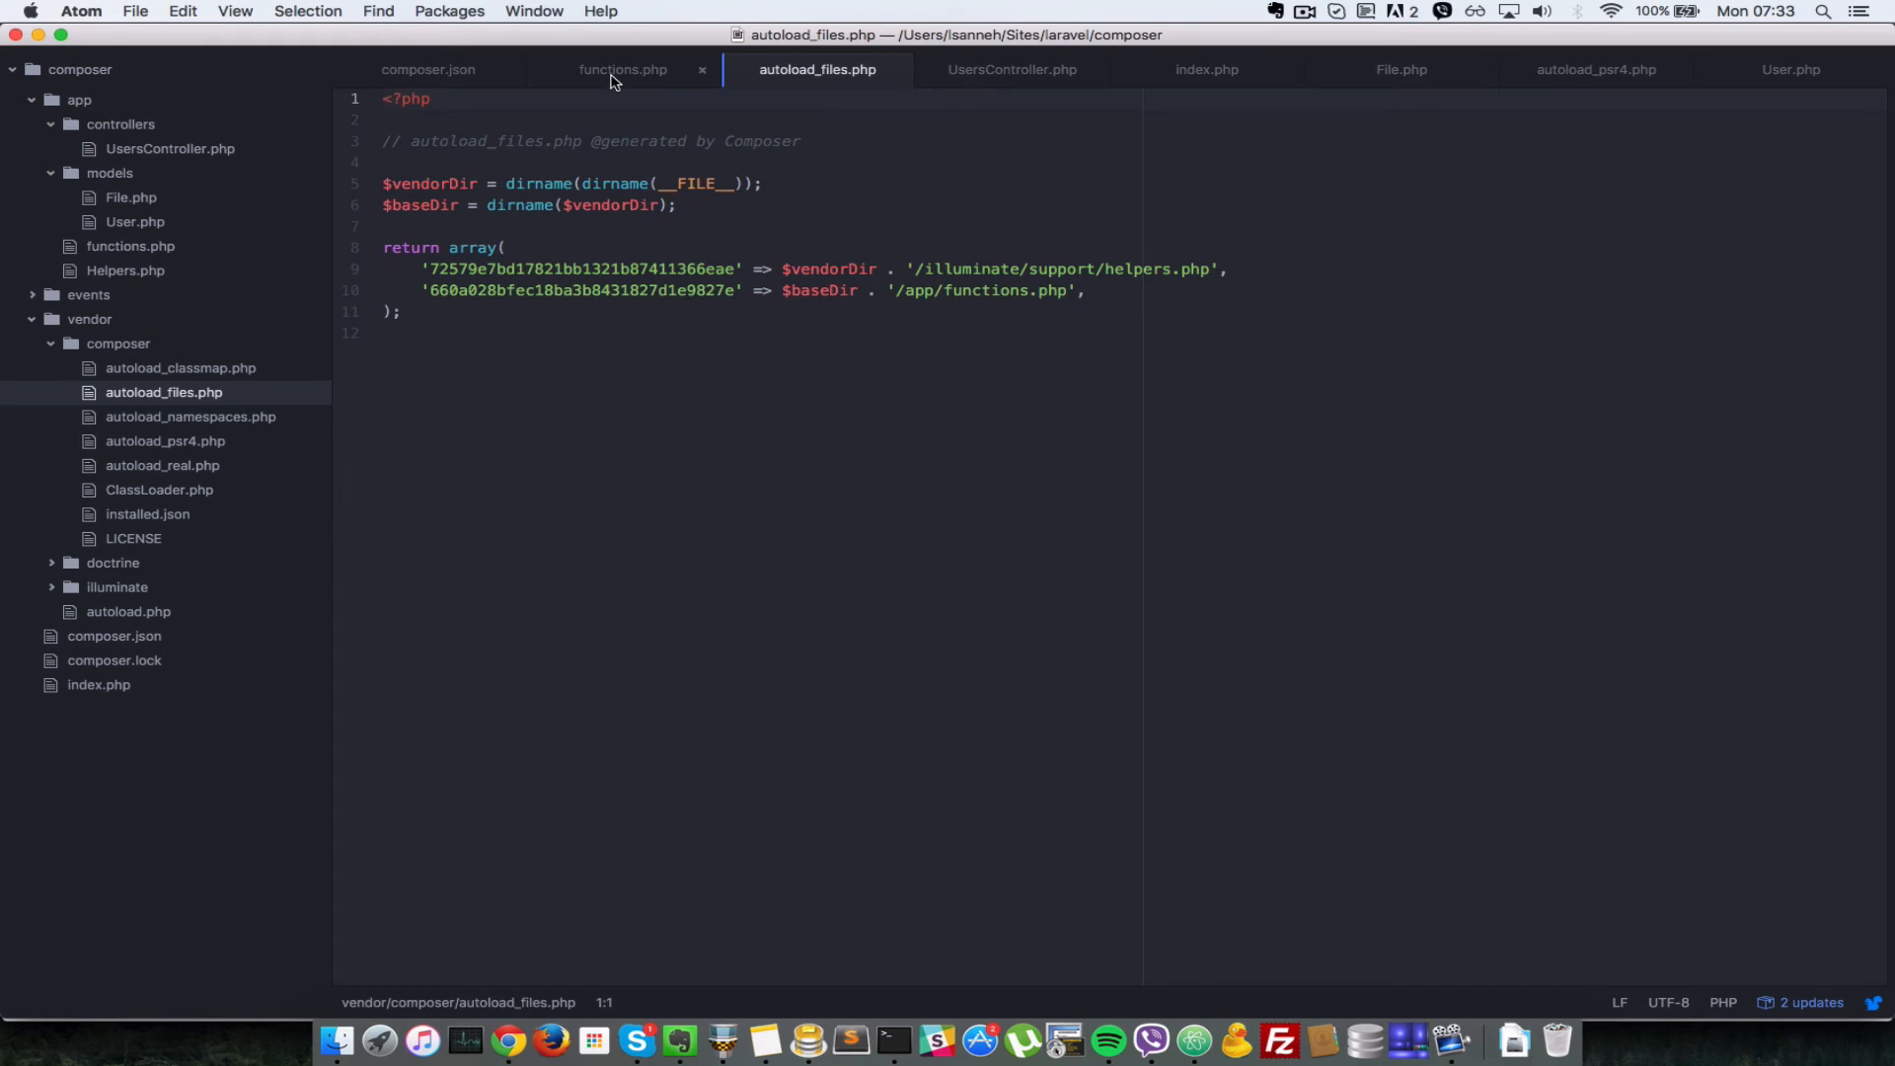
click(623, 69)
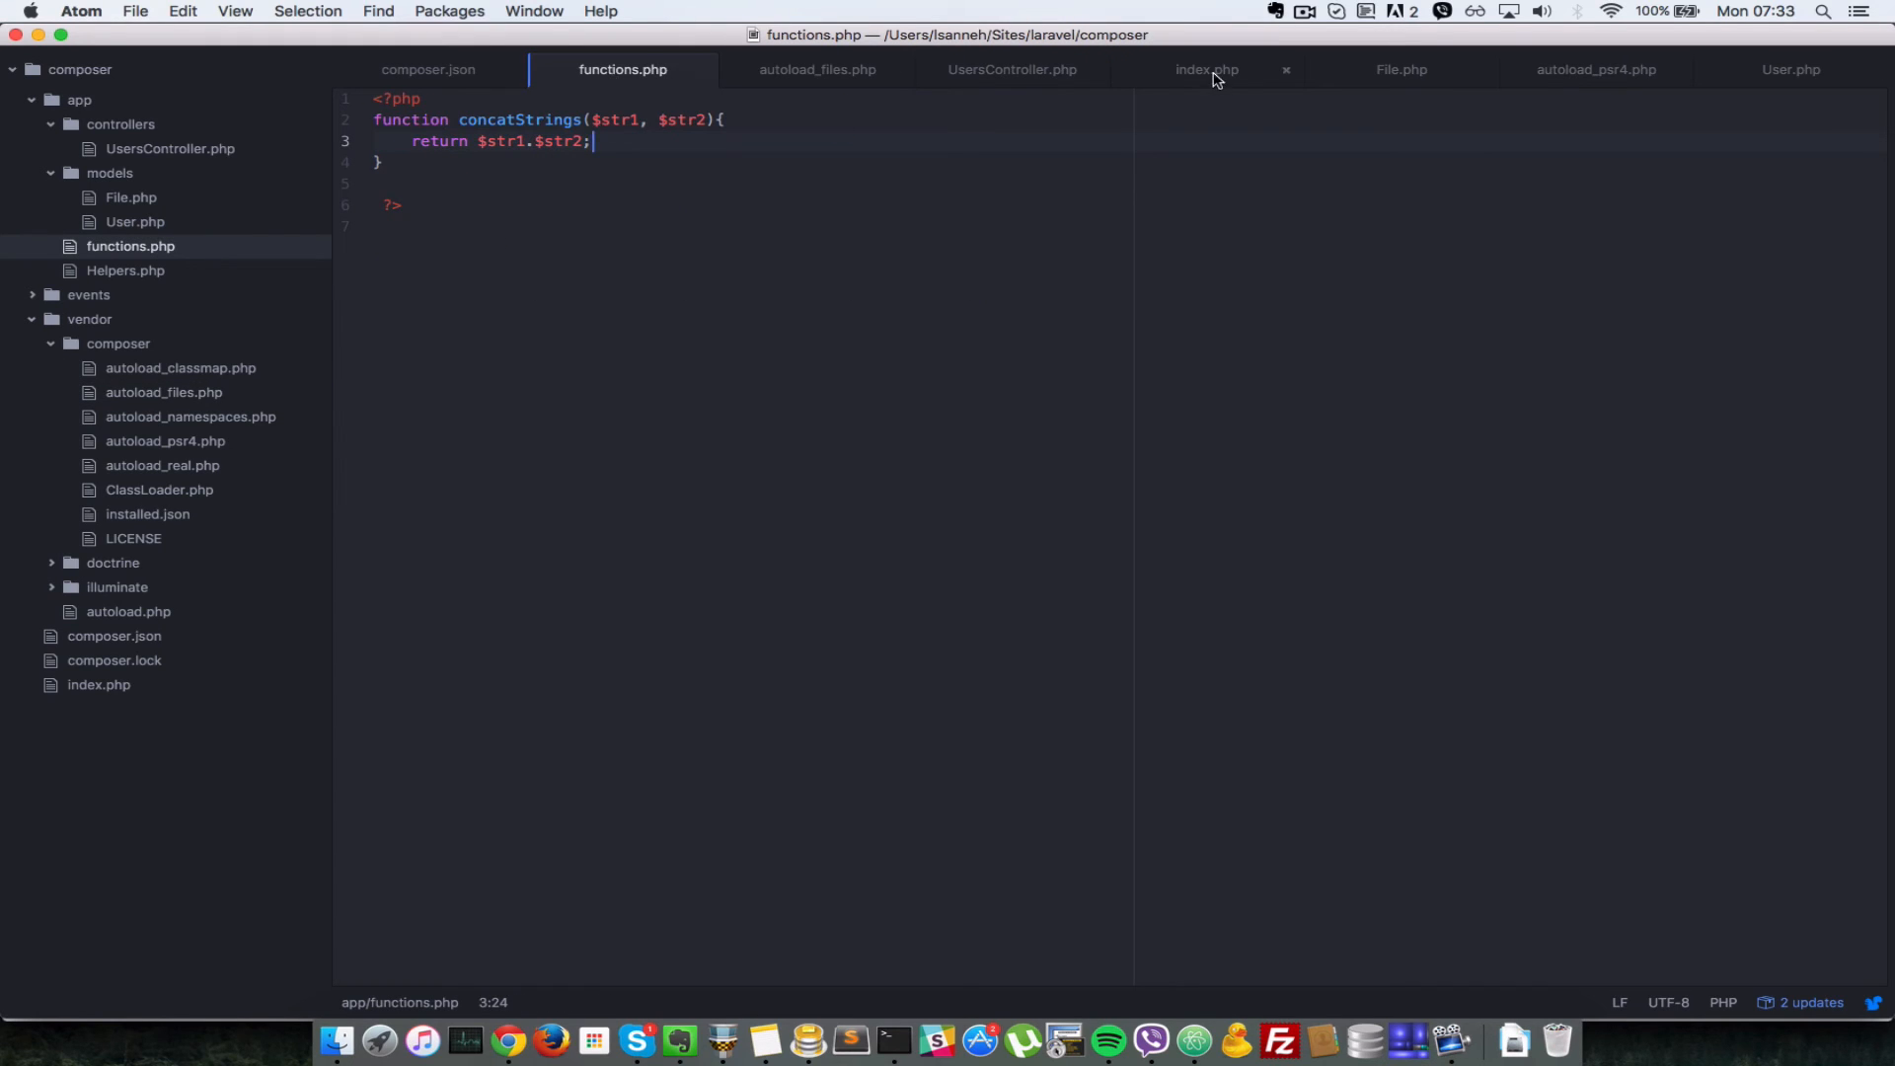
mouse_move(1205, 69)
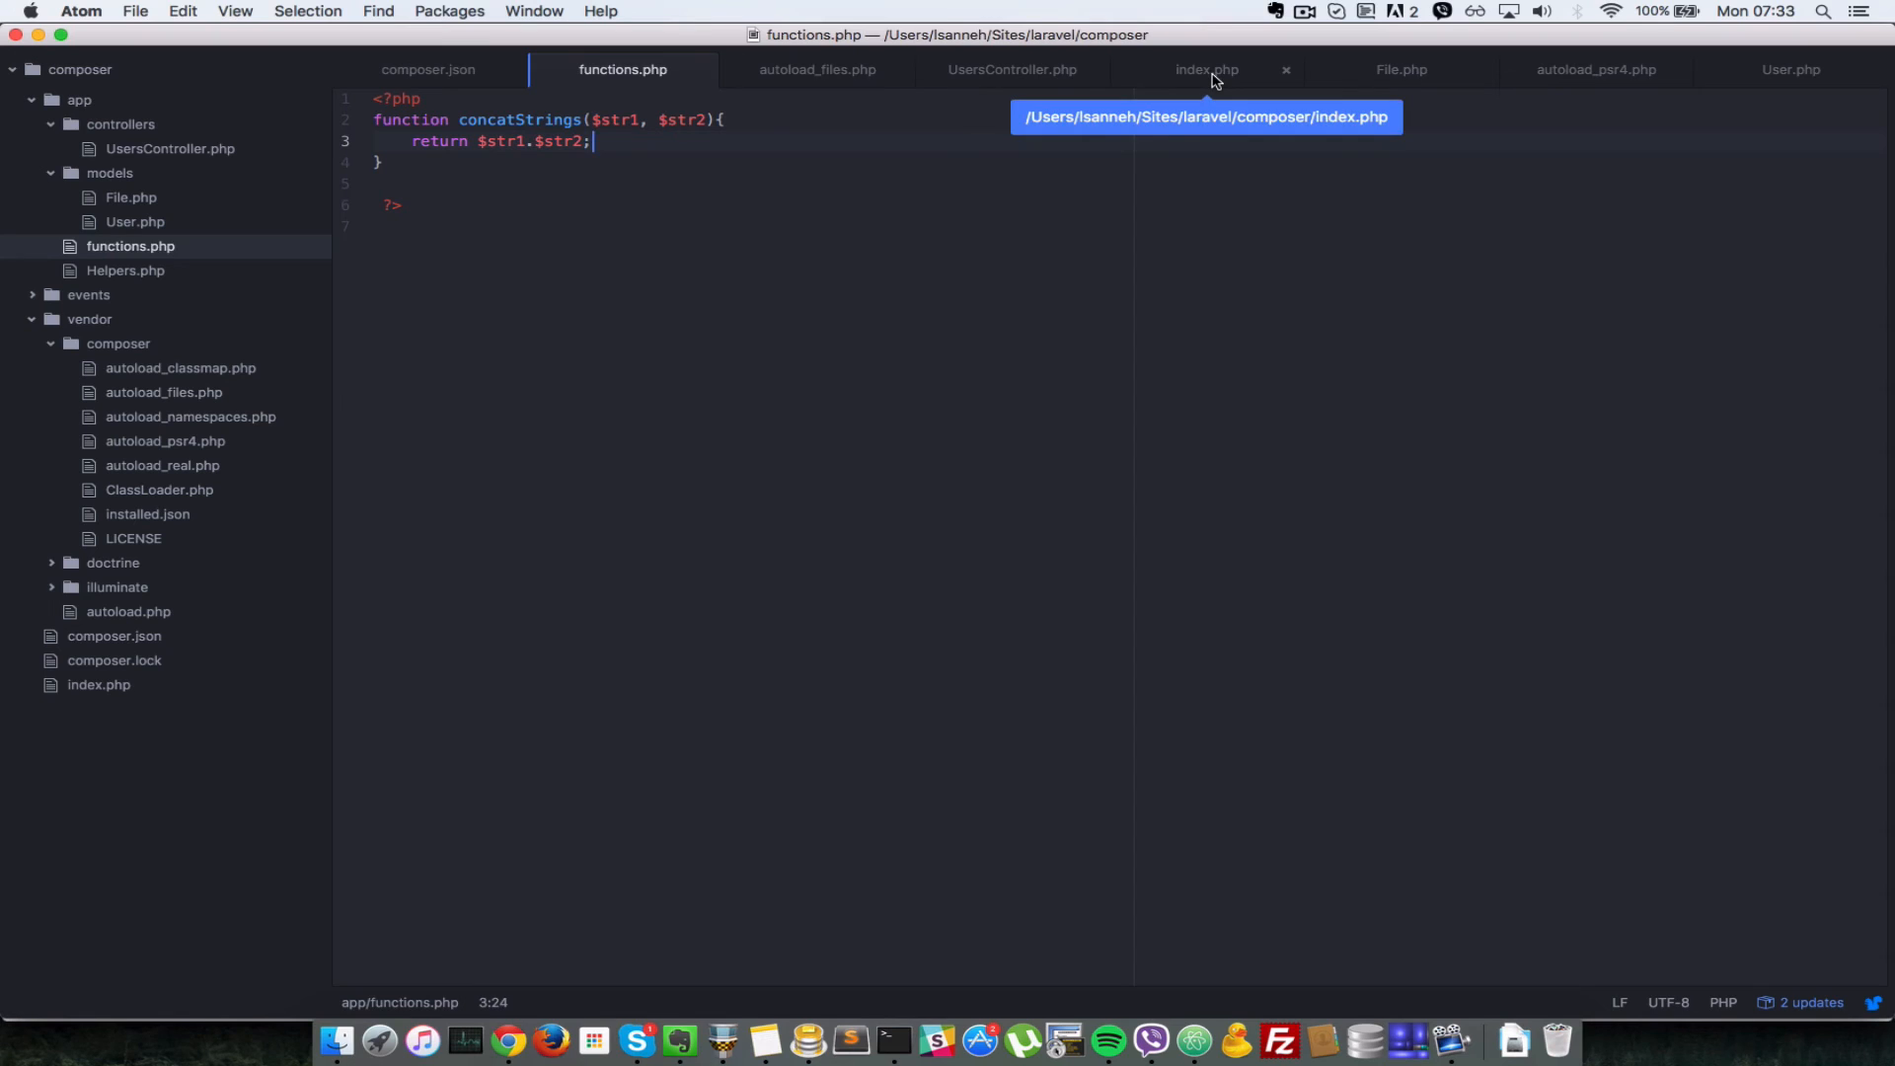
click(1205, 69)
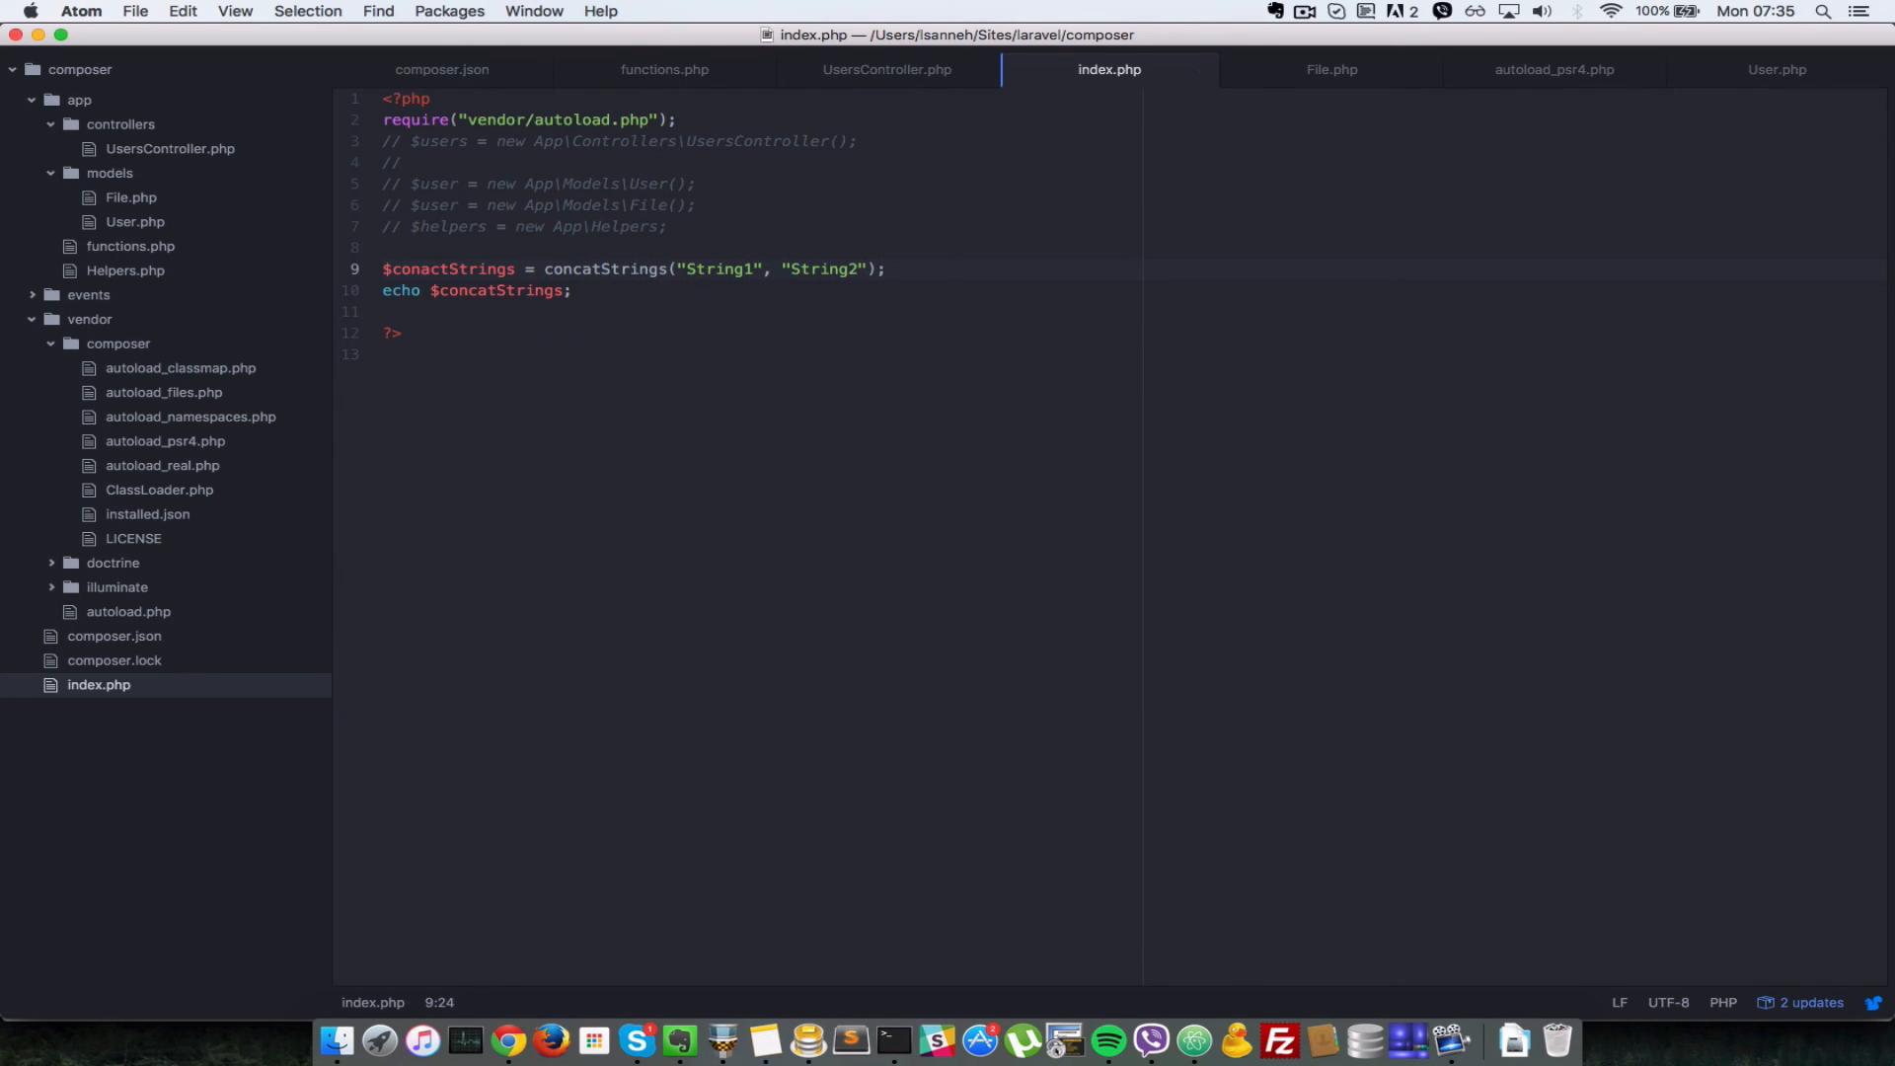
click(506, 1039)
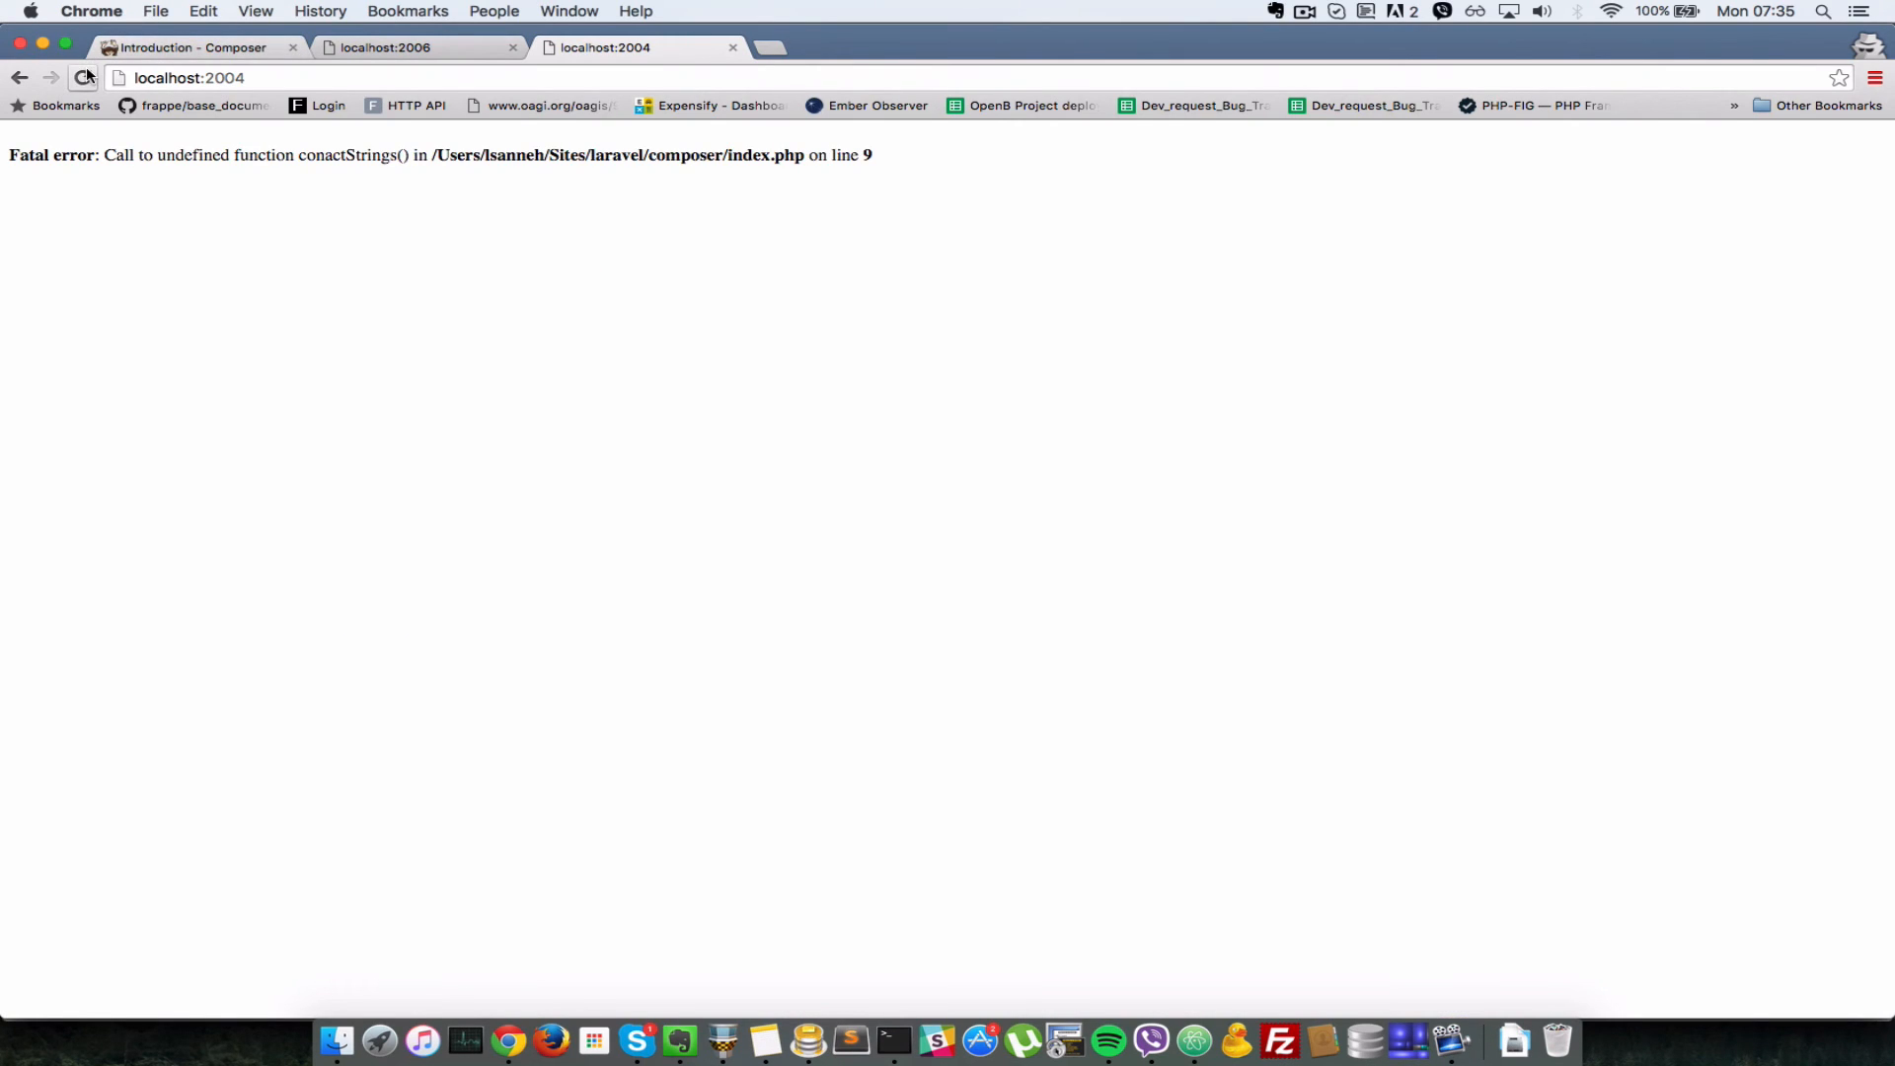
click(83, 77)
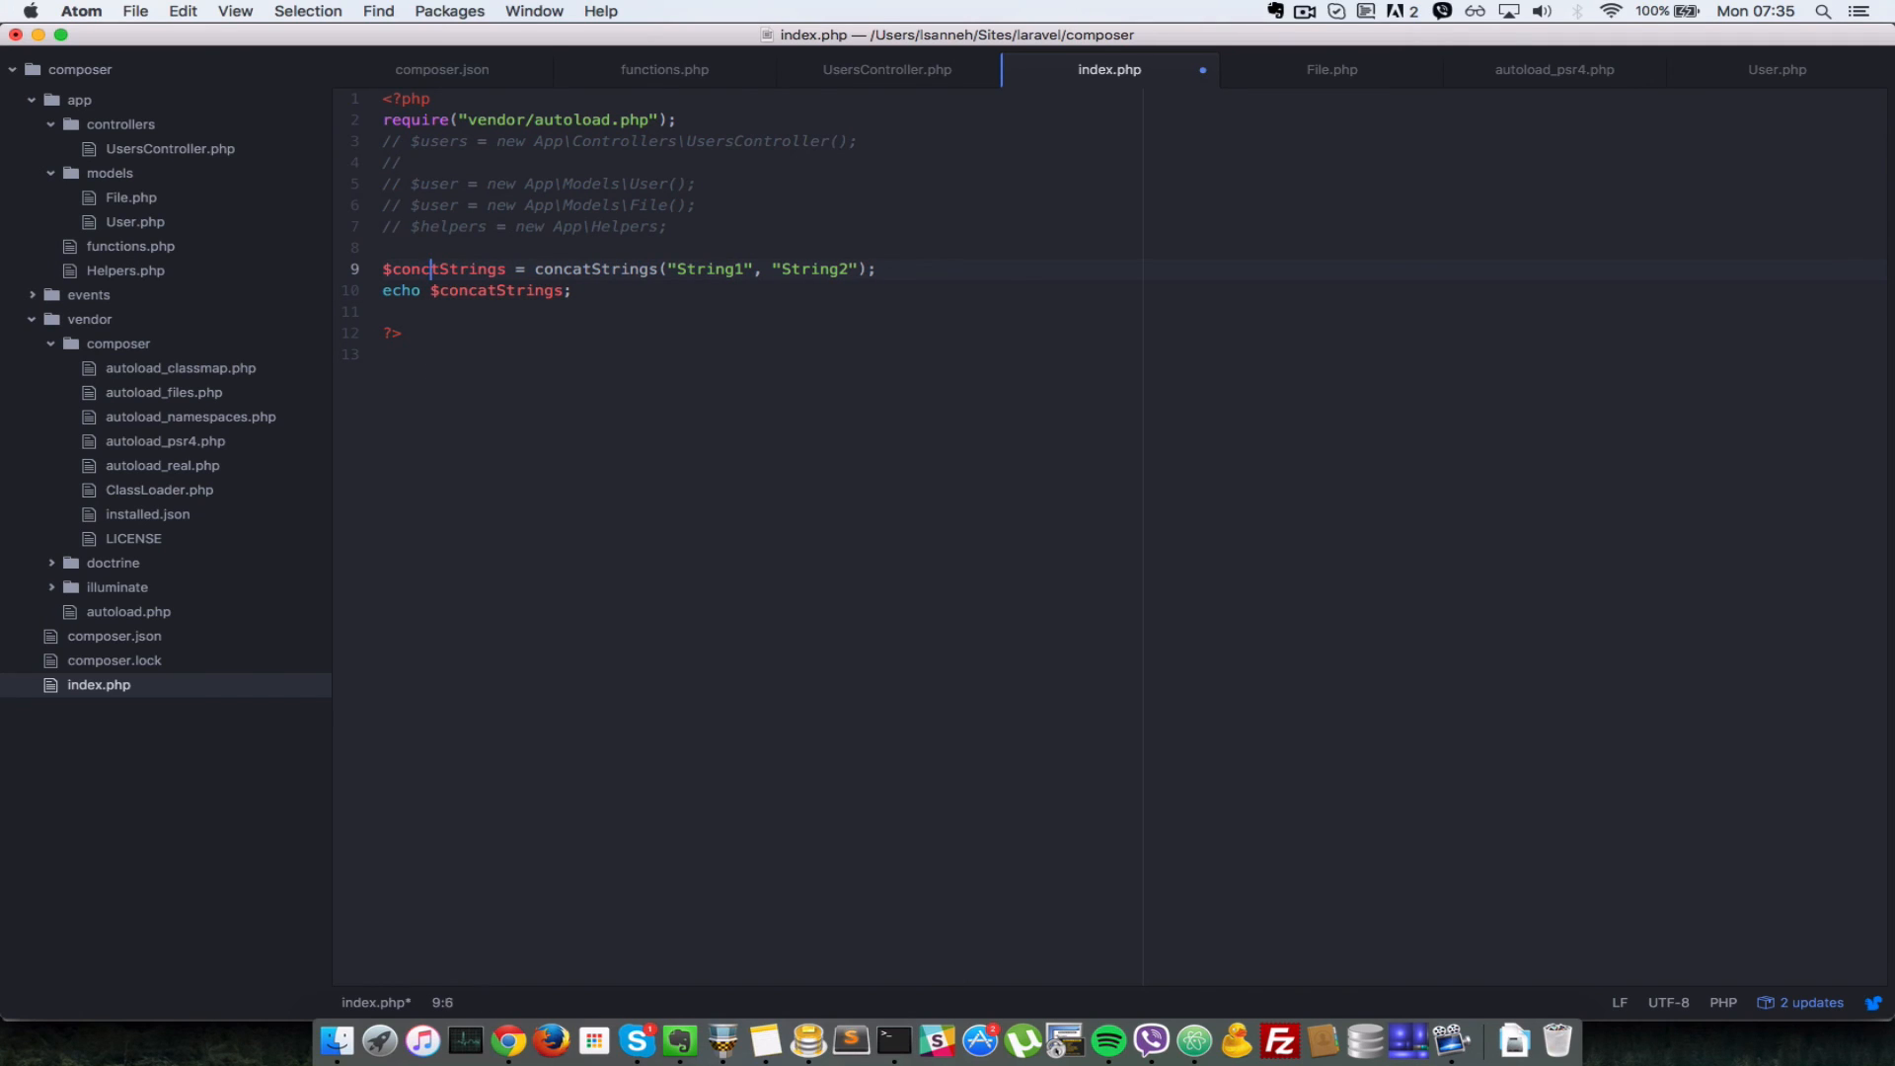
Step: Fix $conctStrings to $concatStrings on line 9, save index.php, and reopen composer.json
text(at)
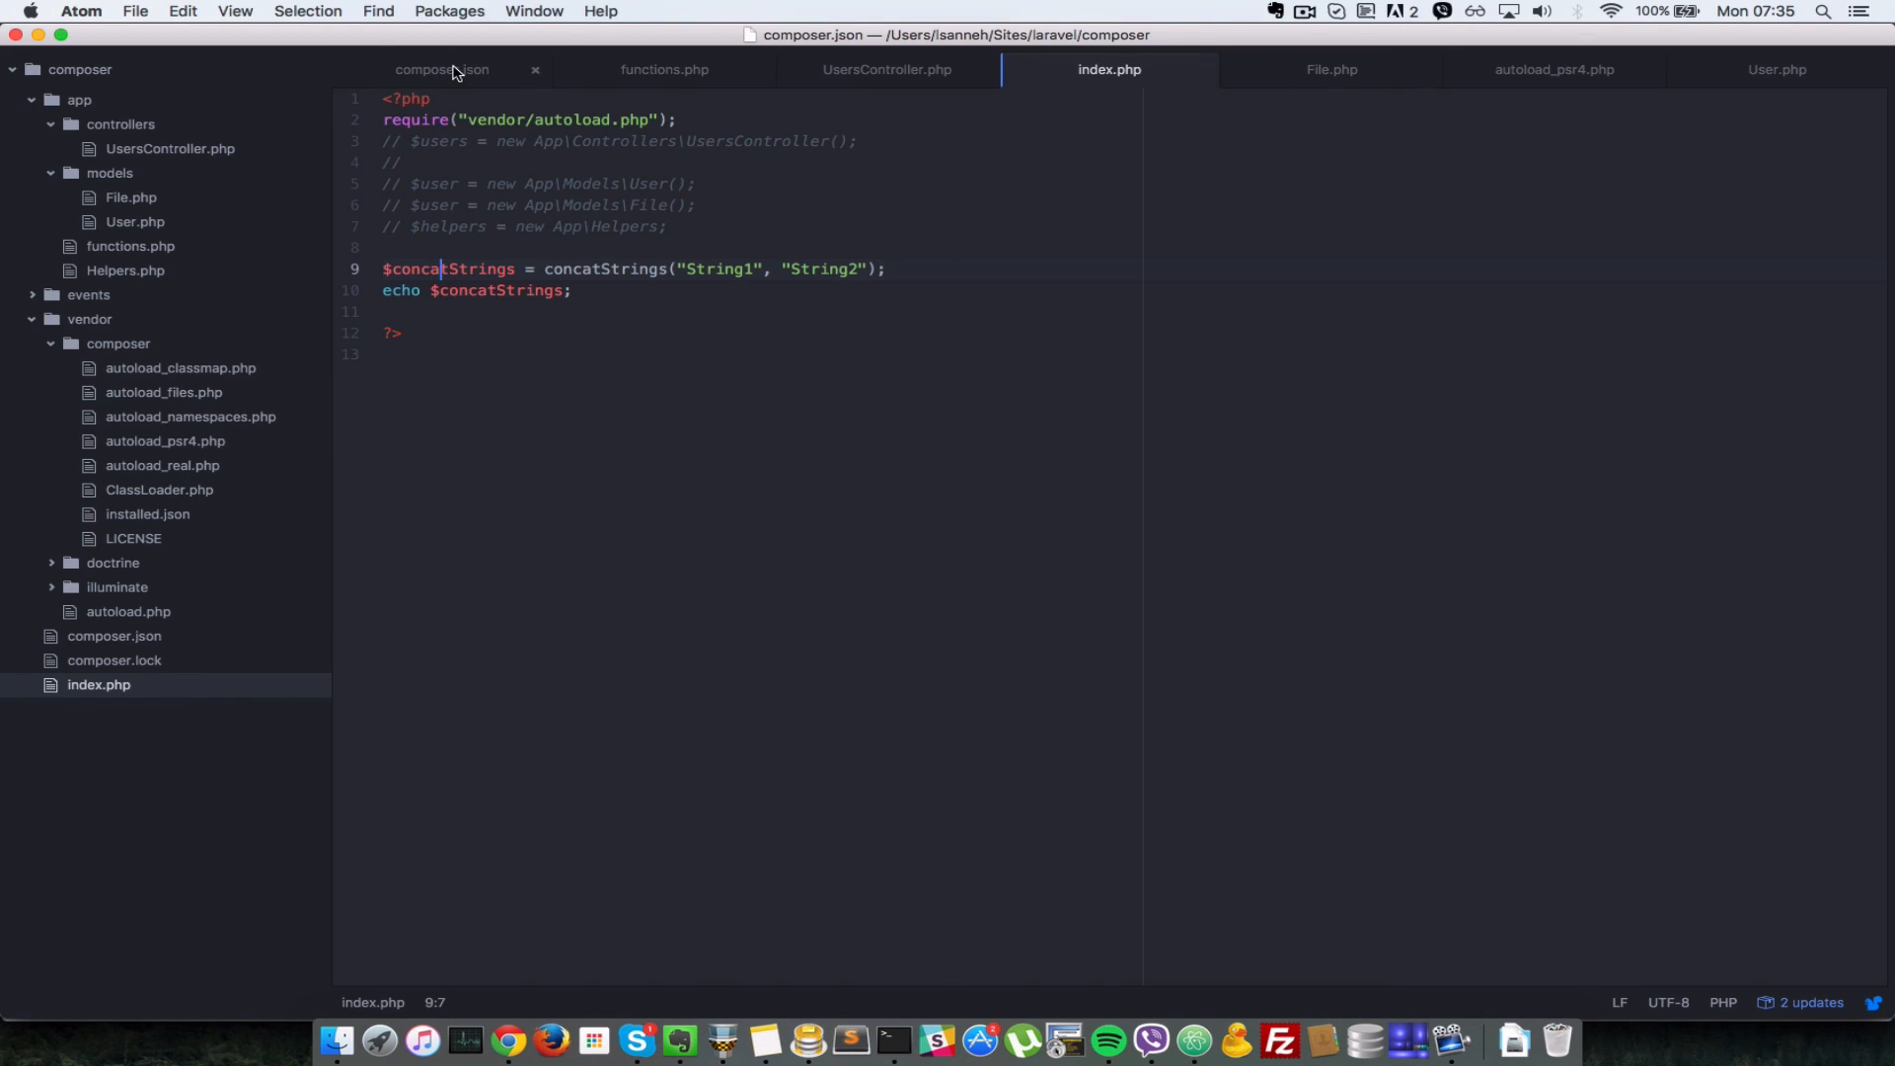
click(441, 69)
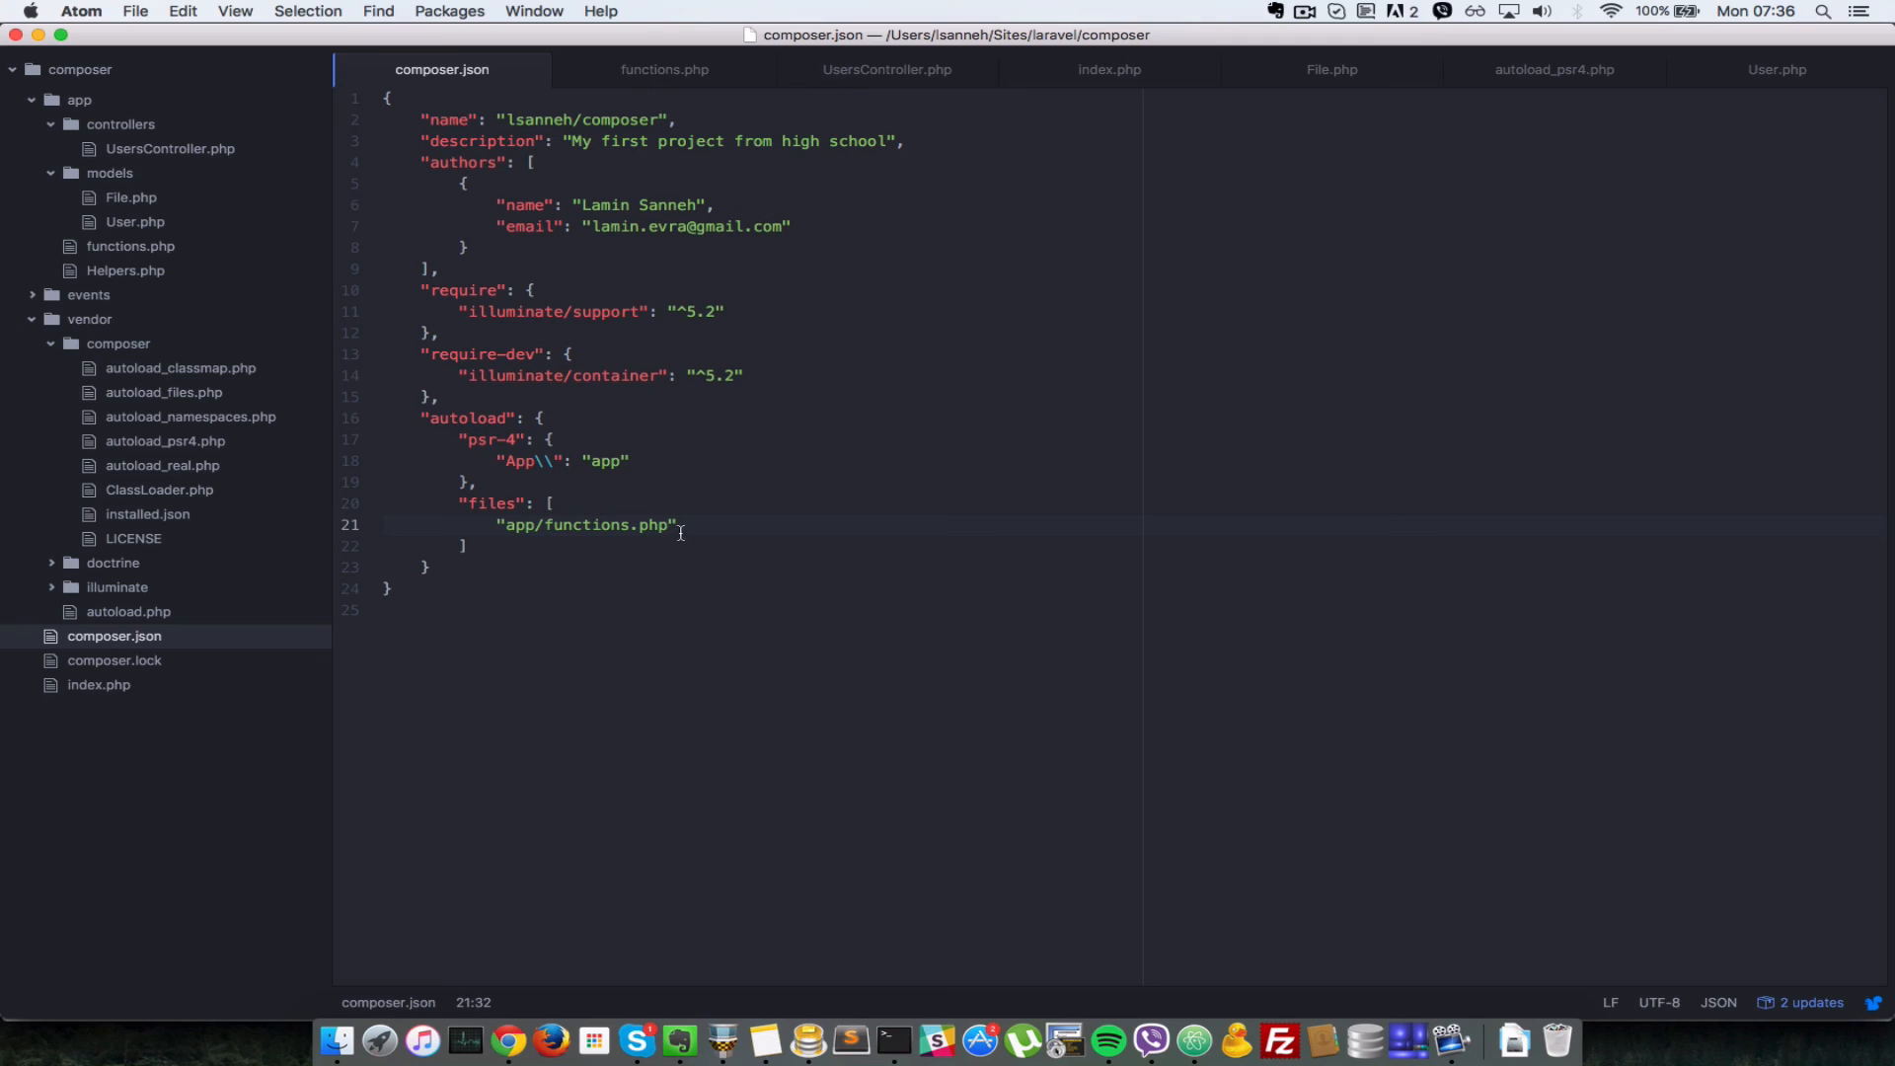
mouse_move(639, 689)
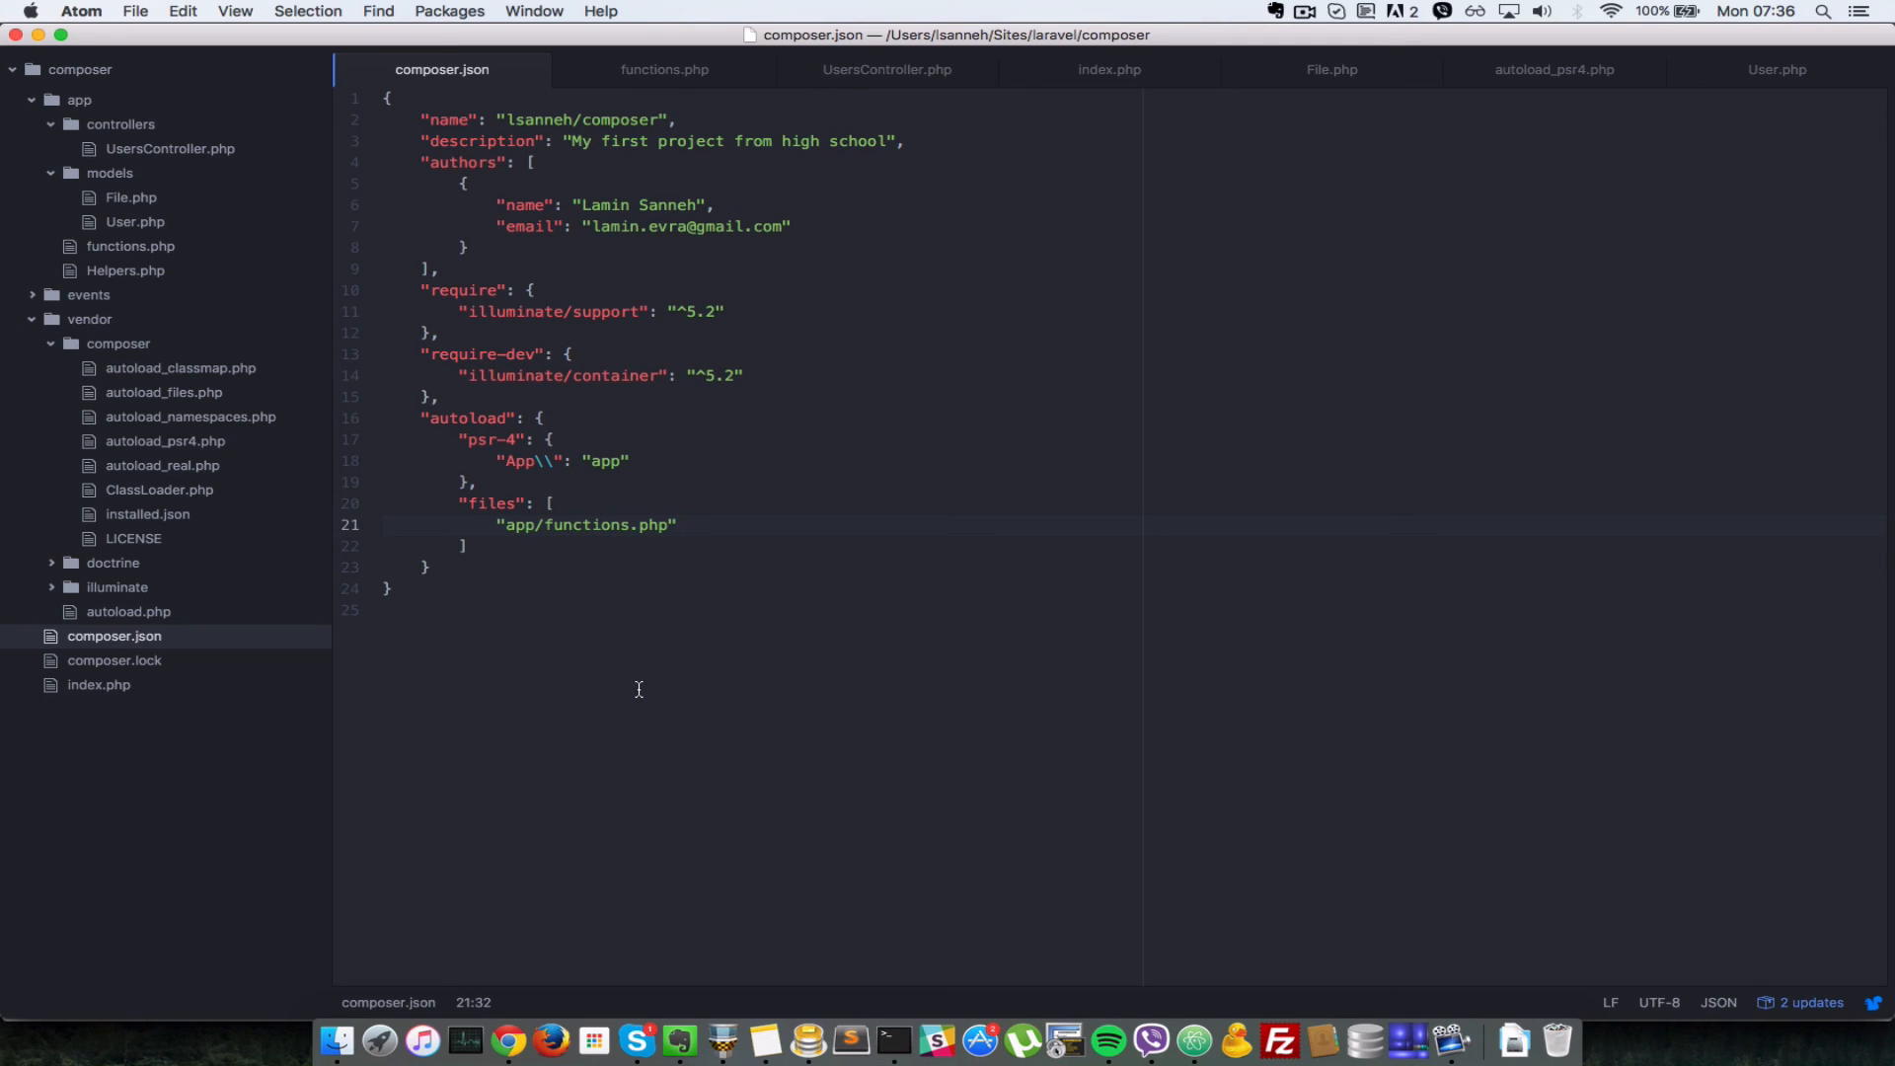
click(679, 523)
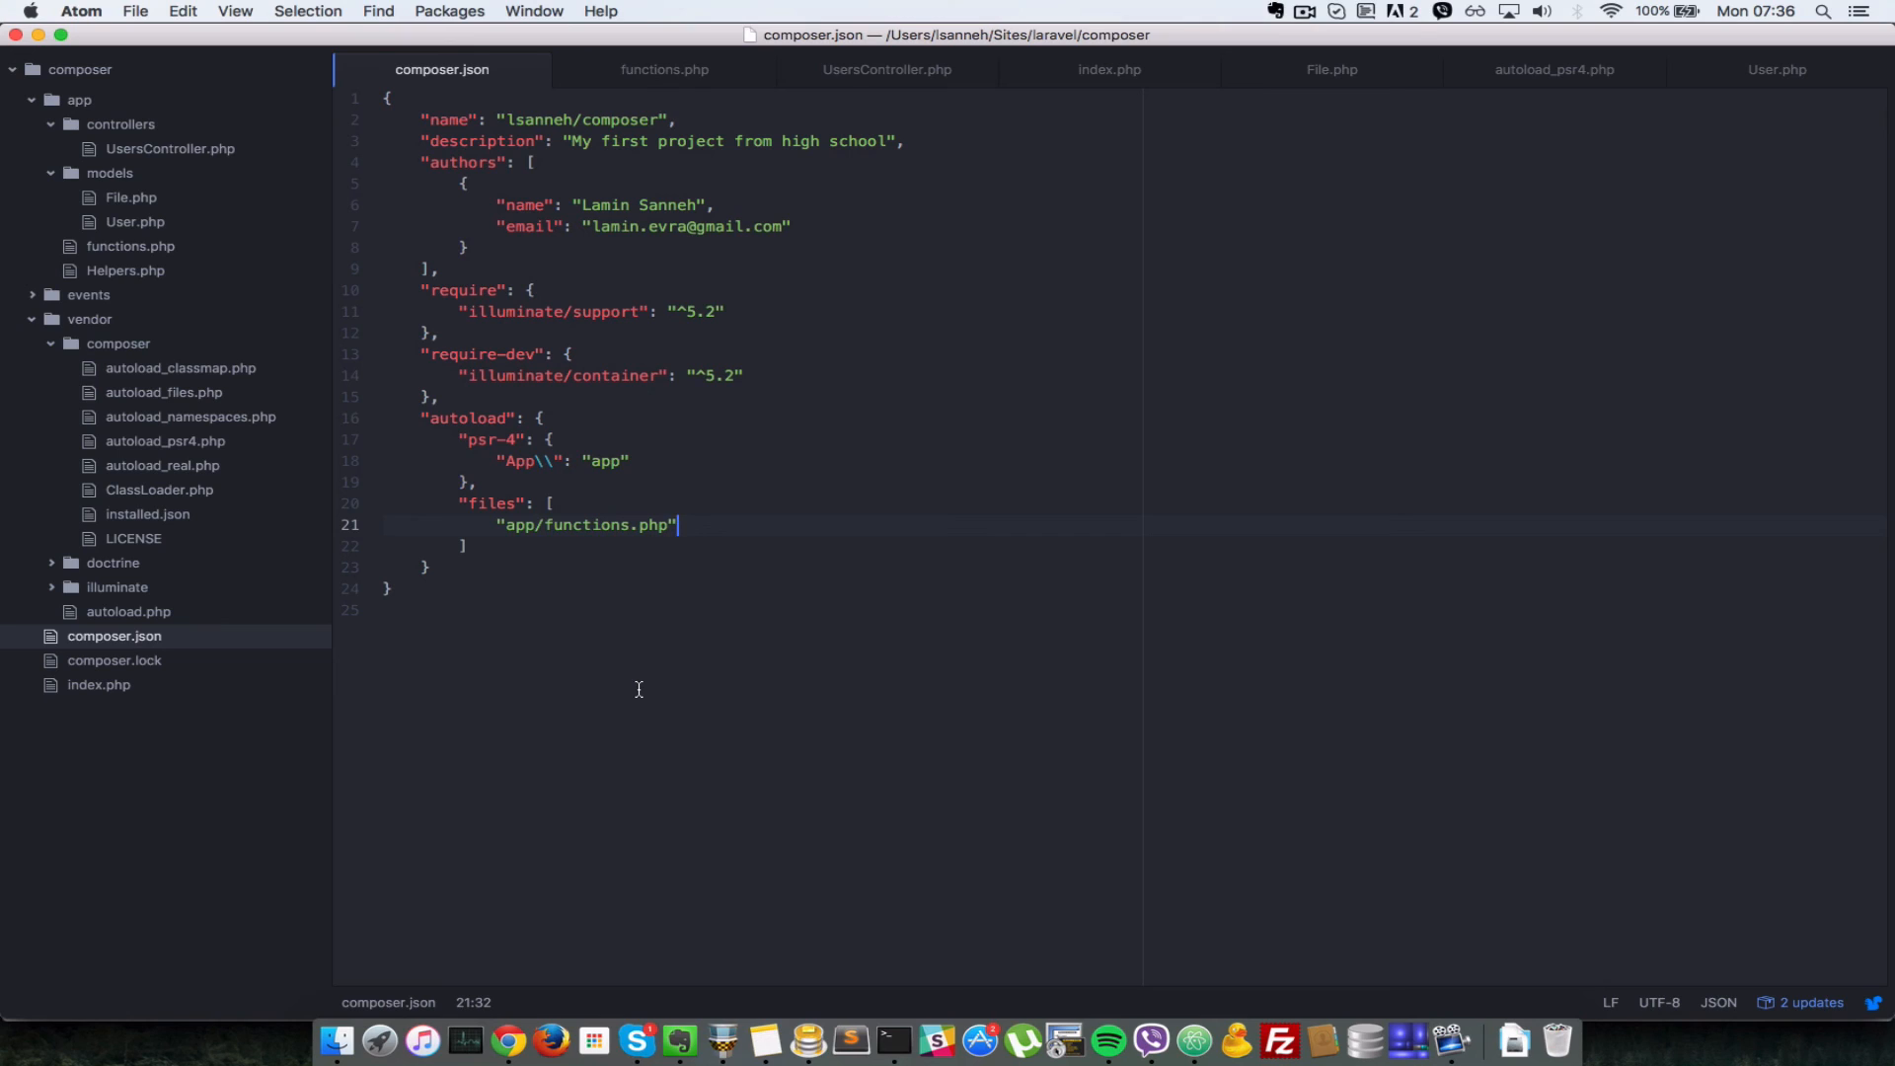